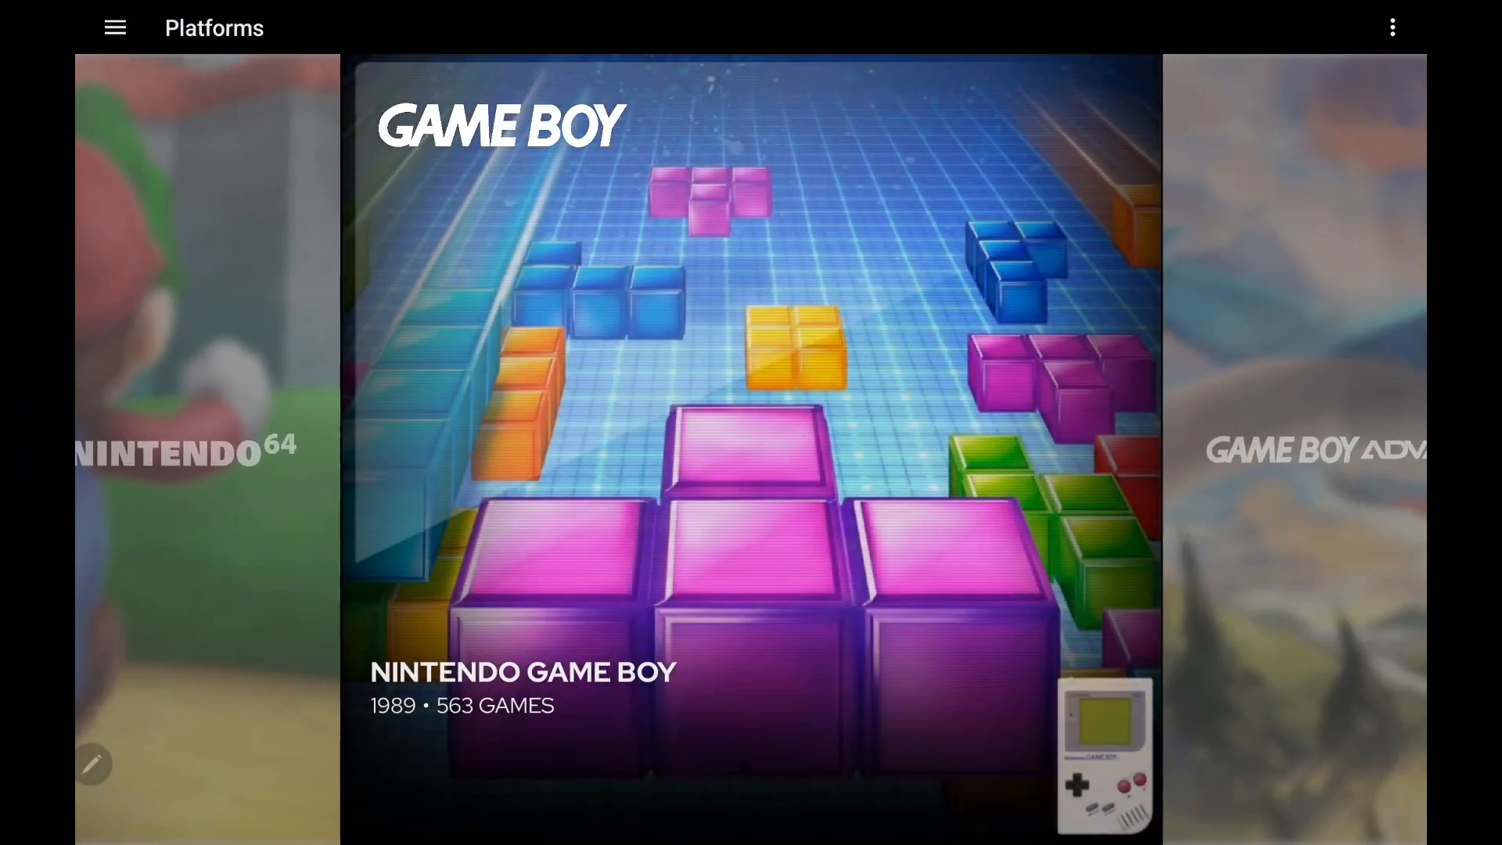
{"action": "mouse_move", "coordinate": [1288, 636]}
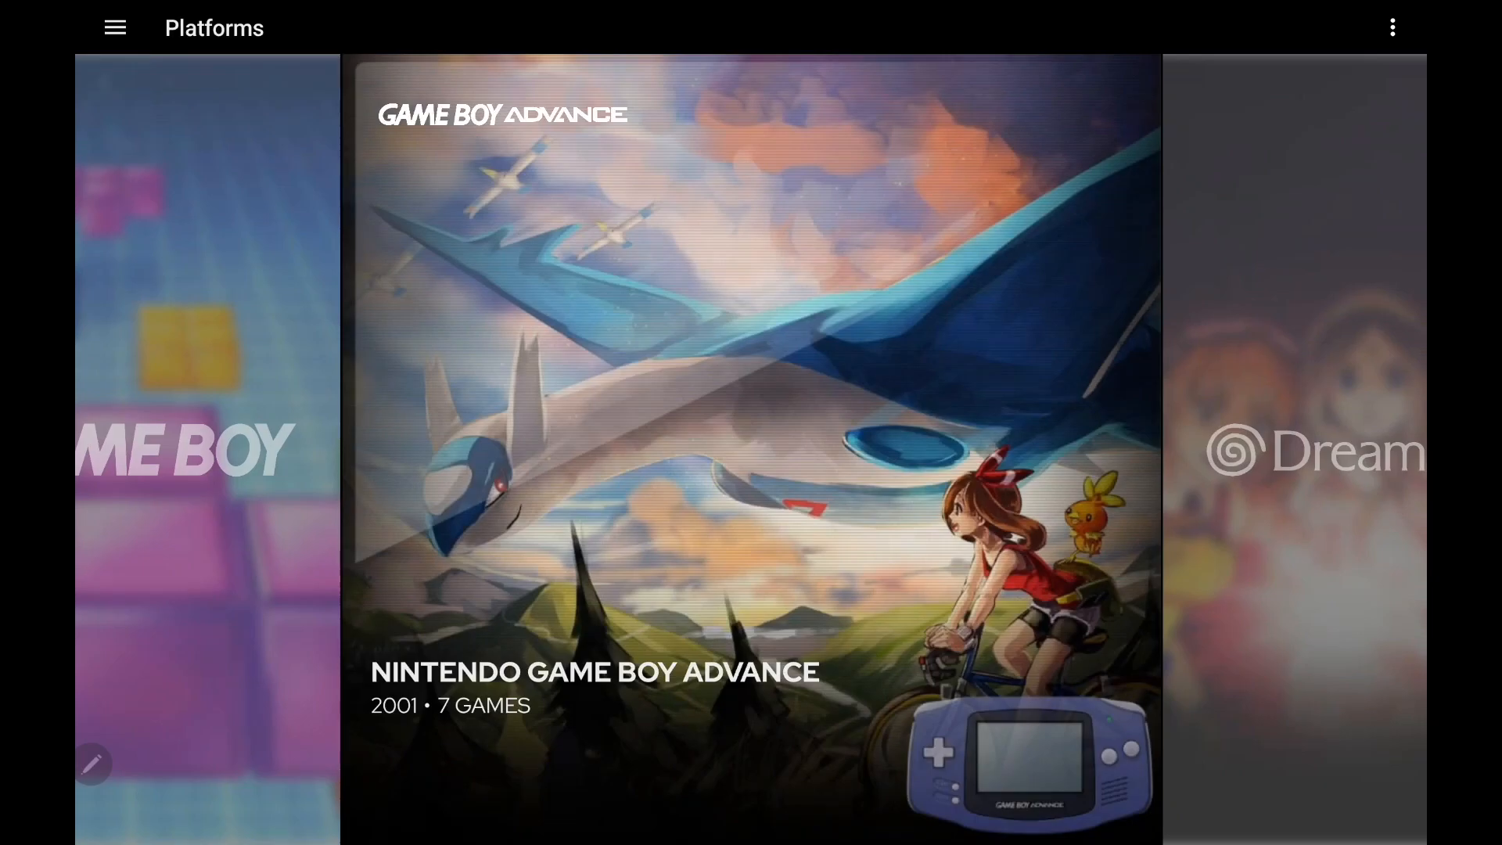
Step: Browse back and forth through the Platforms carousel
{"action": "scroll", "scroll_direction": "left", "scroll_amount": 3}
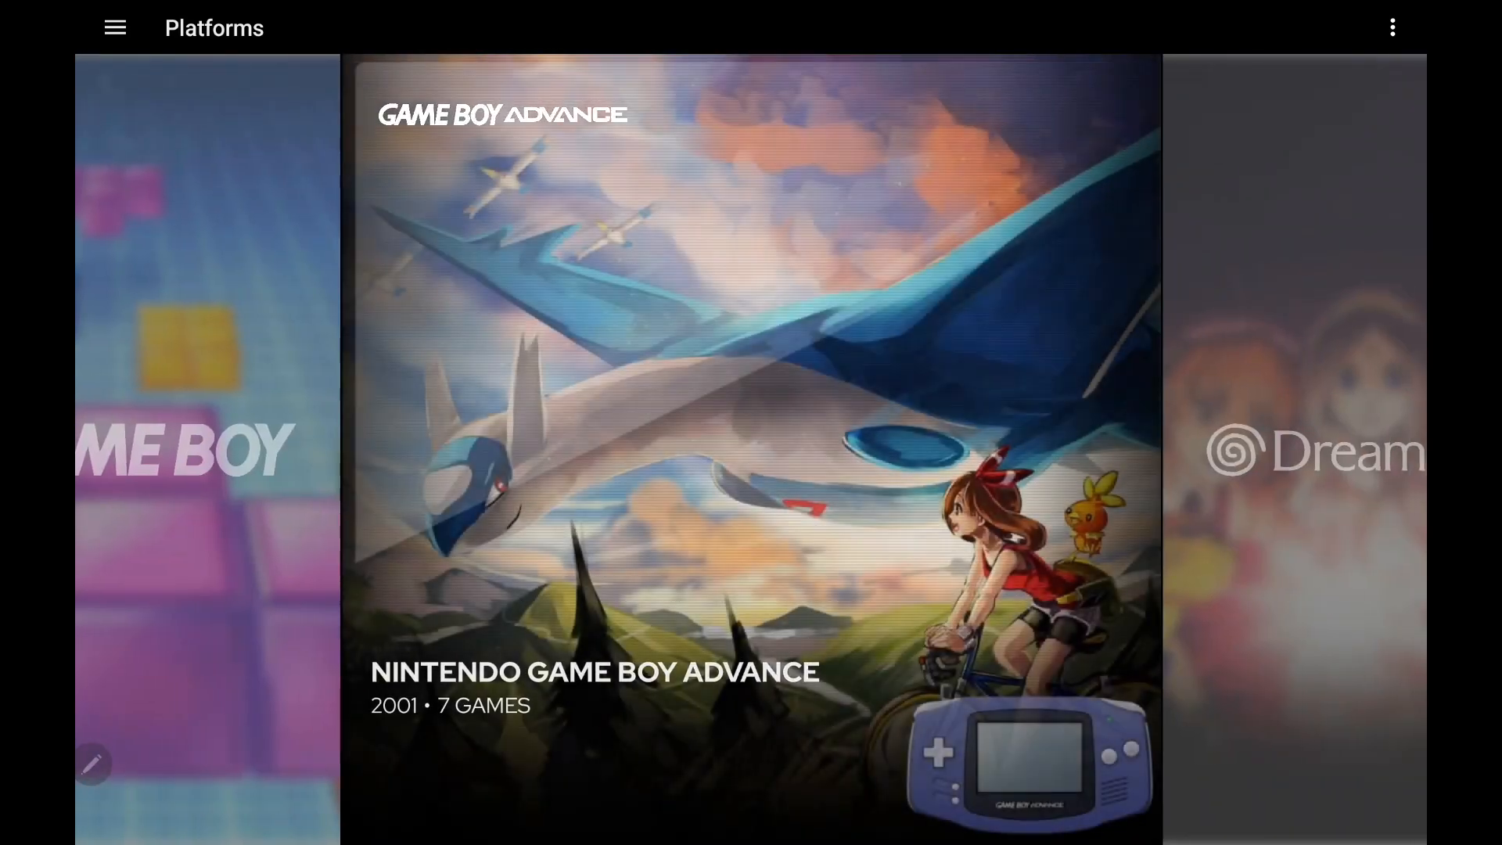
{"action": "scroll", "scroll_direction": "left", "scroll_amount": 3}
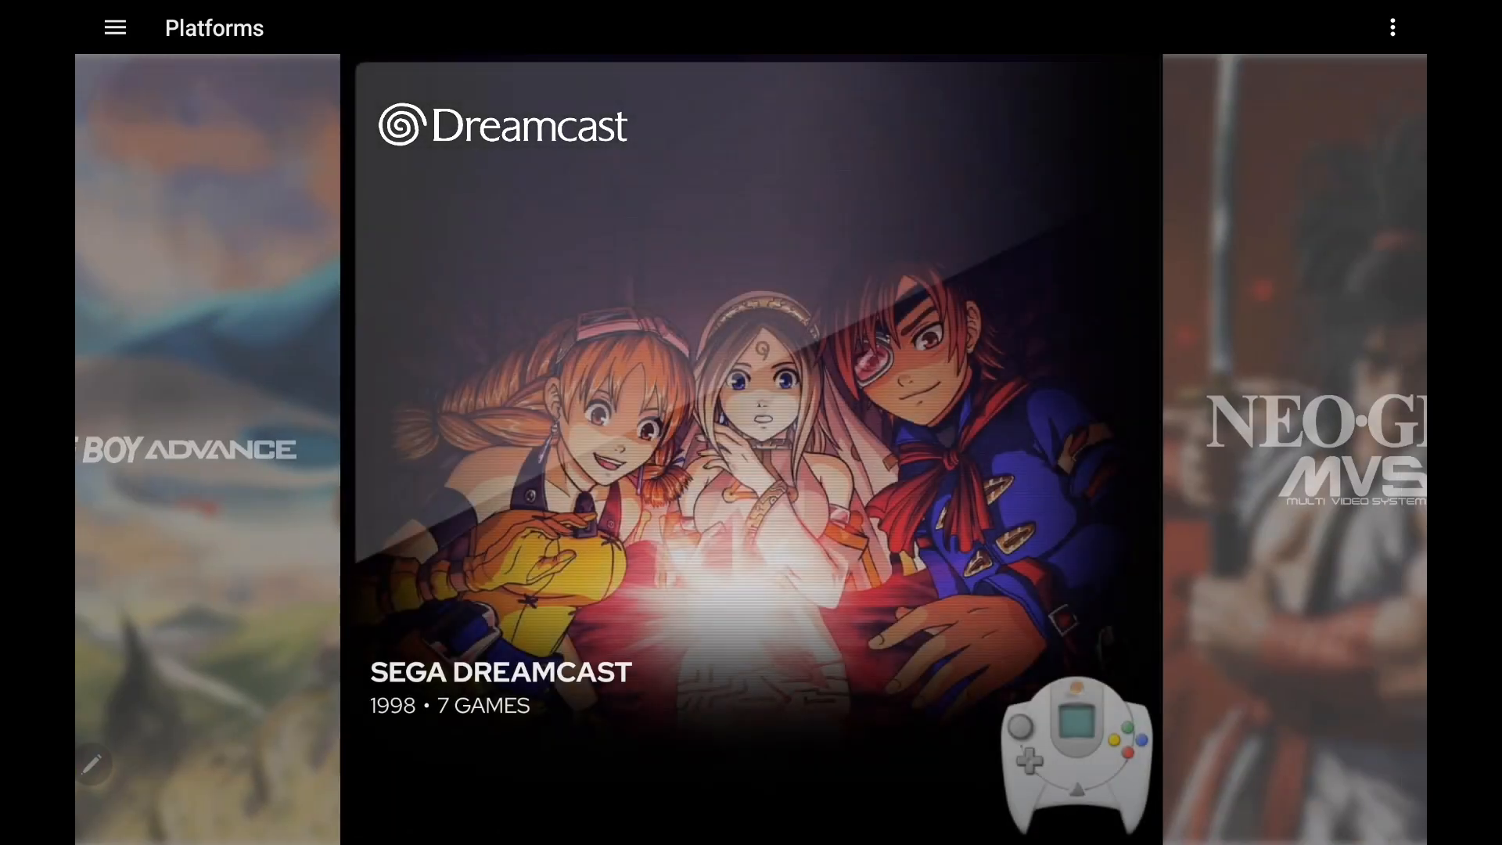
{"action": "scroll", "scroll_direction": "right", "scroll_amount": 3}
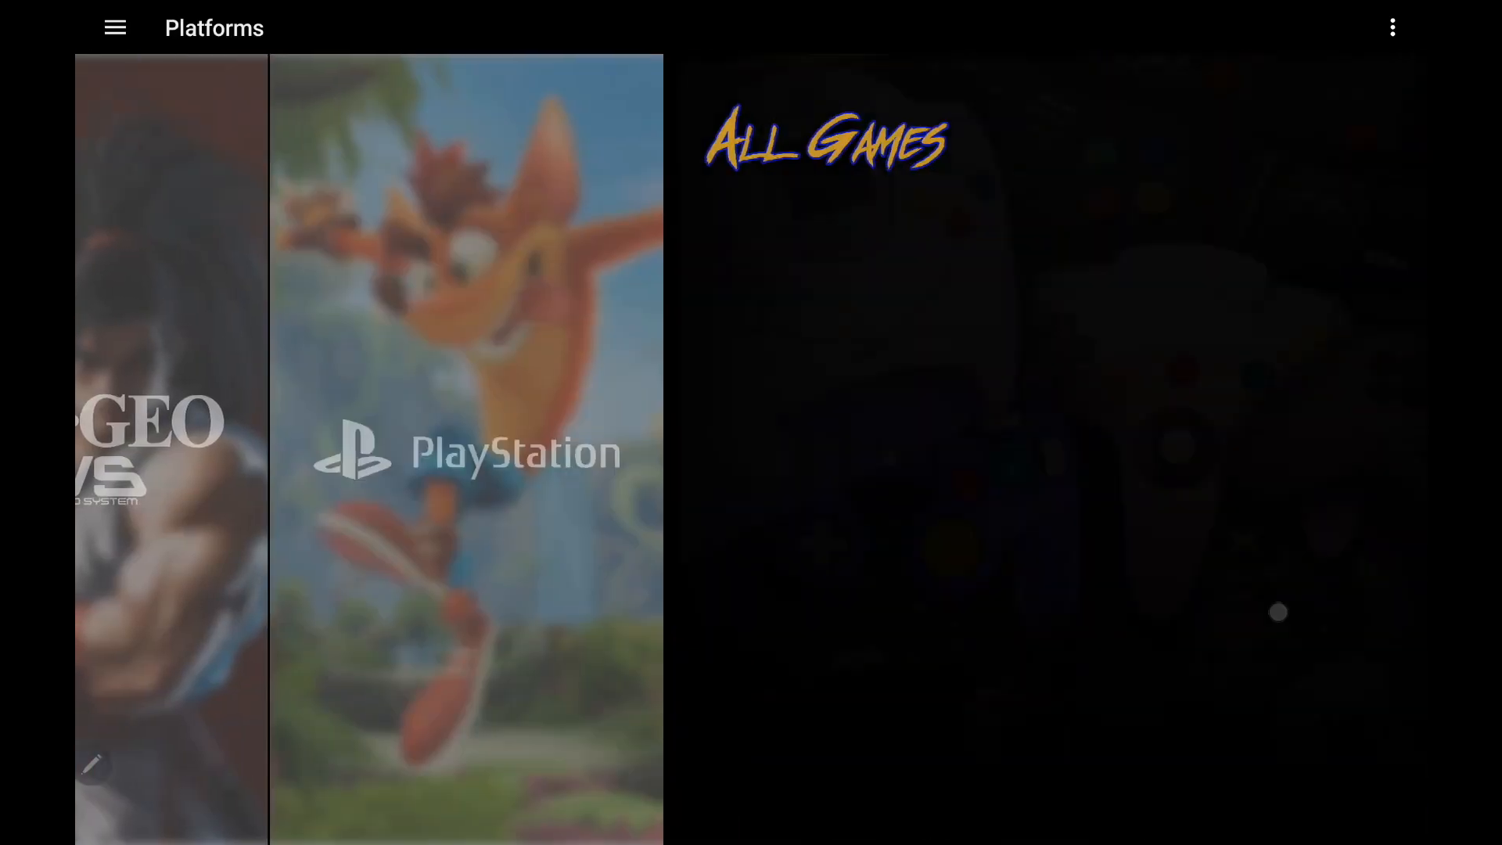
{"action": "scroll", "scroll_direction": "left", "scroll_amount": 3}
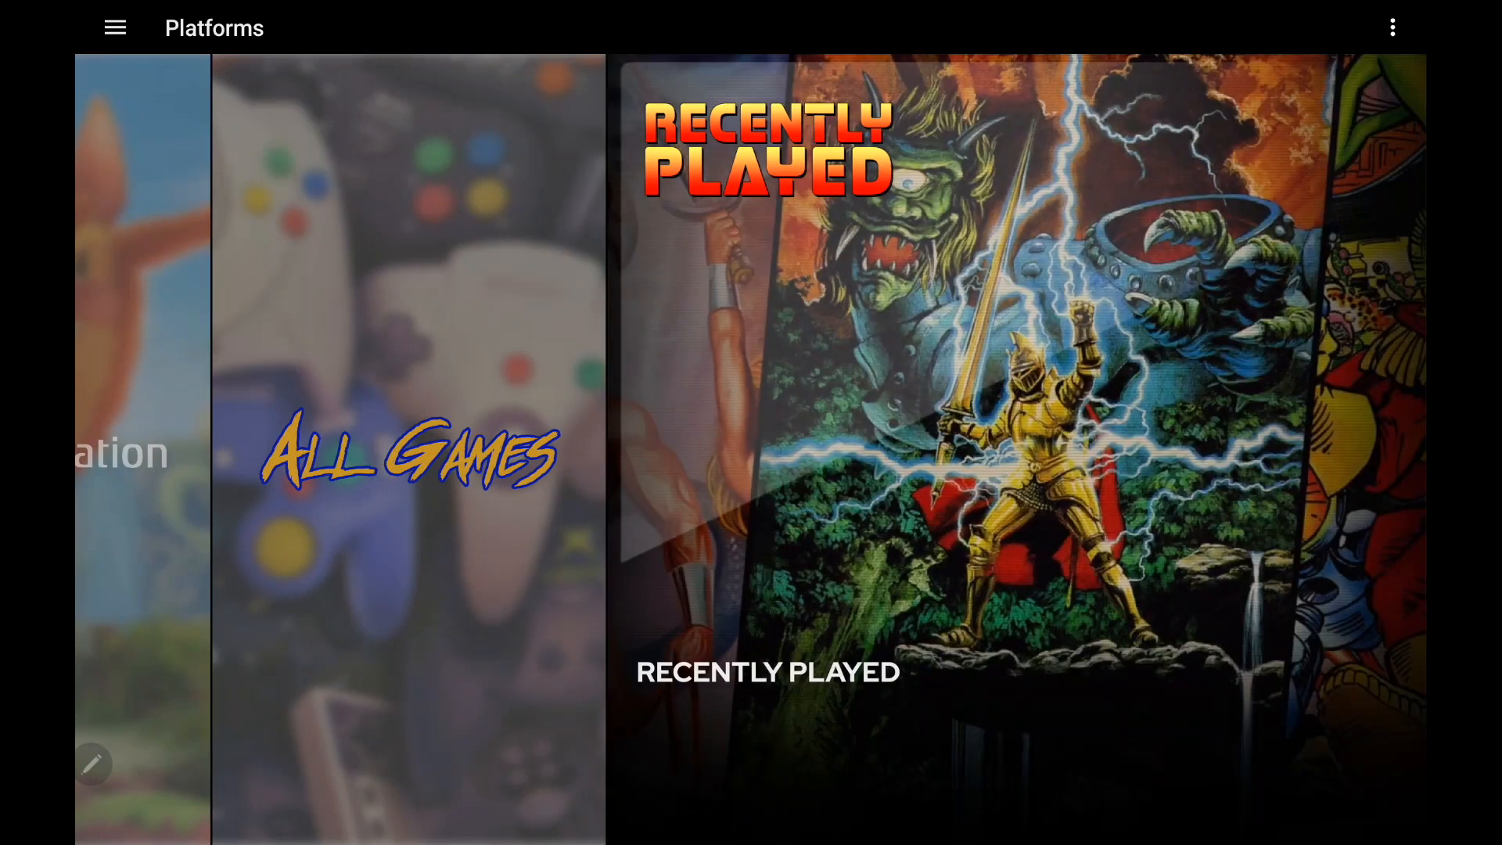
{"action": "scroll", "scroll_direction": "left", "scroll_amount": 3}
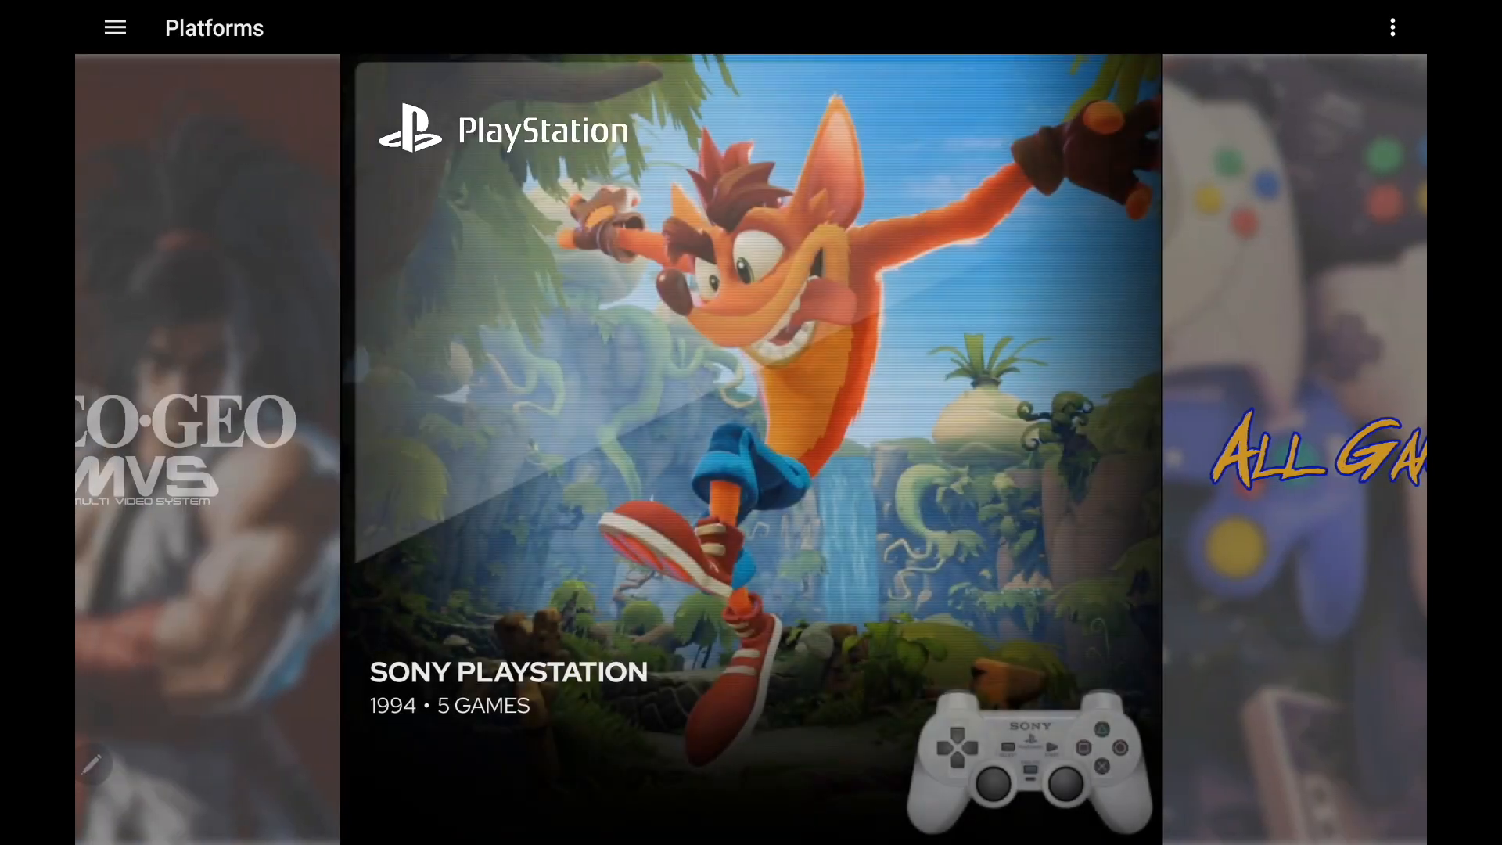
{"action": "scroll", "scroll_direction": "left", "scroll_amount": 3}
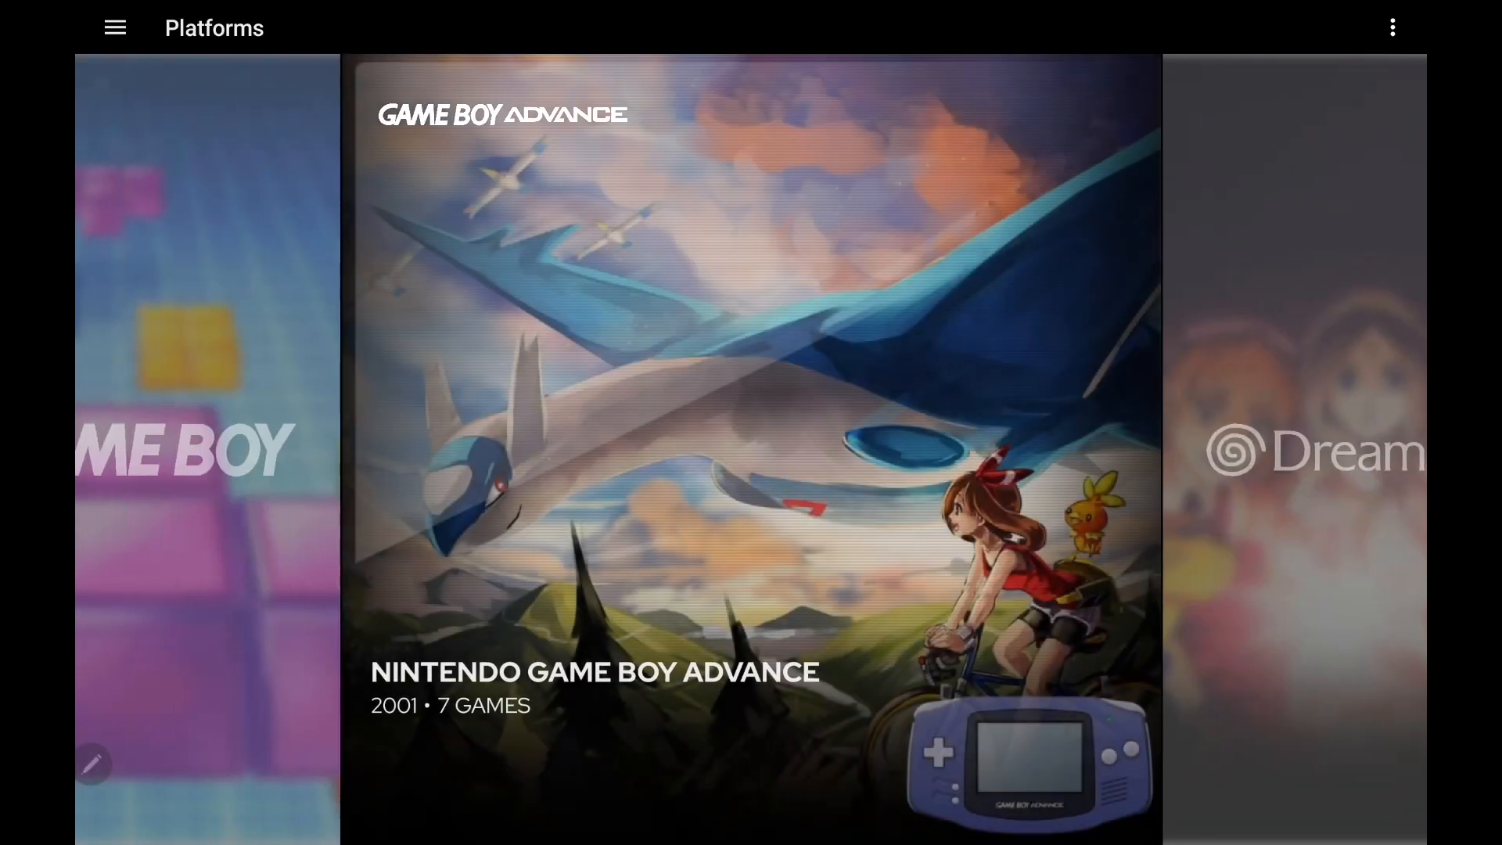
{"action": "scroll", "scroll_direction": "right", "scroll_amount": 3}
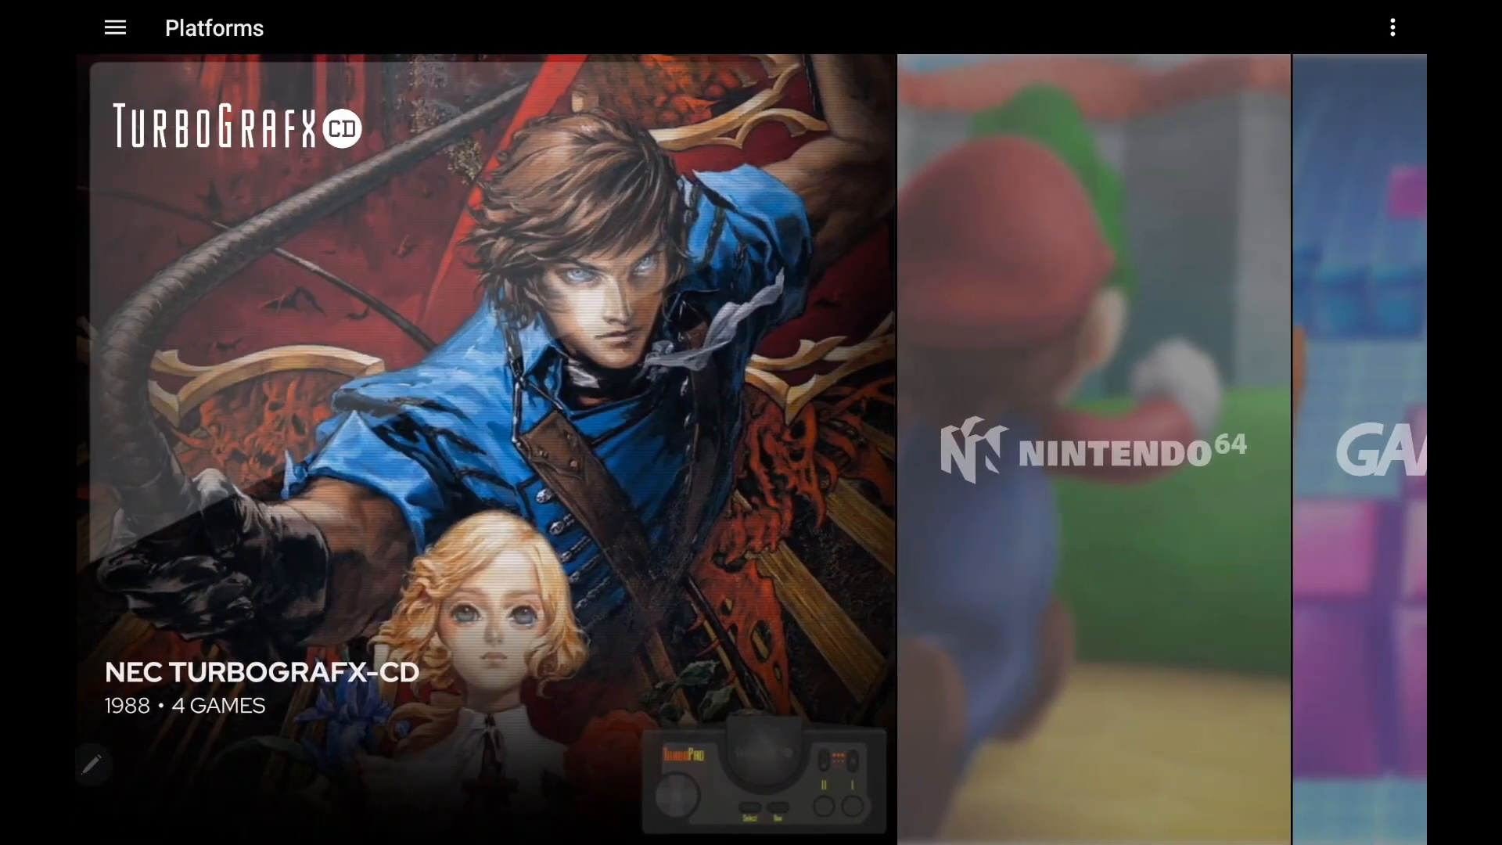
Step: Import the Nintendo GameCube games from the Download > Nintendo GameCube folder
{"action": "left_click", "coordinate": [112, 27]}
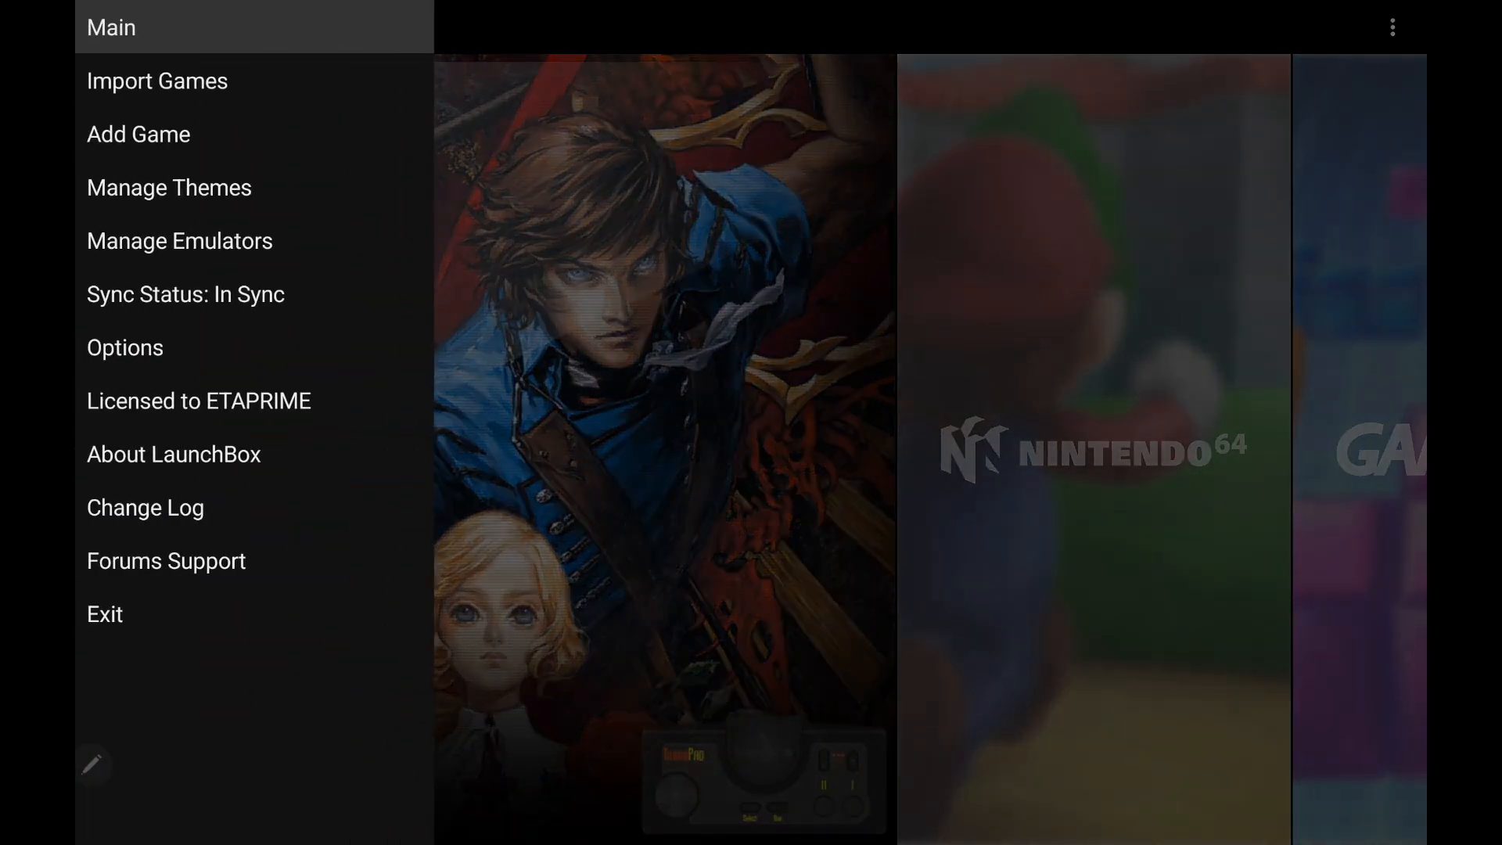
{"action": "left_click", "coordinate": [157, 80]}
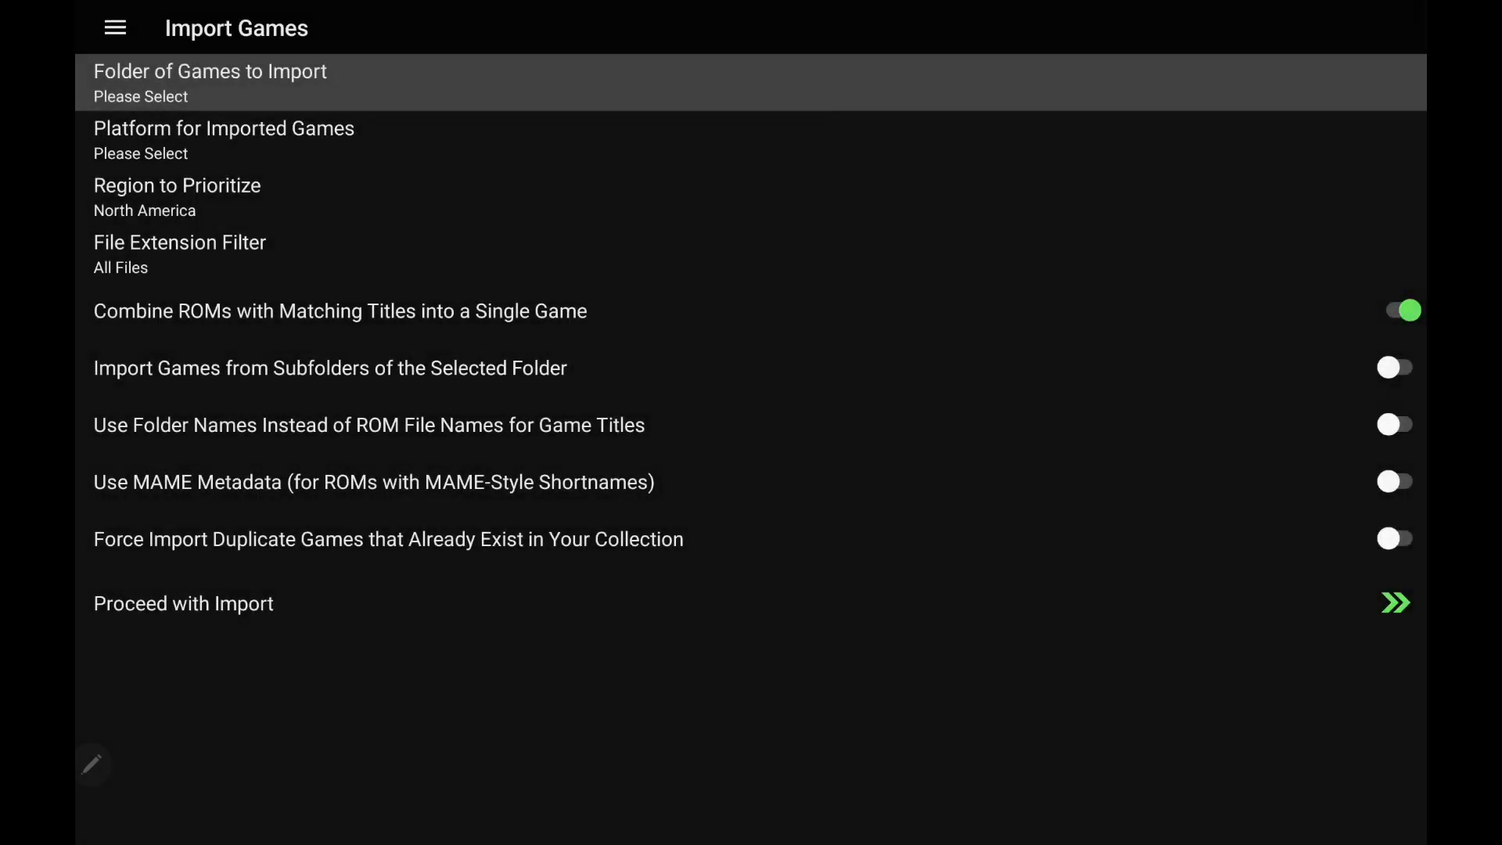
{"action": "left_click", "coordinate": [209, 83]}
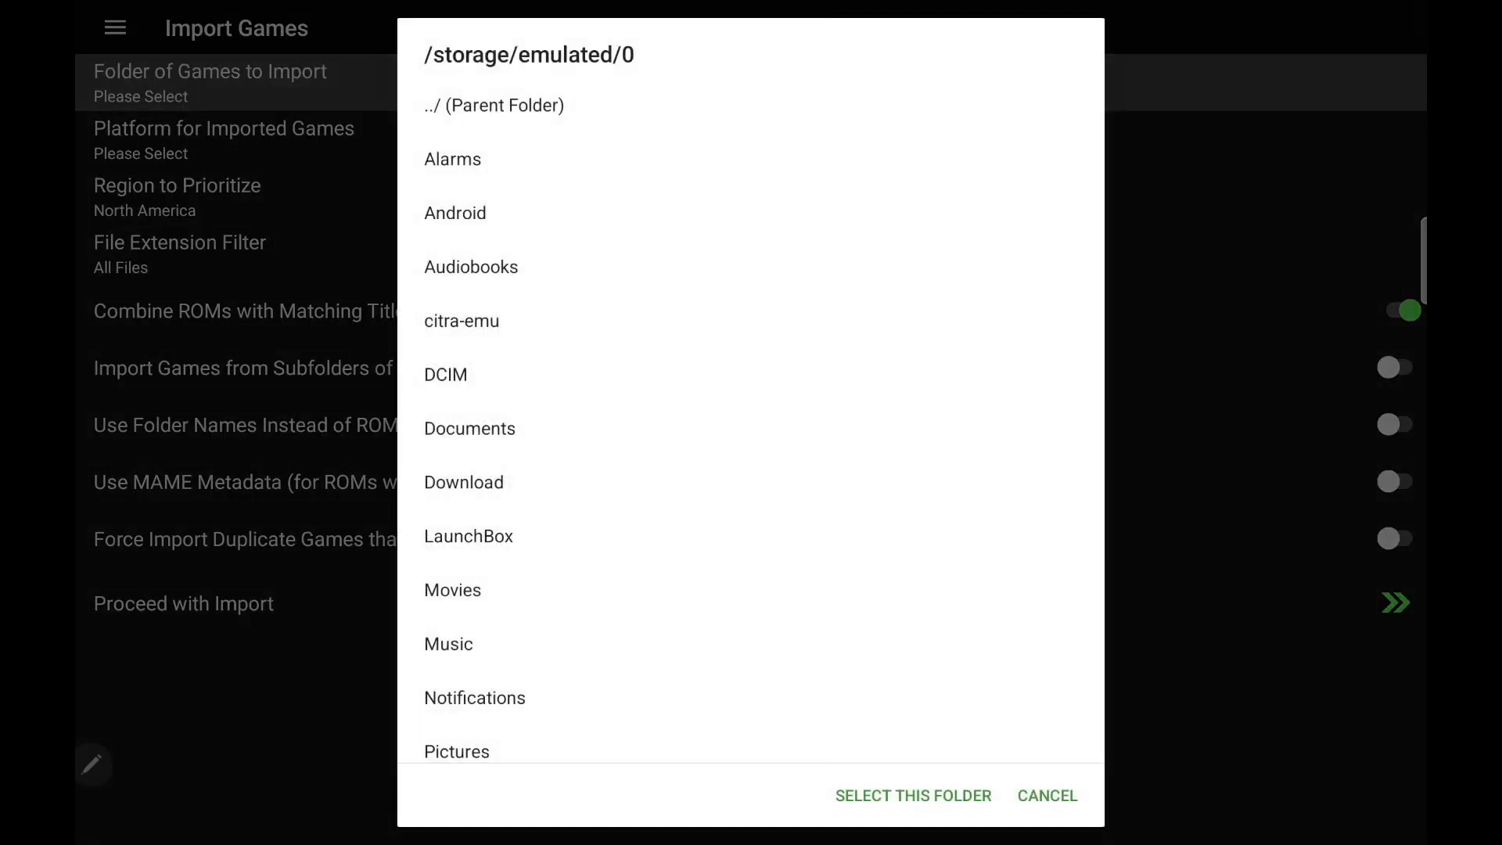
{"action": "left_click", "coordinate": [463, 482]}
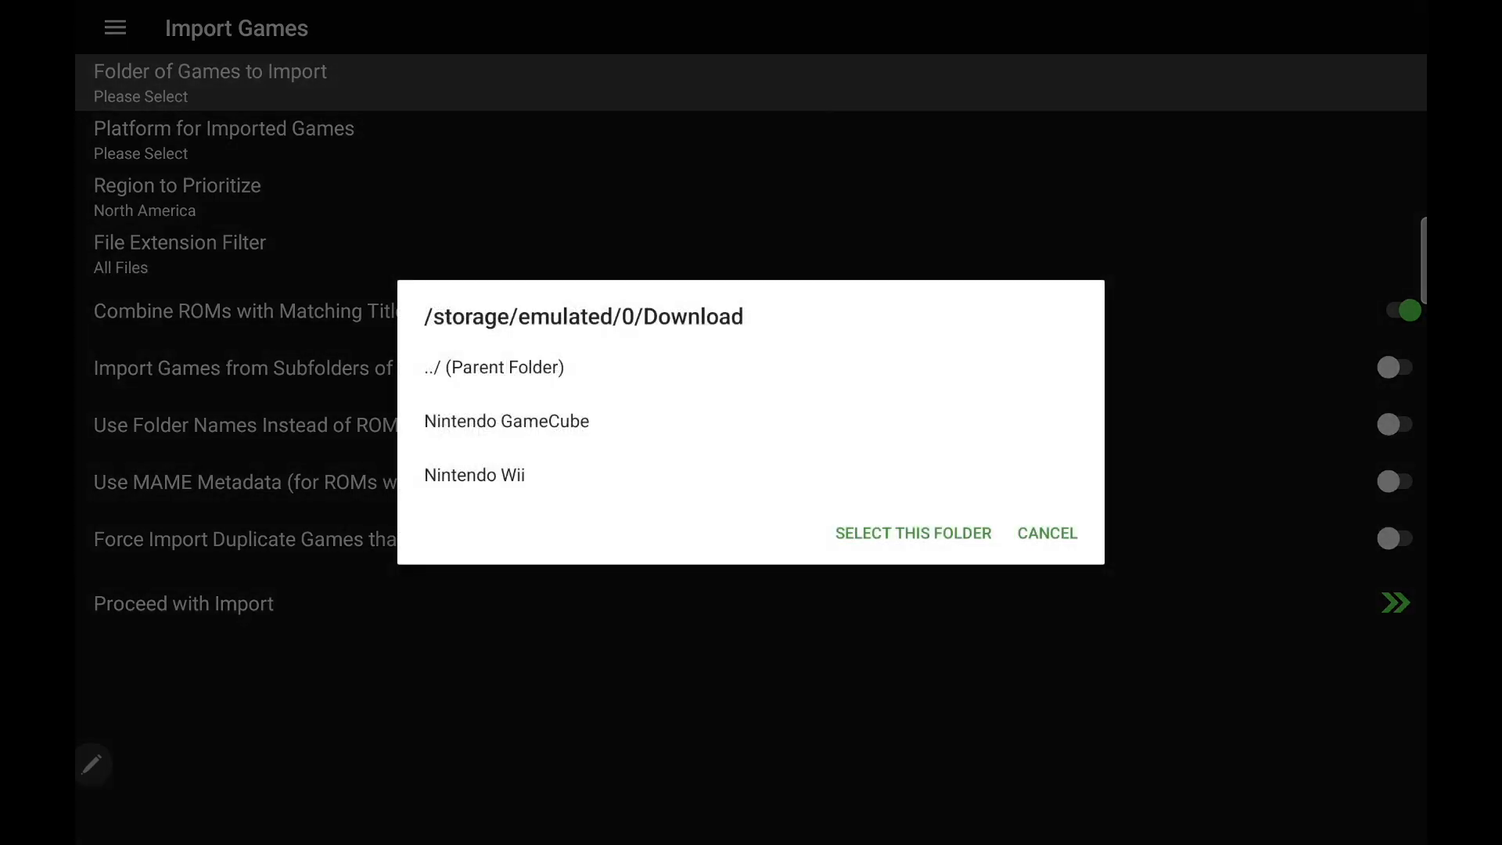
{"action": "left_click", "coordinate": [505, 421]}
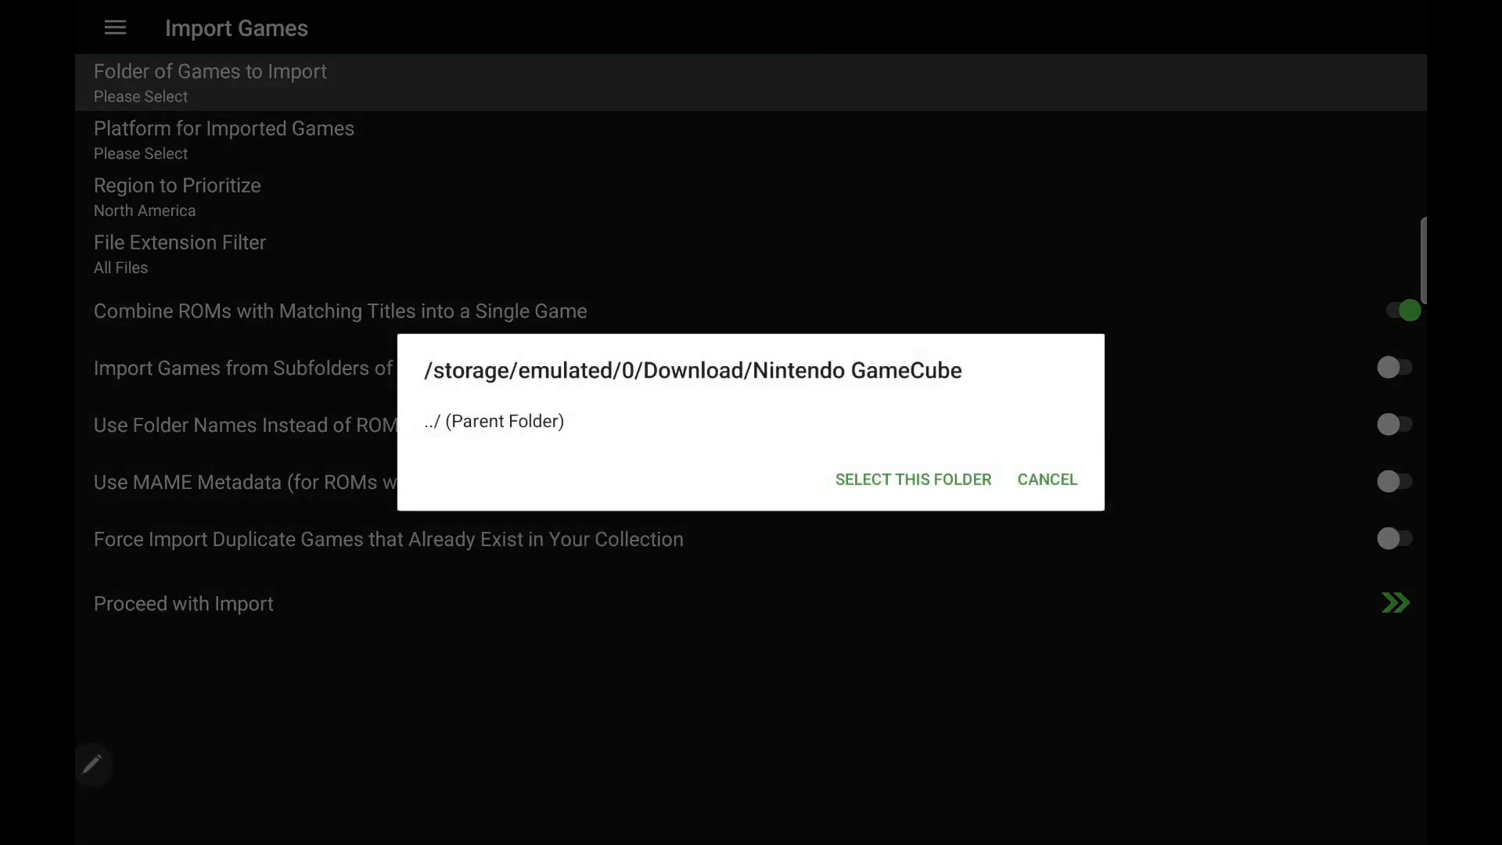
{"action": "left_click", "coordinate": [912, 479]}
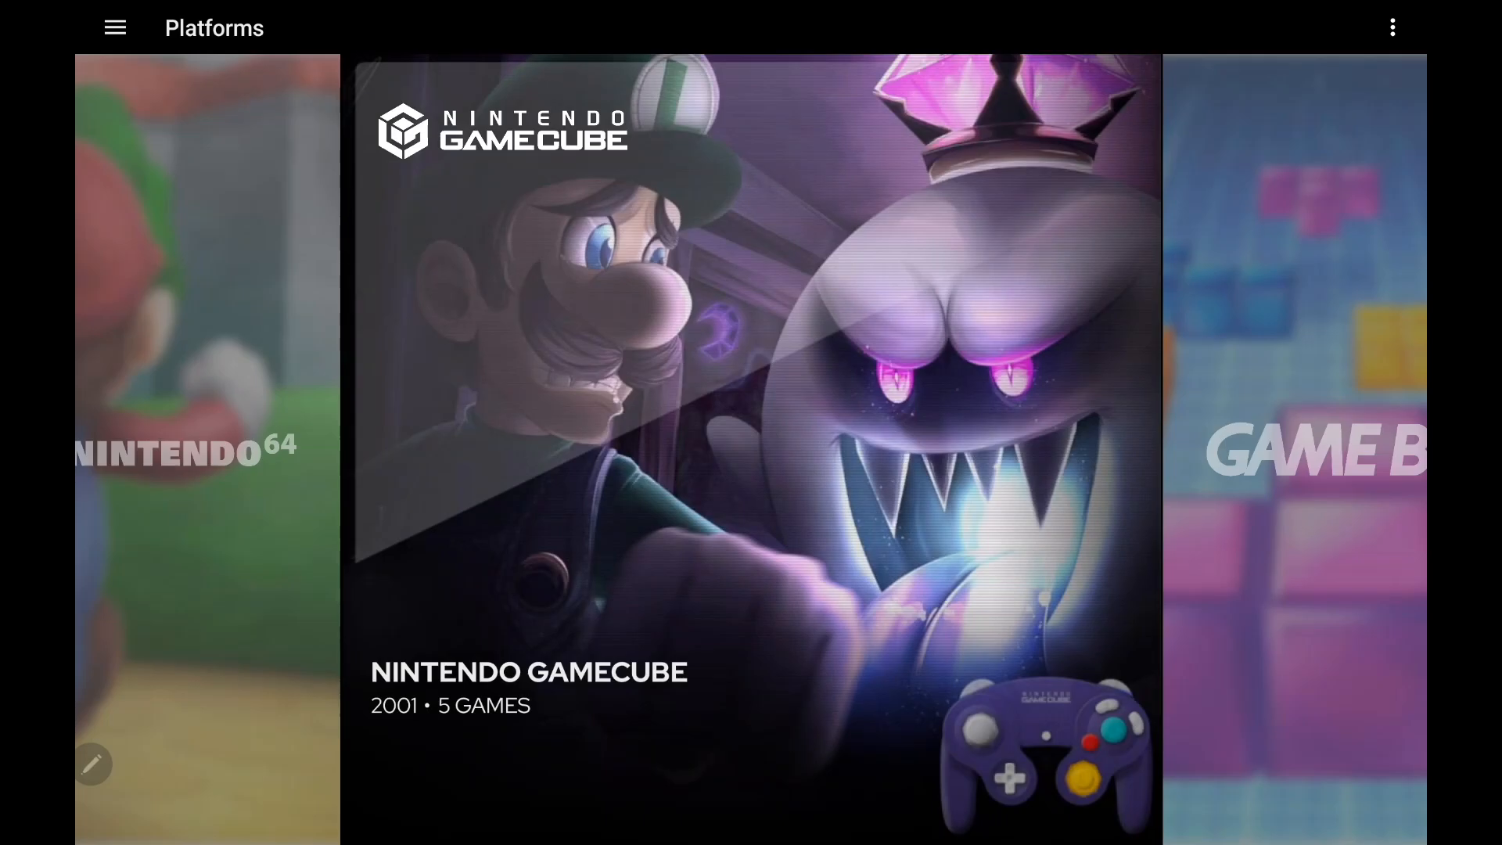
Step: Return to the Main platforms view, where Wii now sits beside Nintendo GameCube
{"action": "left_click", "coordinate": [114, 27]}
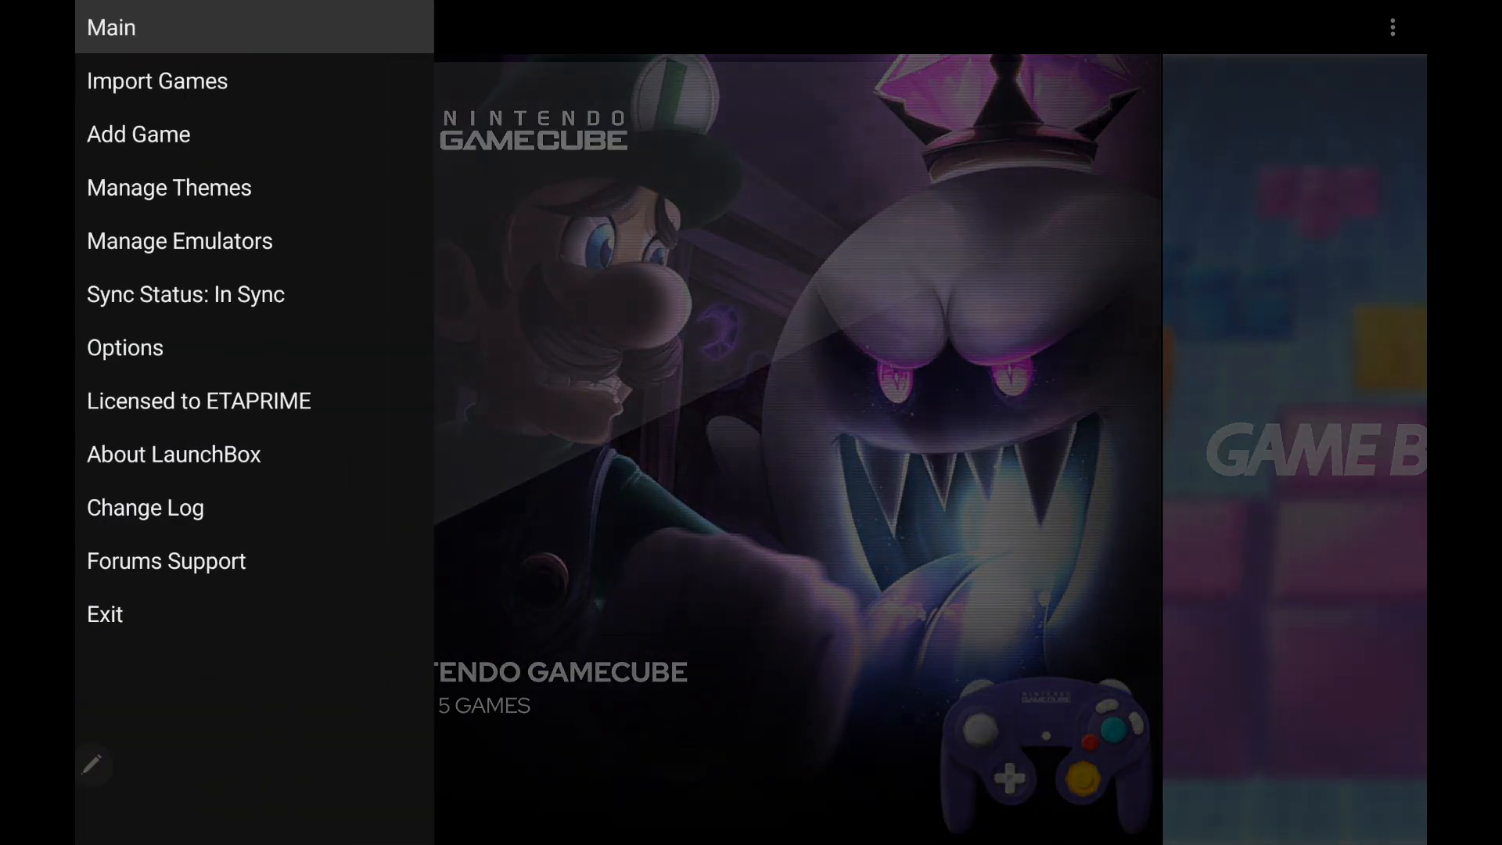
{"action": "left_click", "coordinate": [156, 80]}
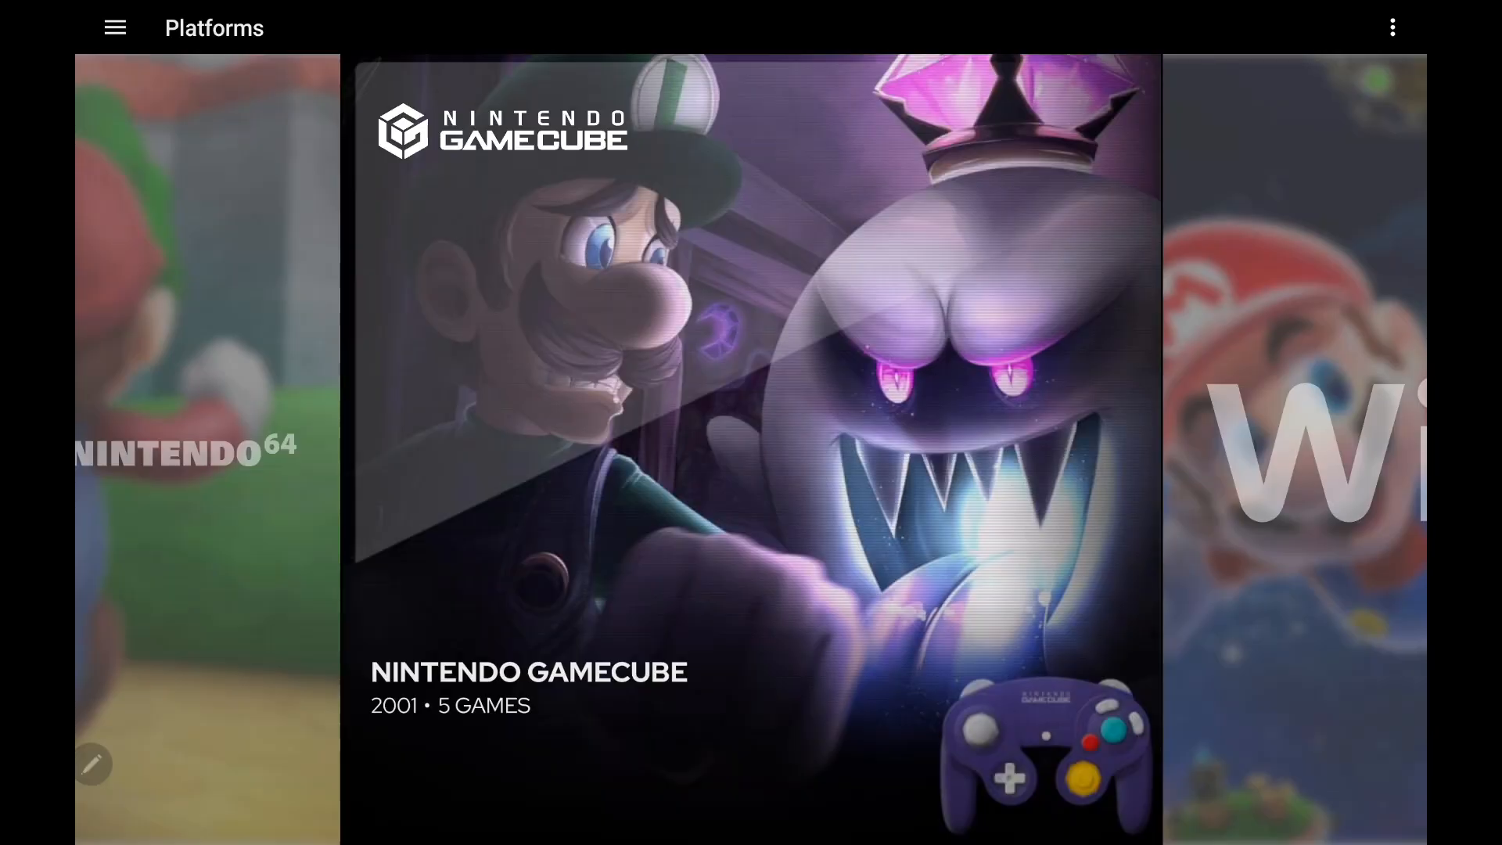
{"action": "scroll", "scroll_direction": "left", "scroll_amount": 3}
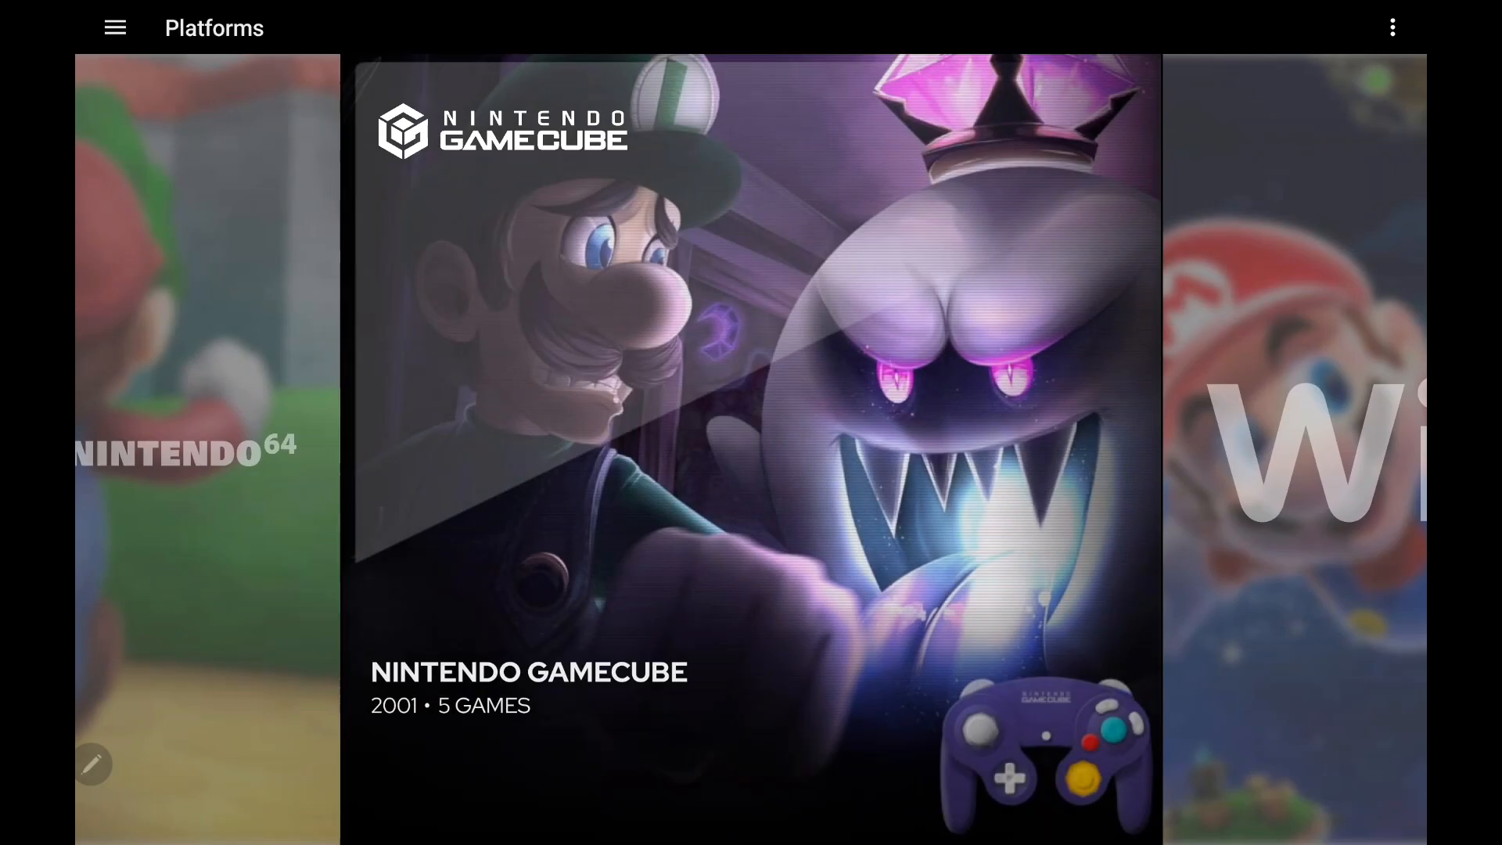
{"action": "left_click", "coordinate": [751, 383]}
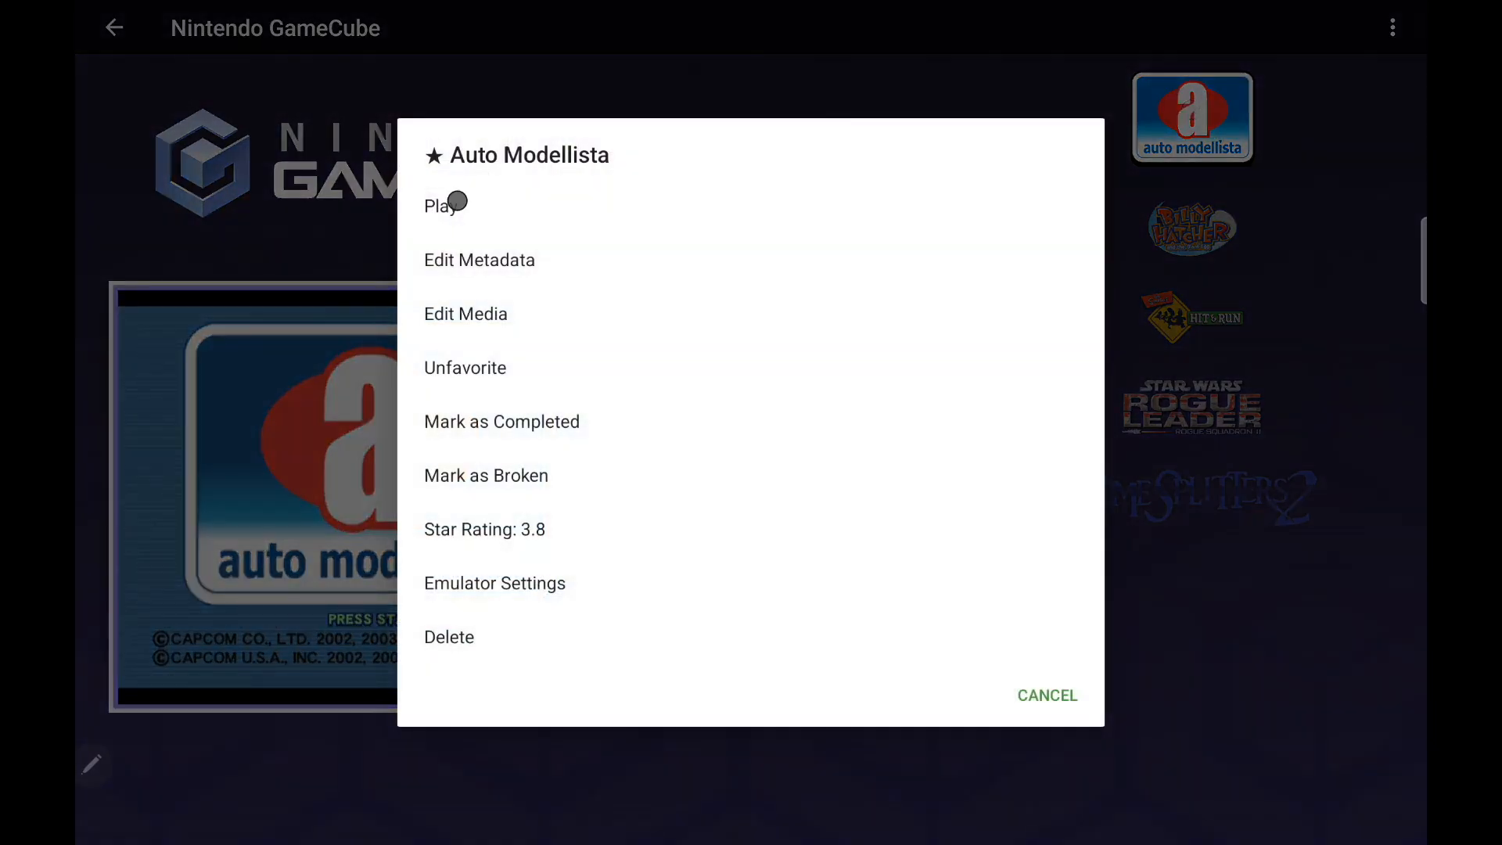
{"action": "left_click", "coordinate": [443, 205]}
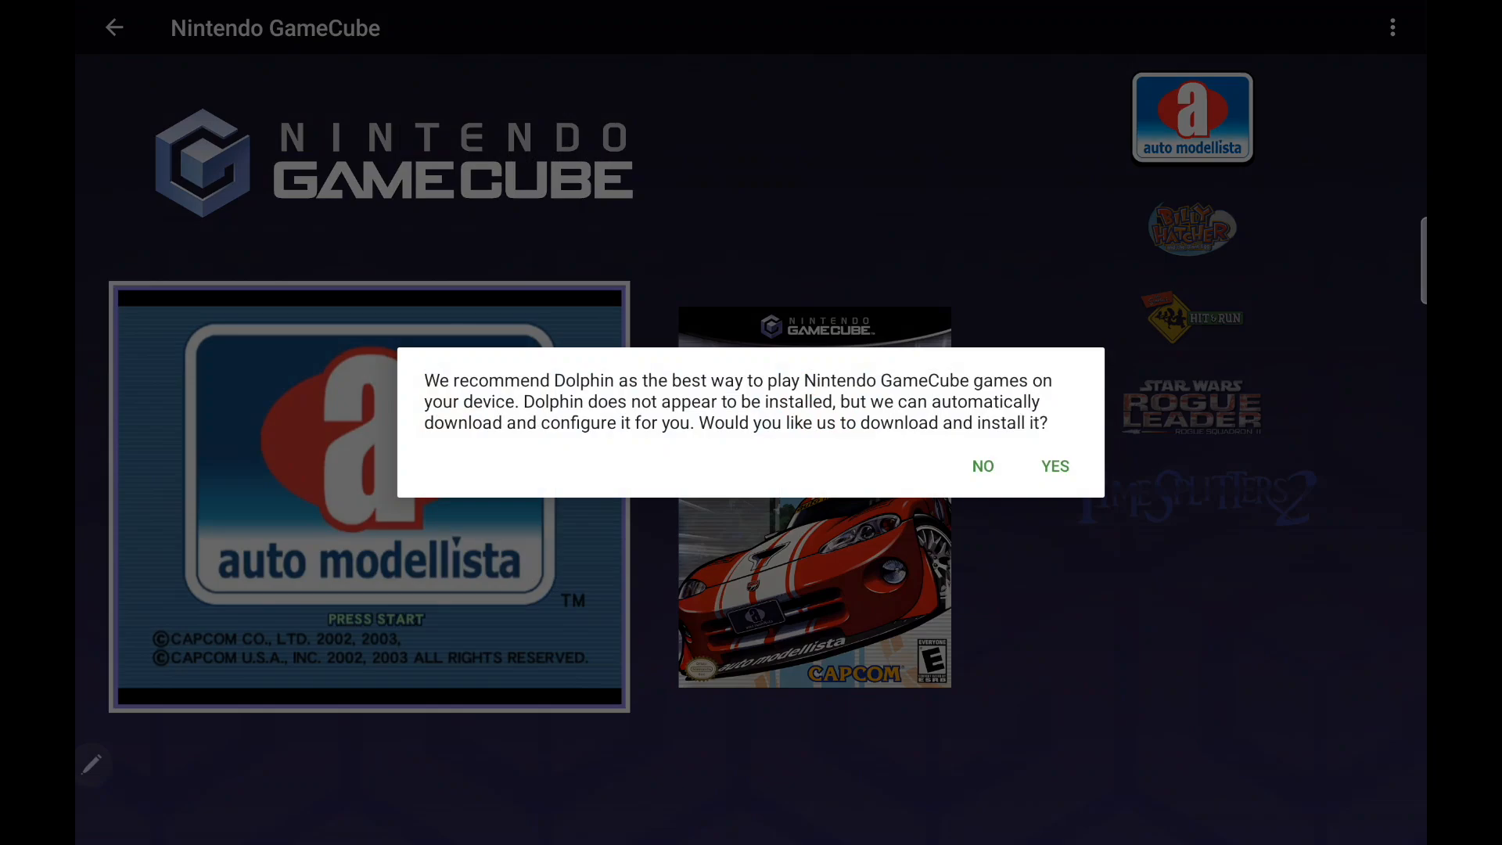
{"action": "left_click", "coordinate": [1053, 466]}
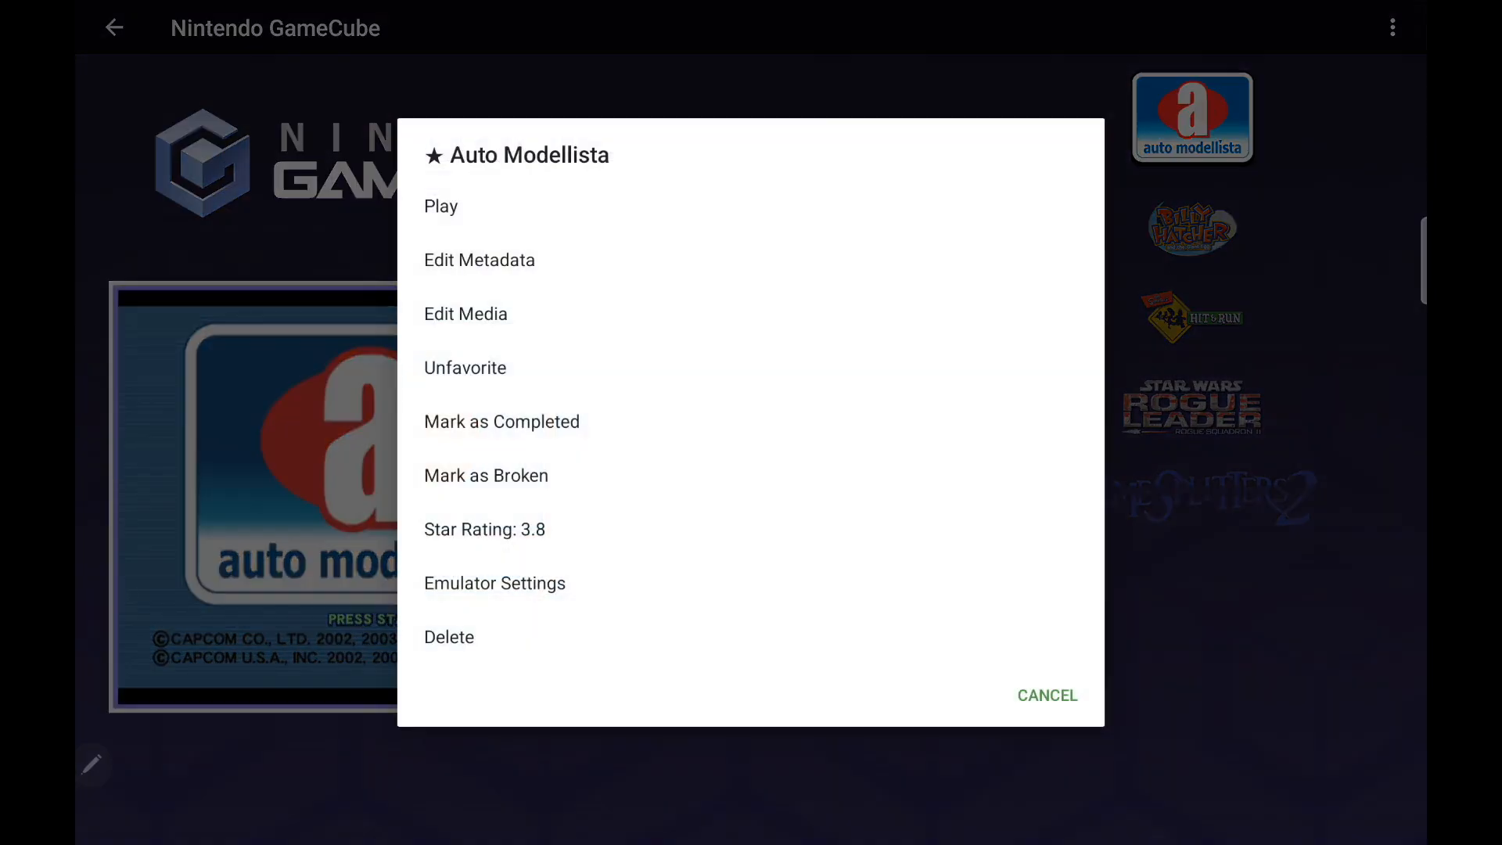
{"action": "left_click", "coordinate": [441, 207]}
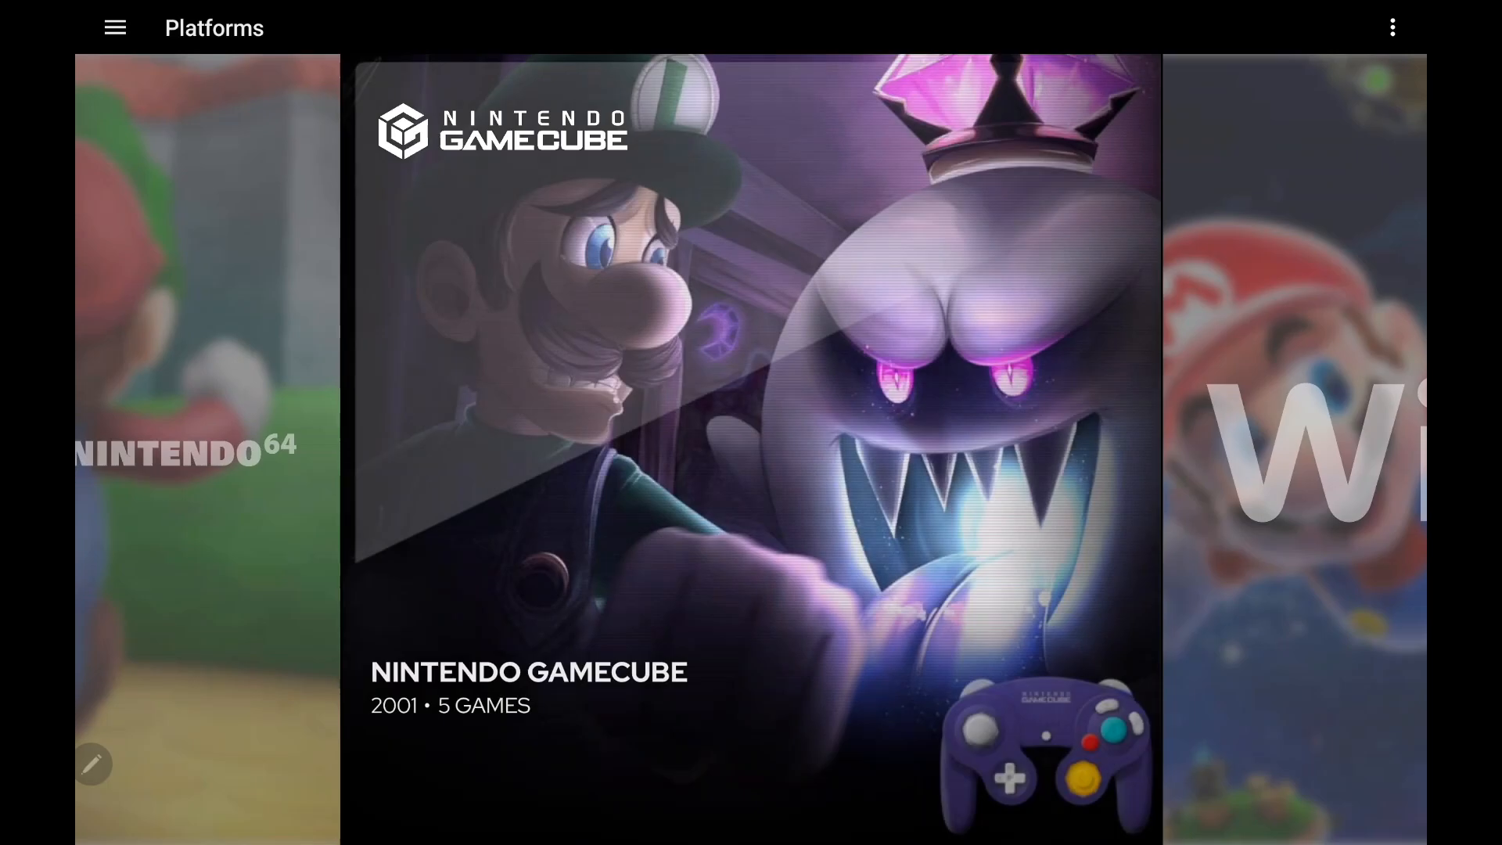
Step: Update RetroArch and its cores from Manage Emulators, confirming to reach version 1.19.1
{"action": "left_click", "coordinate": [112, 26]}
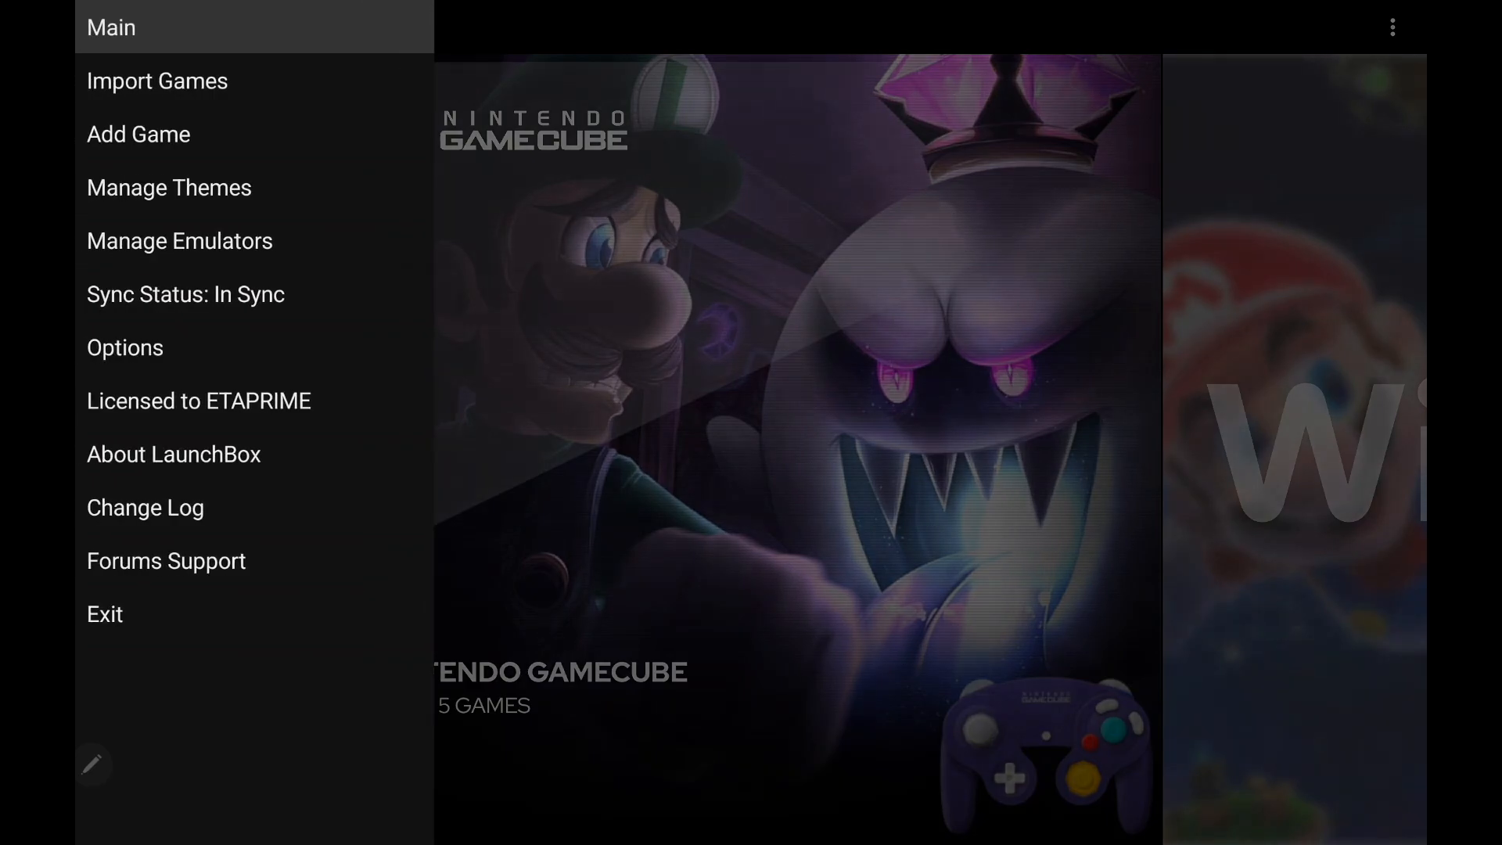
{"action": "left_click", "coordinate": [178, 241]}
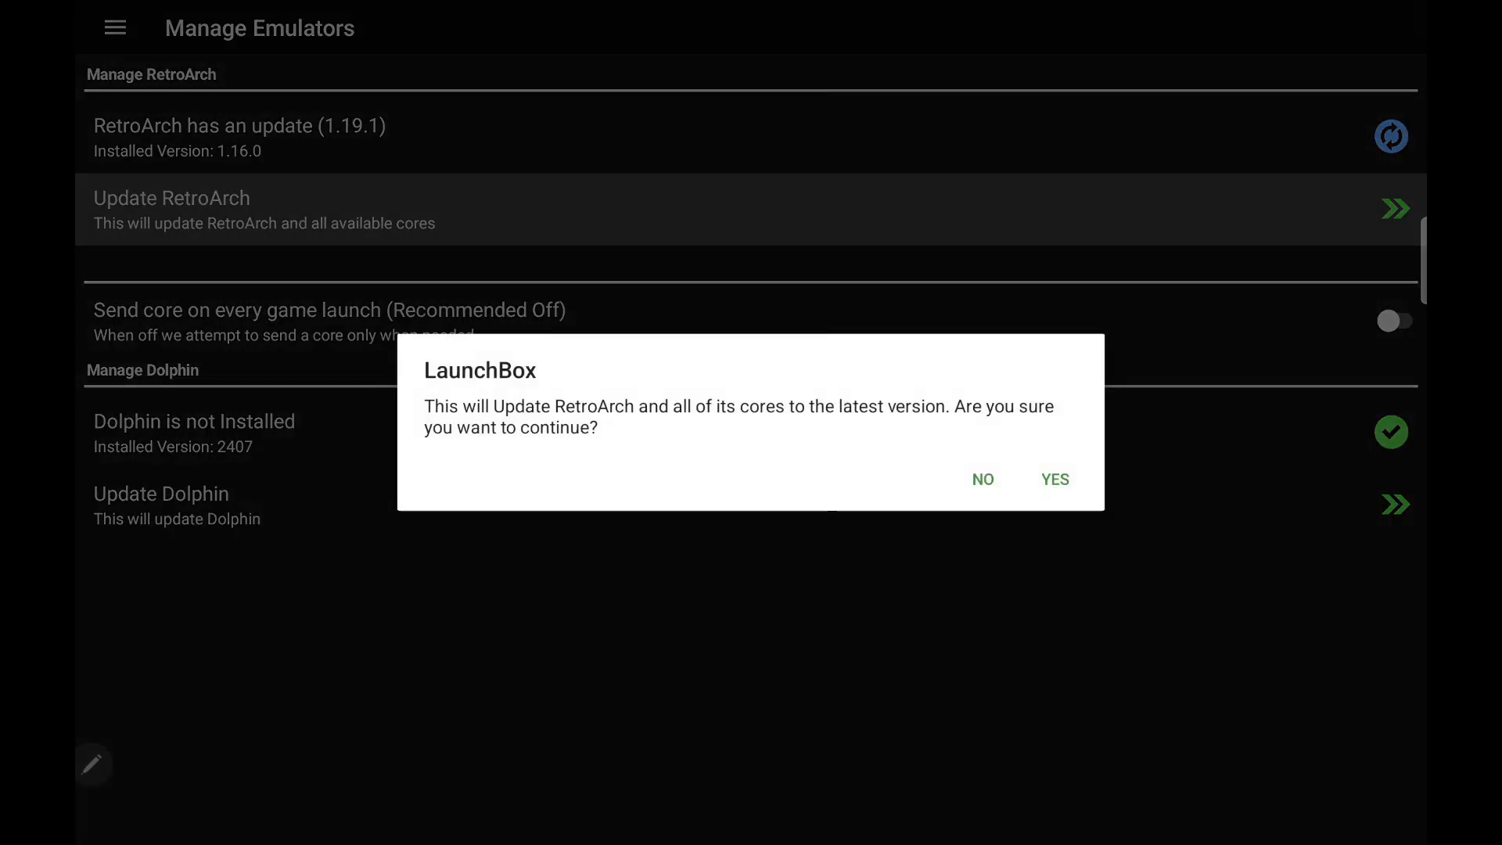
{"action": "left_click", "coordinate": [1053, 478]}
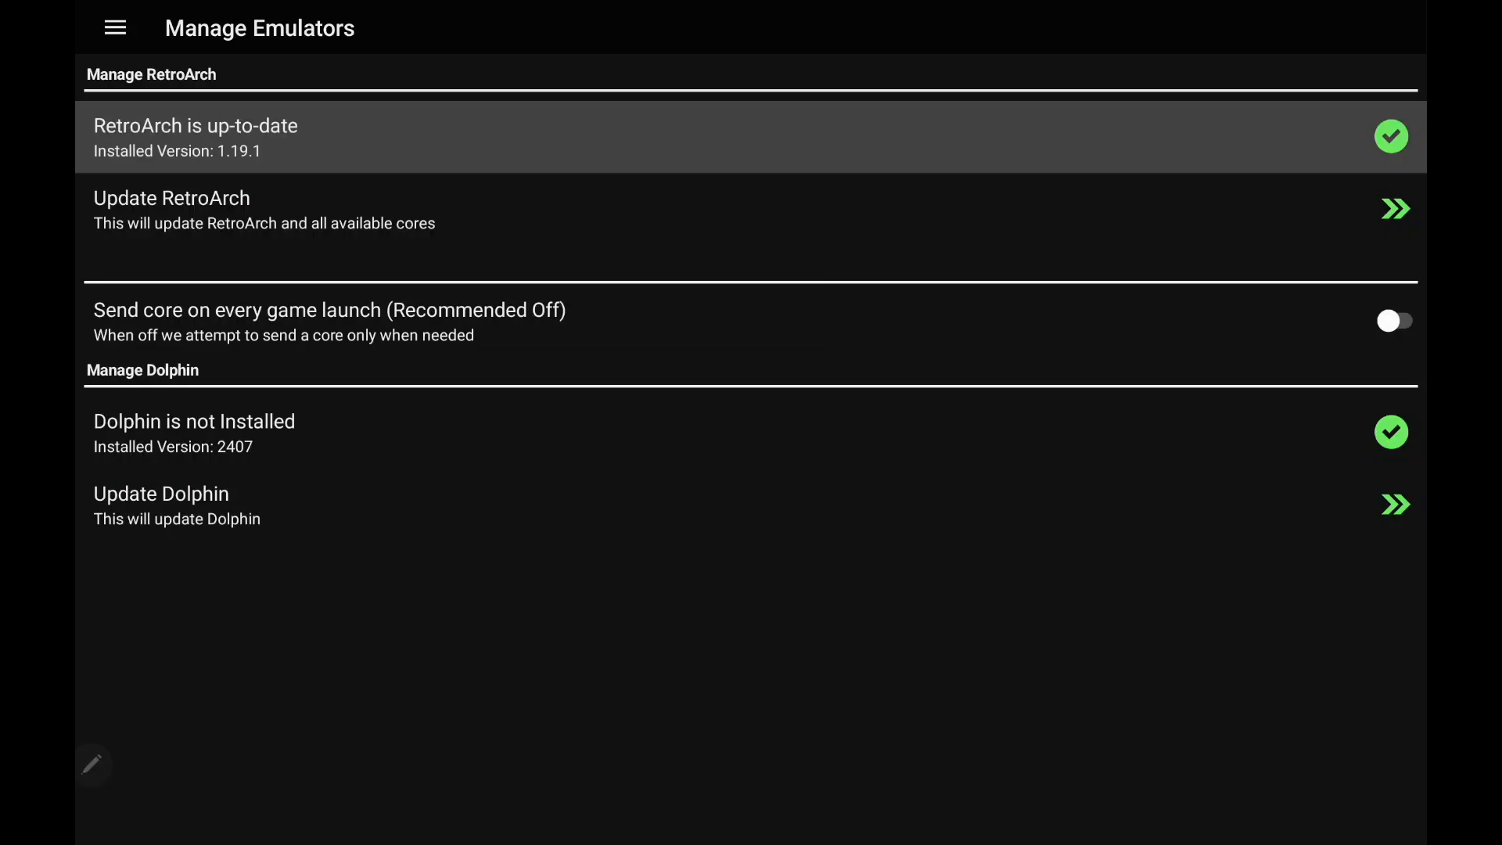
Step: Go back to Main, enter the Android platform and bring up its options menu
{"action": "left_click", "coordinate": [115, 26]}
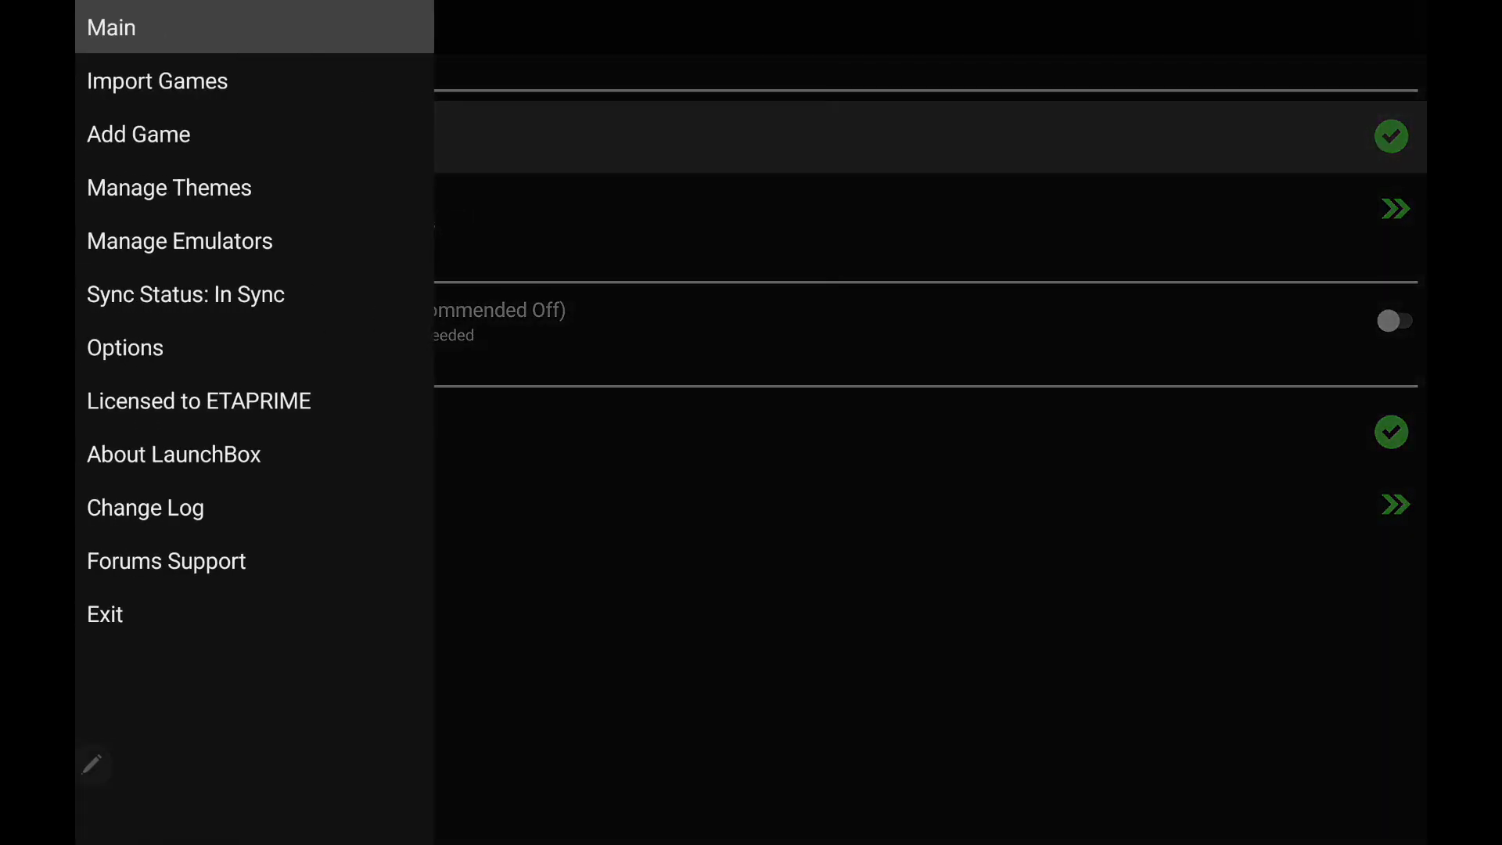
{"action": "left_click", "coordinate": [178, 241]}
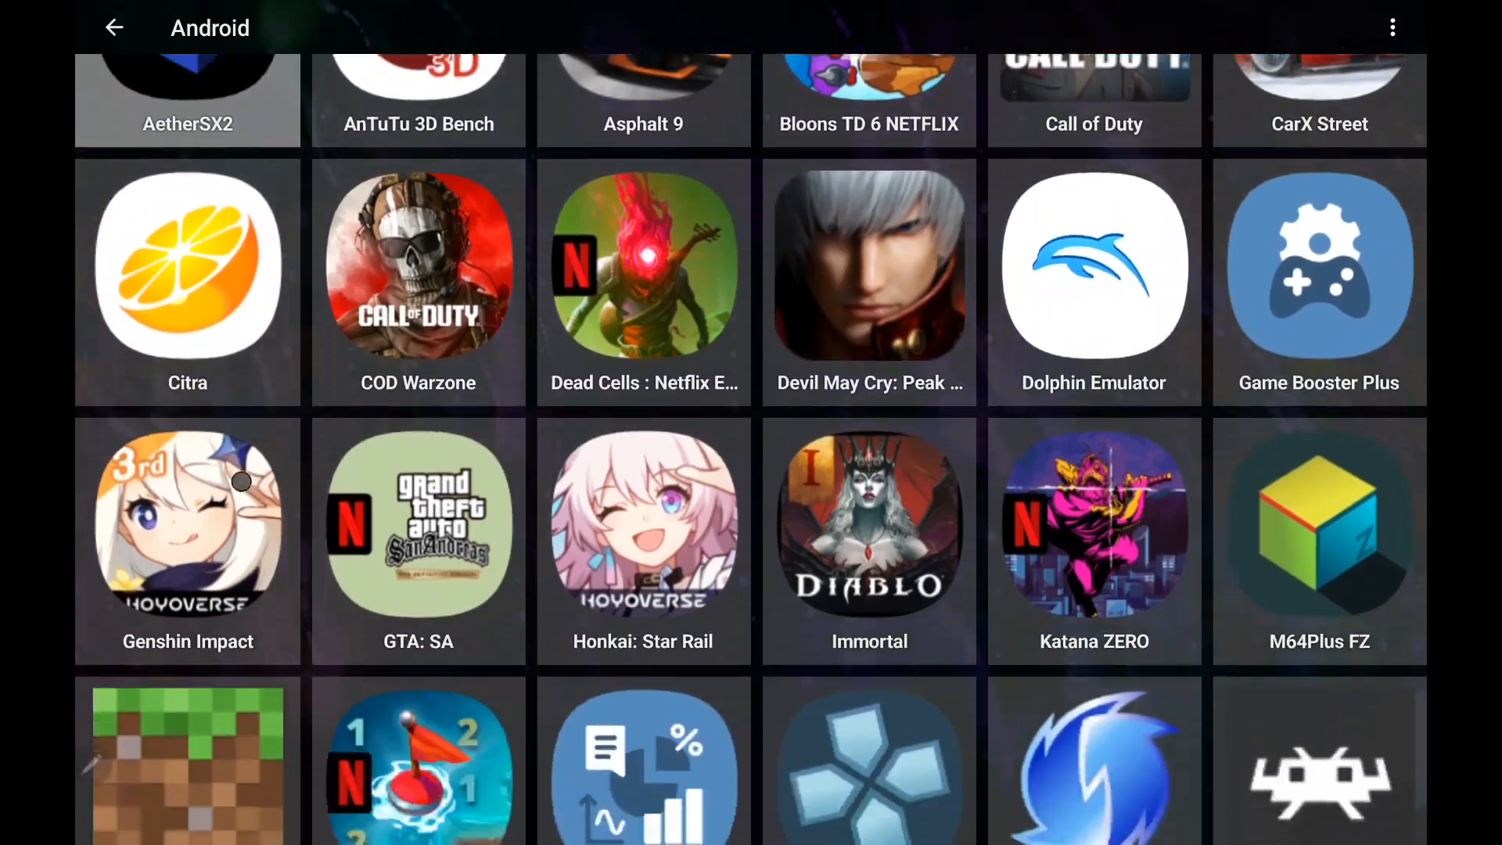
{"action": "scroll", "scroll_direction": "down", "scroll_amount": 3}
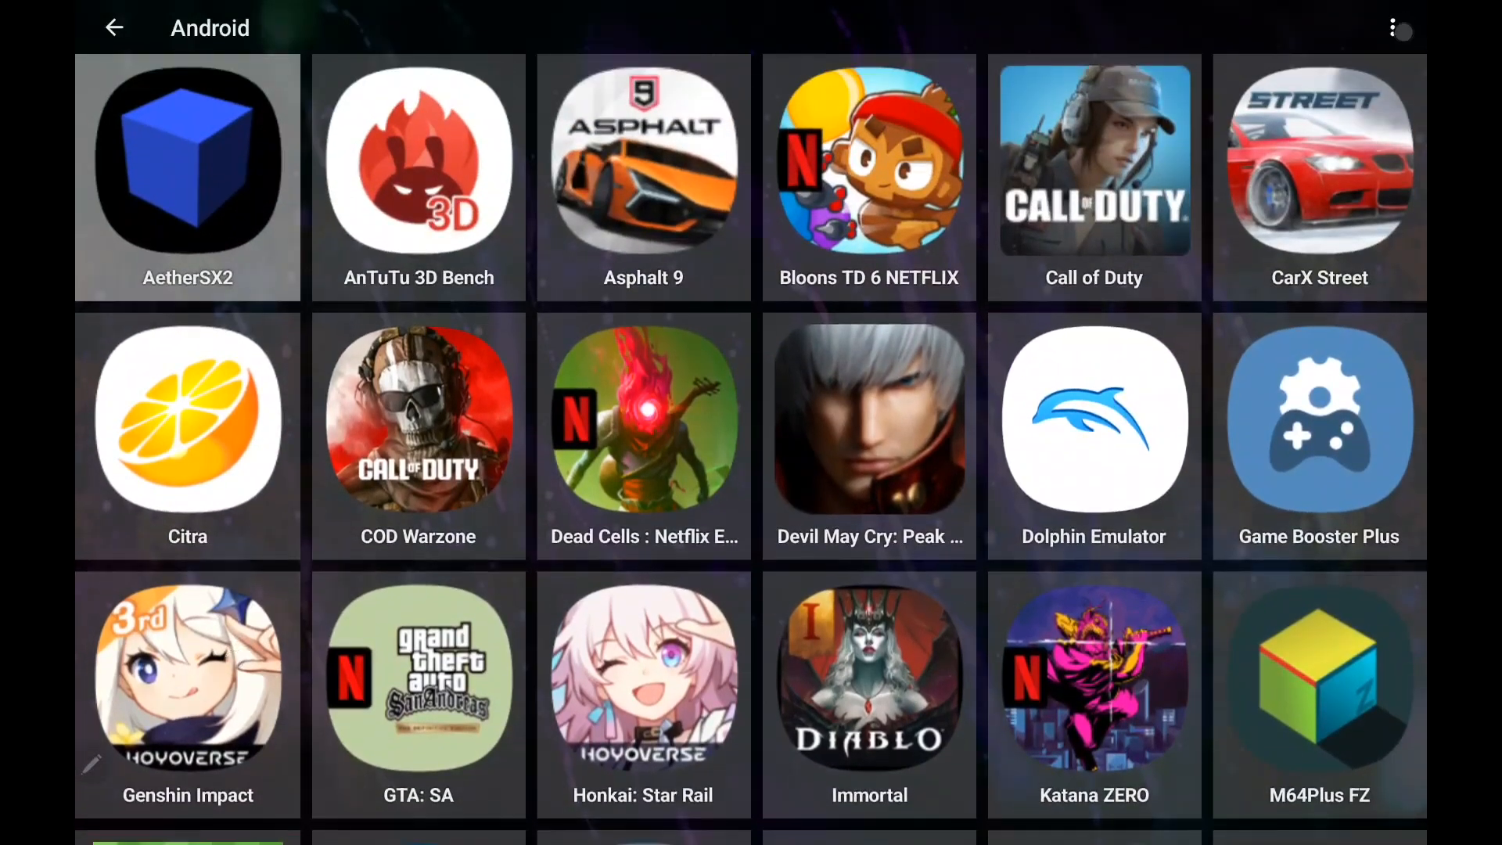
{"action": "left_click", "coordinate": [1398, 28]}
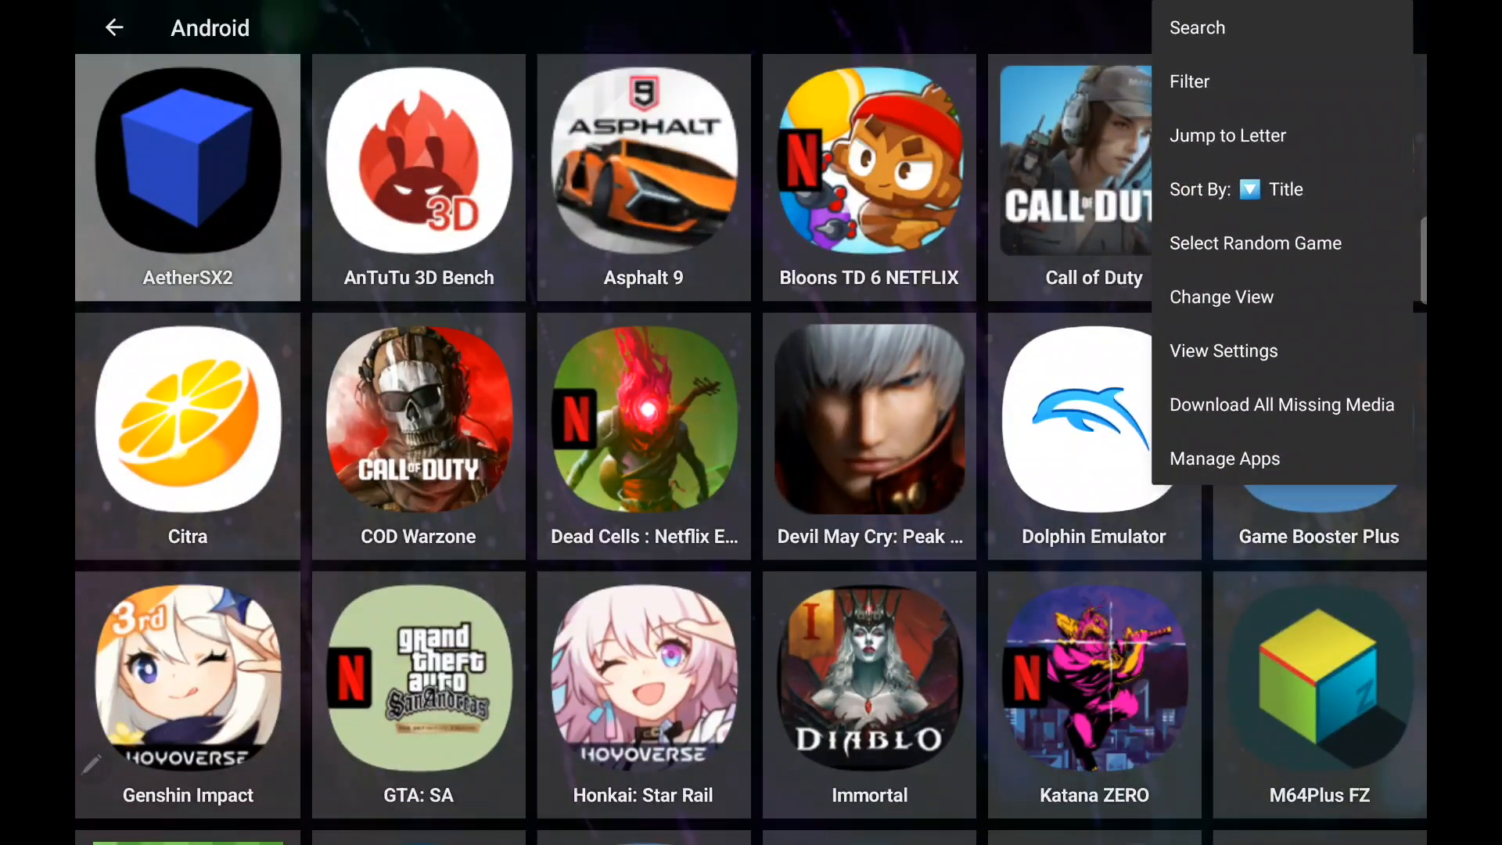
Step: In Manage Apps, include only Apps Marked as Games for the Android platform and save
{"action": "left_click", "coordinate": [1223, 458]}
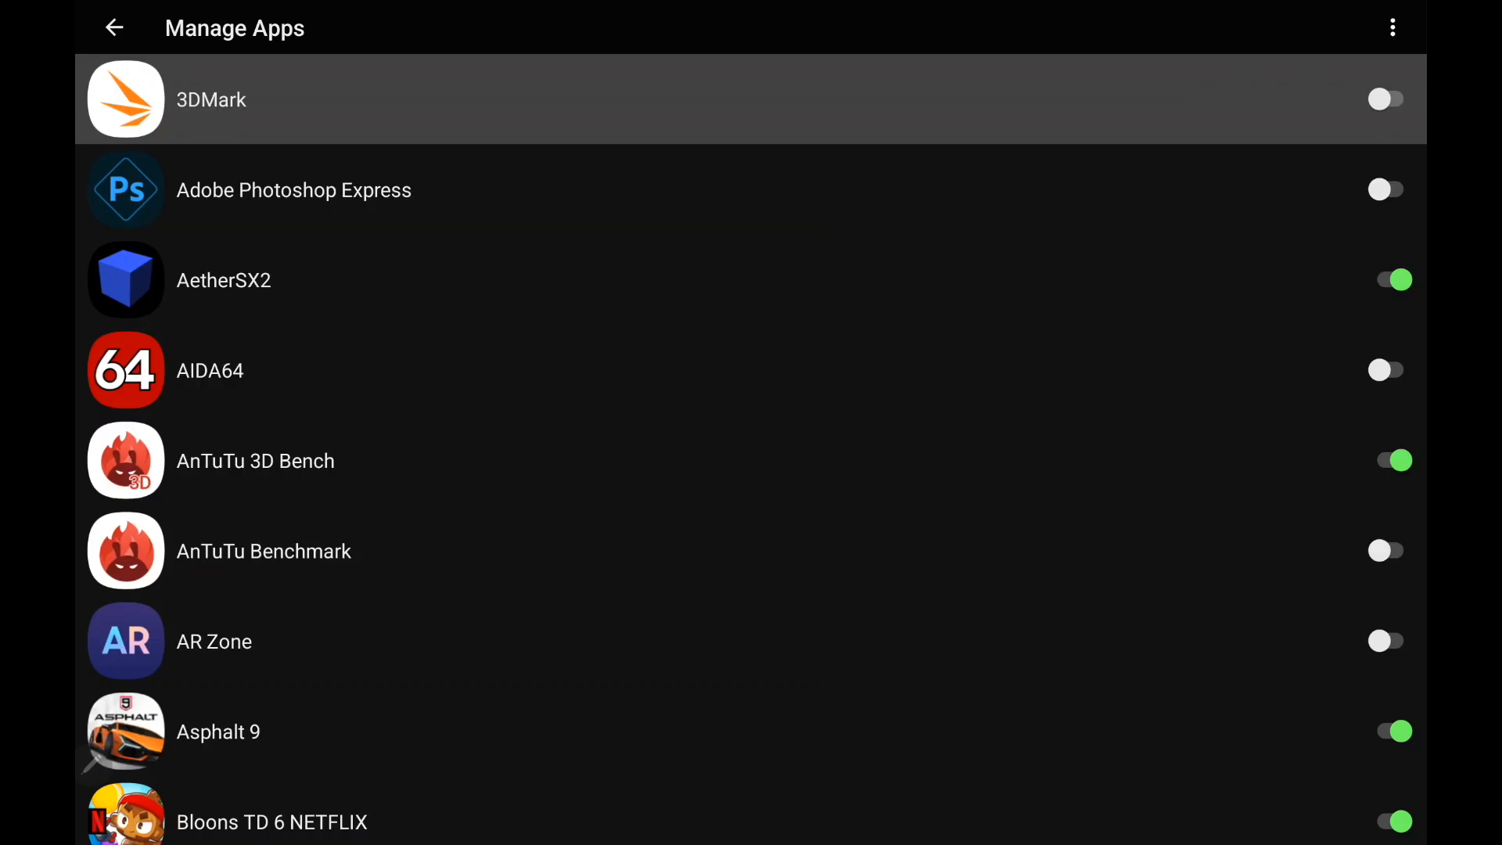
{"action": "left_click", "coordinate": [1393, 27]}
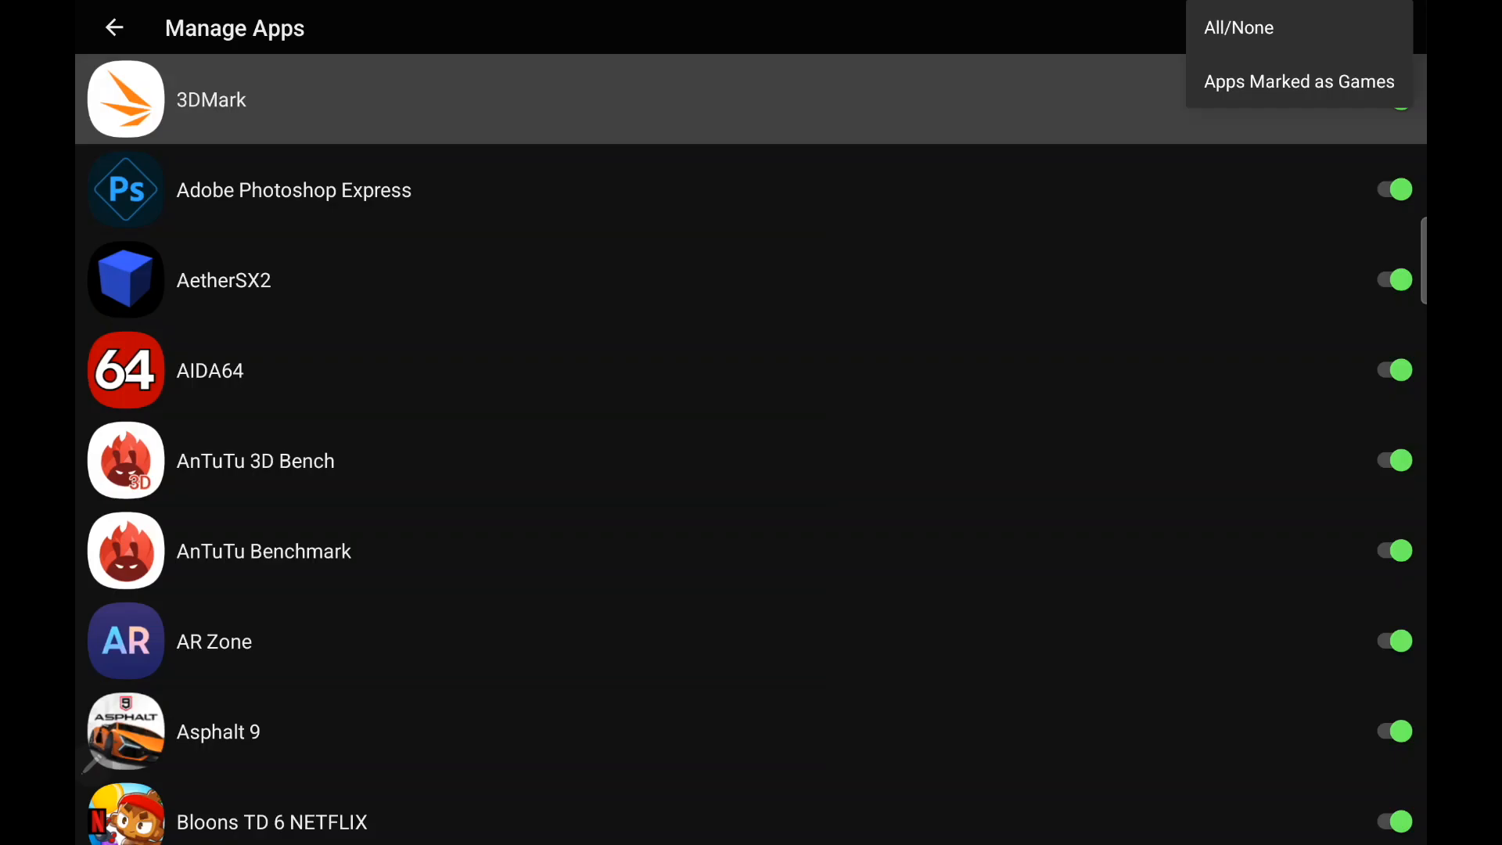
{"action": "left_click", "coordinate": [1238, 26]}
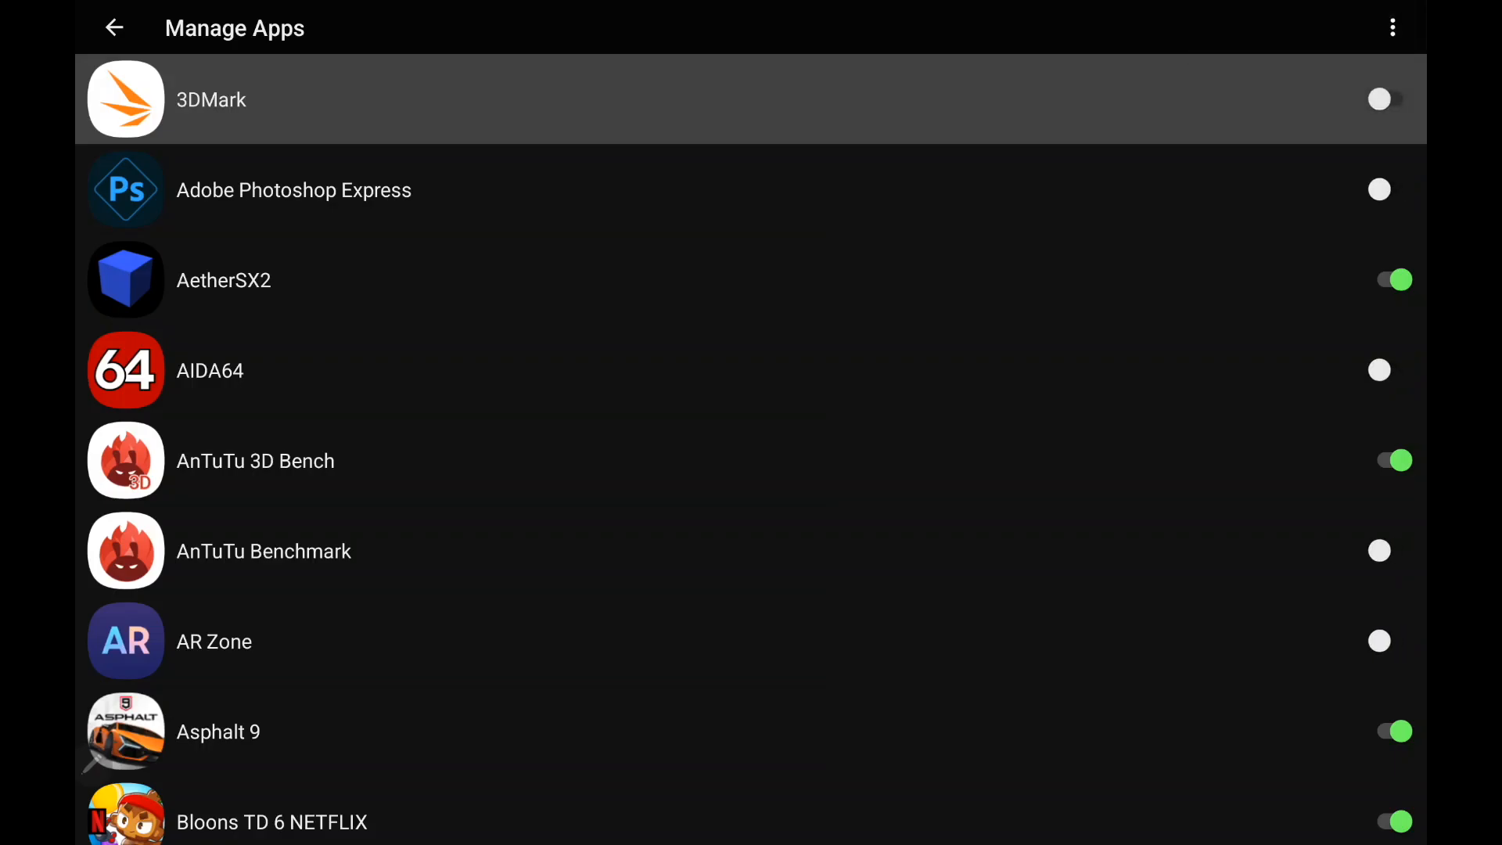
{"action": "left_click", "coordinate": [115, 27]}
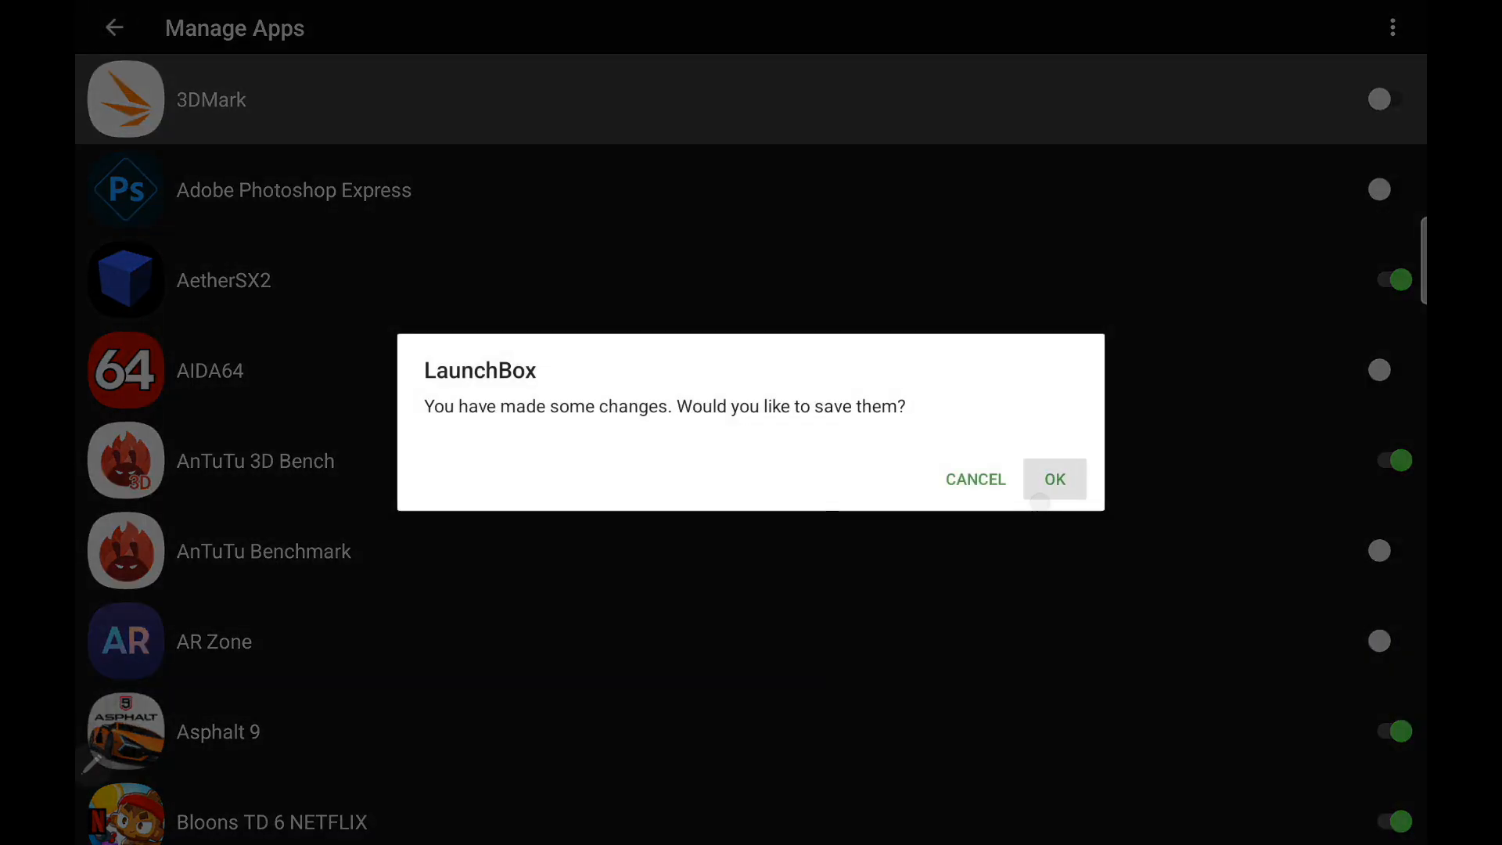
{"action": "left_click", "coordinate": [1054, 478]}
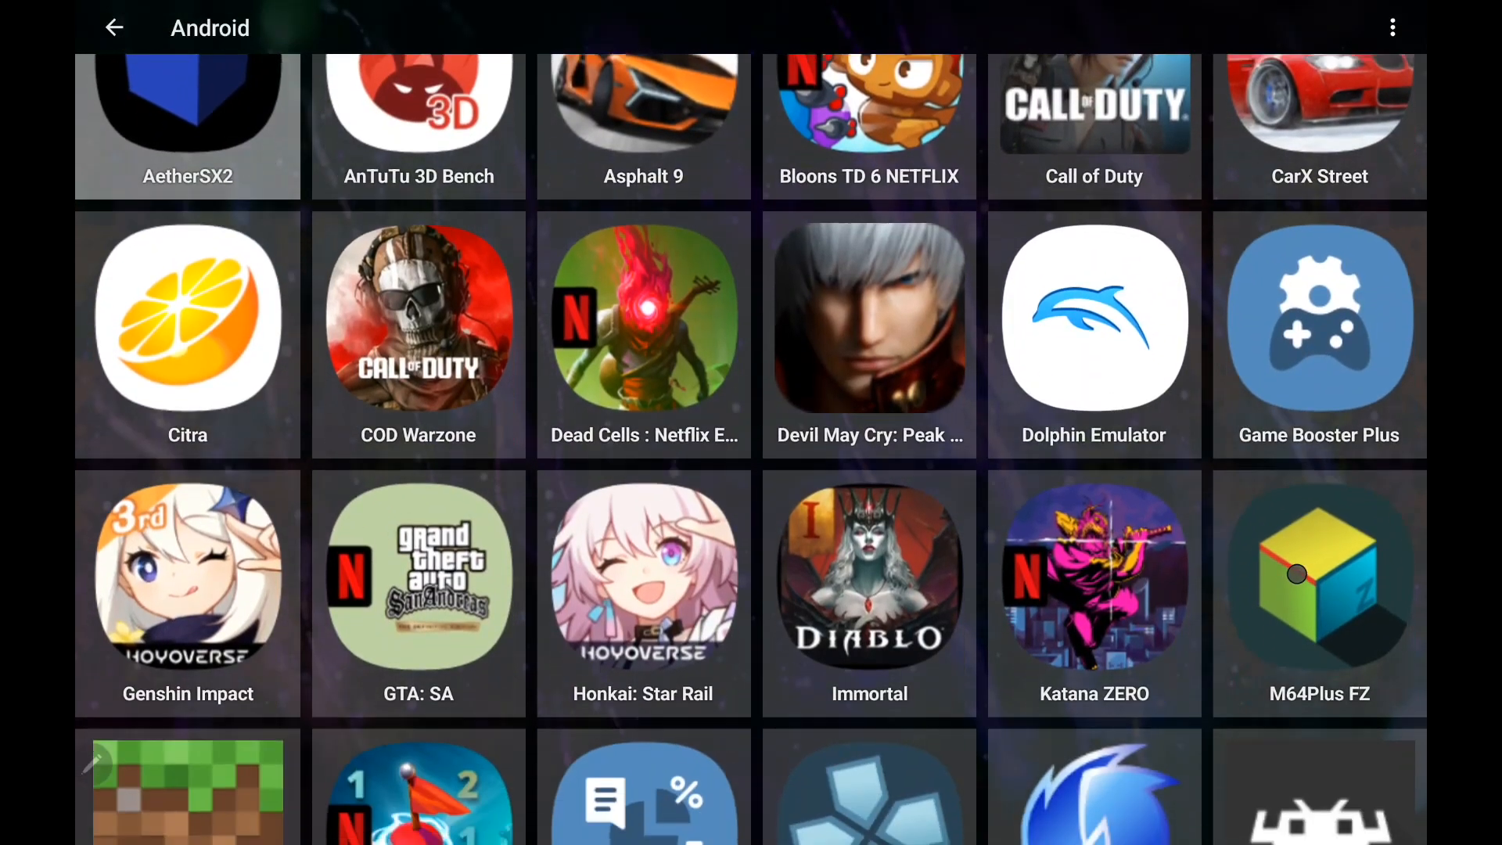
Step: In Manage Apps, toggle every Android app with All/None and save the selection
{"action": "scroll", "scroll_direction": "down", "scroll_amount": 3}
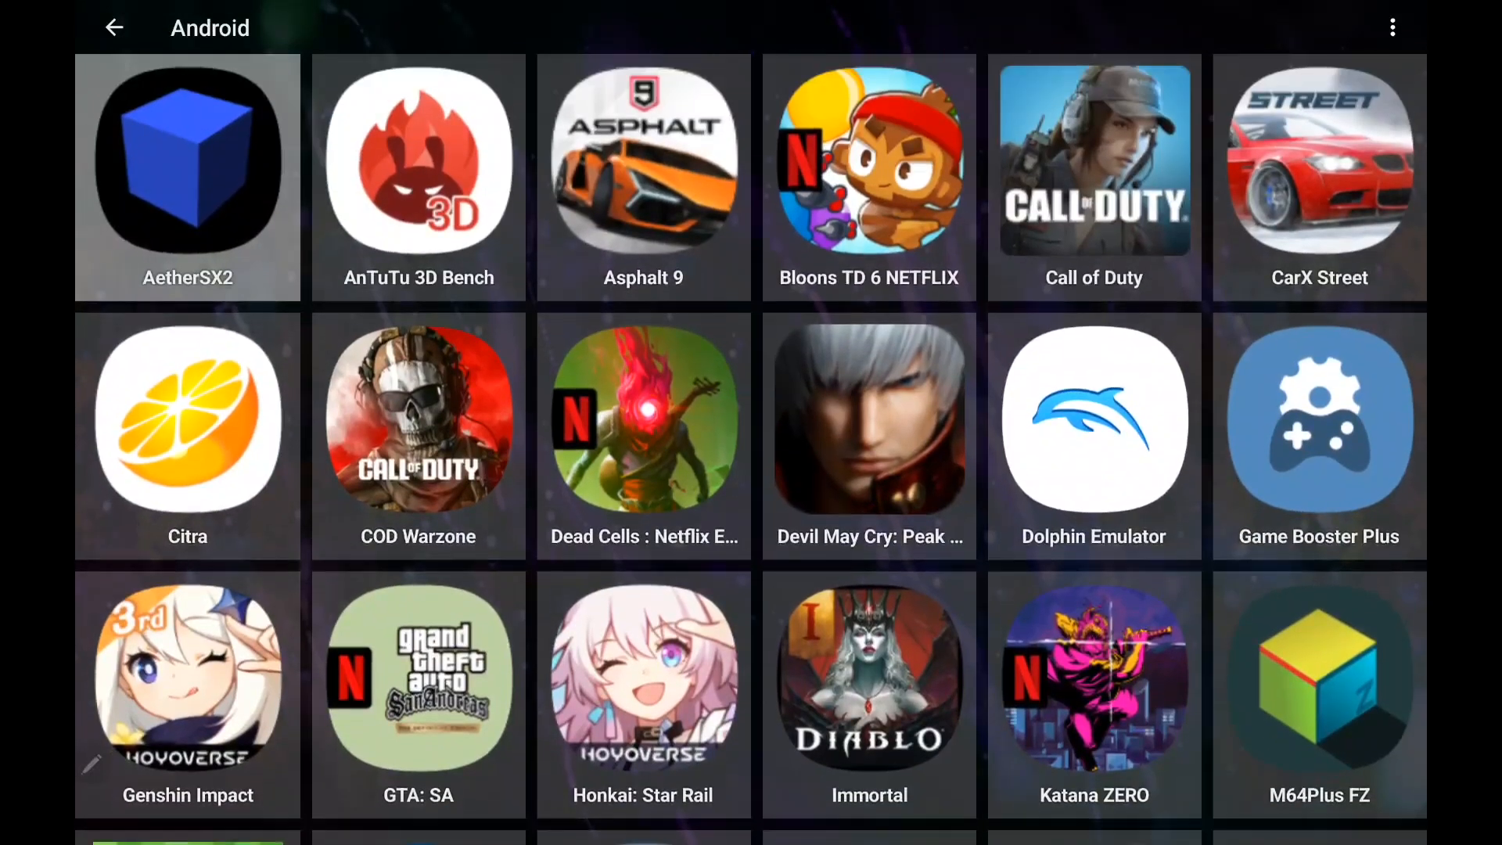
{"action": "scroll", "scroll_direction": "down", "scroll_amount": 3}
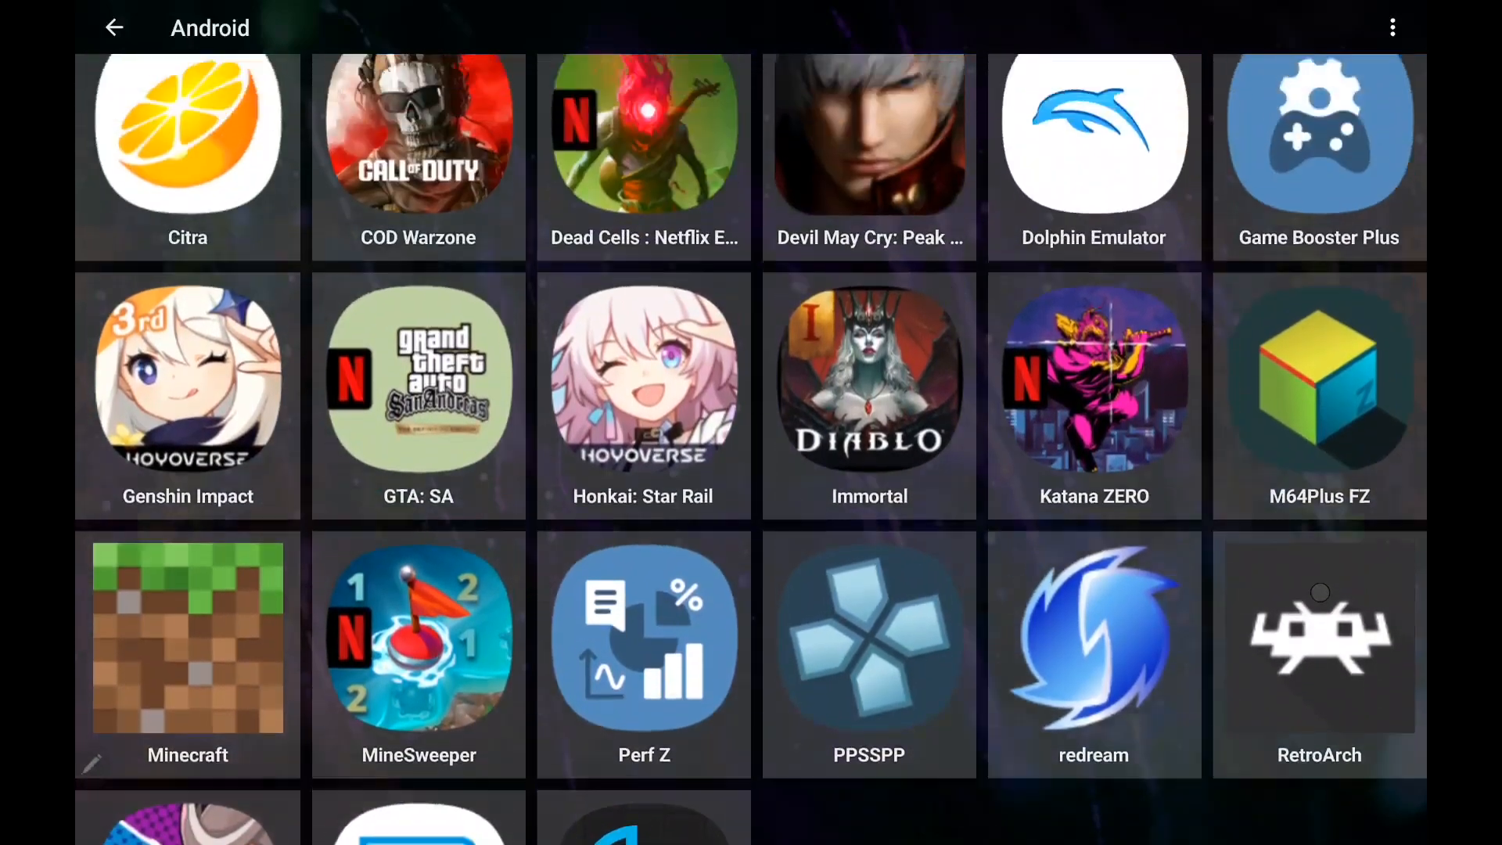
{"action": "scroll", "scroll_direction": "down", "scroll_amount": 3}
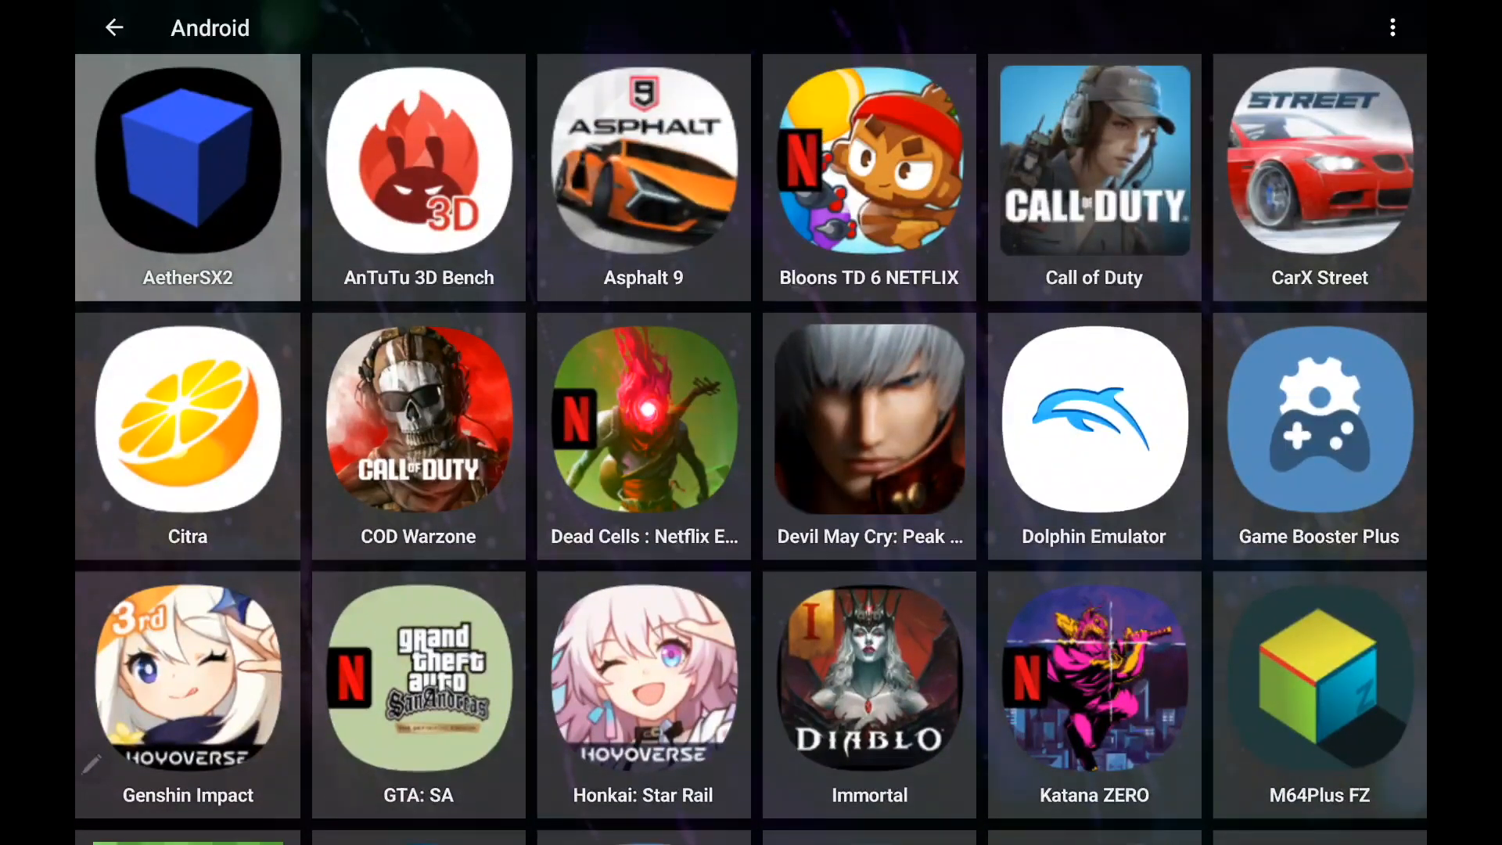
{"action": "left_click", "coordinate": [1392, 27]}
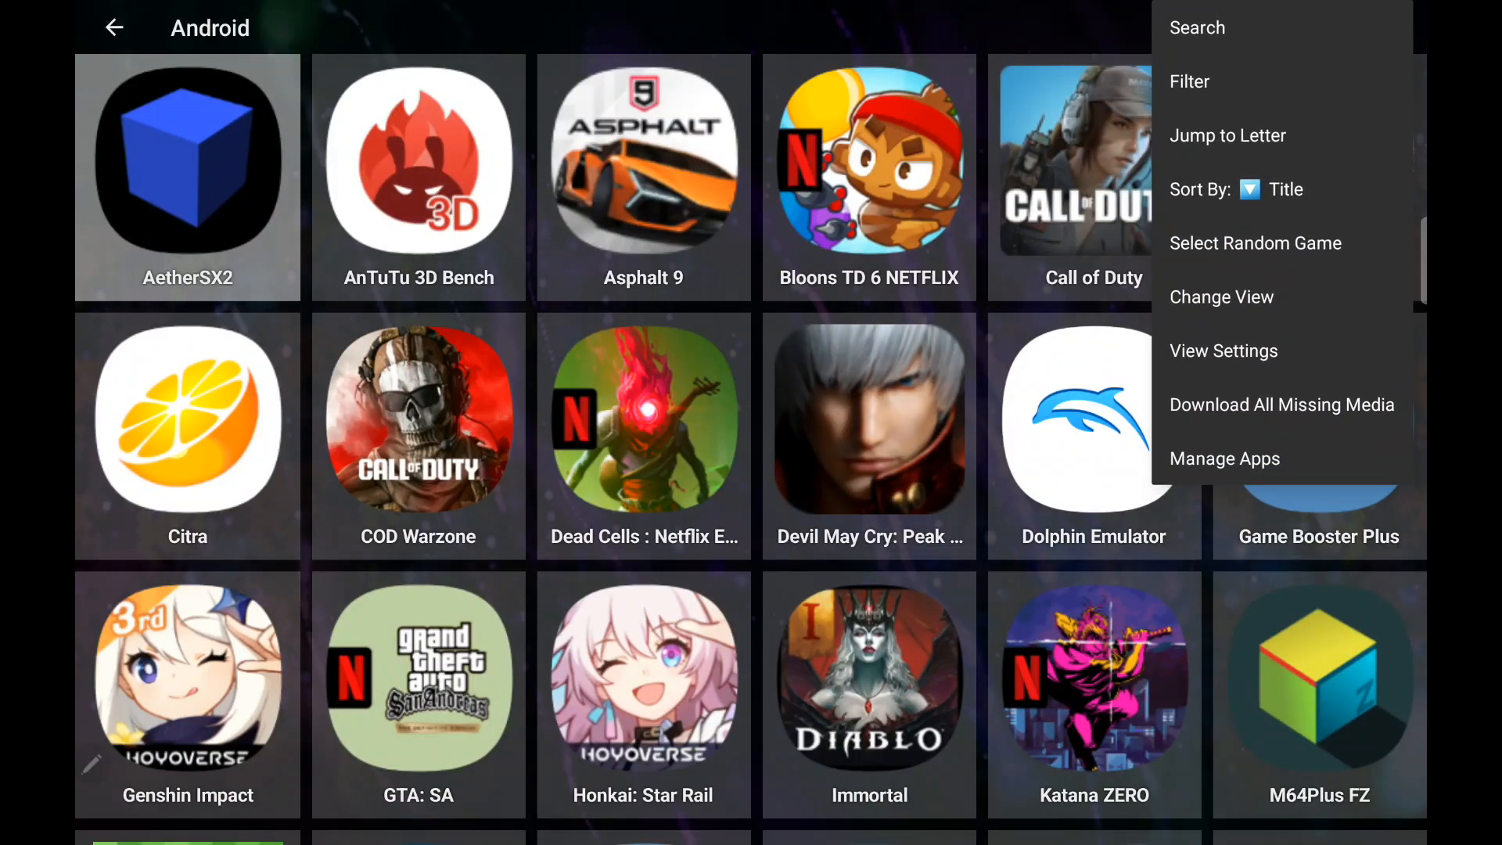
{"action": "left_click", "coordinate": [1224, 458]}
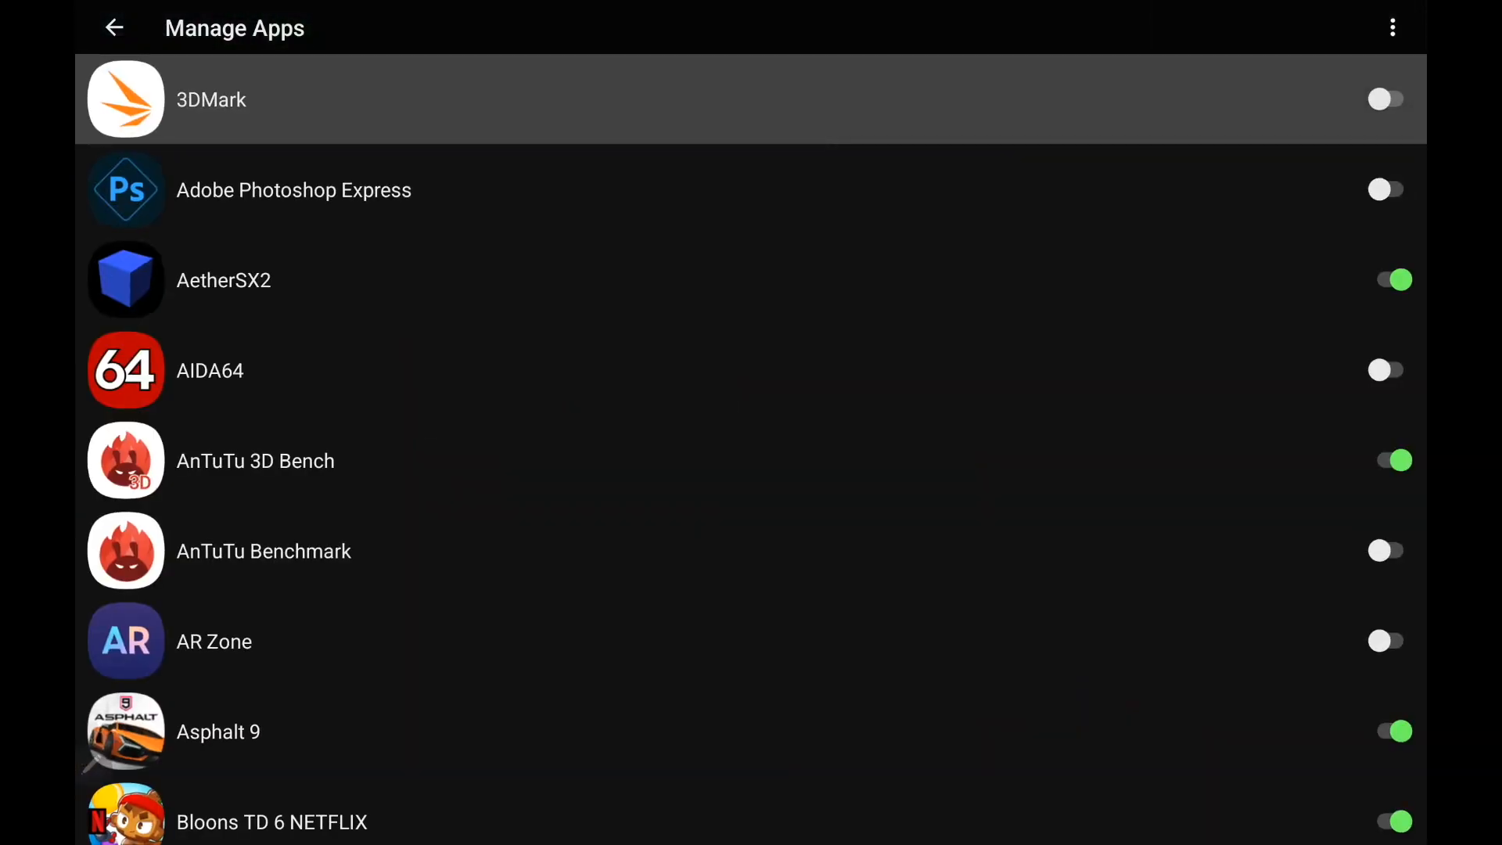
{"action": "left_click", "coordinate": [1393, 27]}
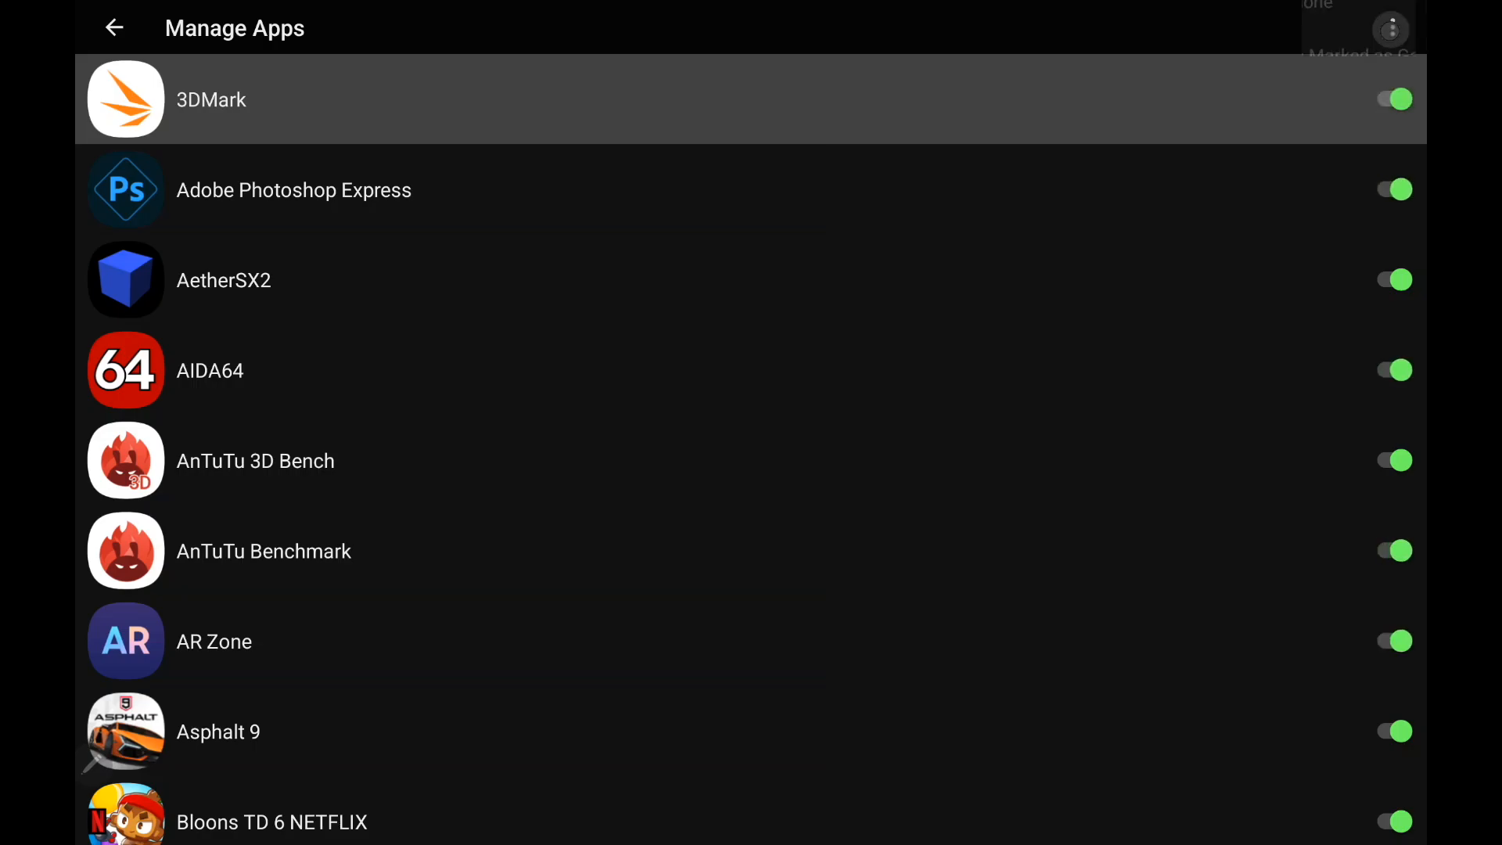
{"action": "left_click", "coordinate": [113, 26]}
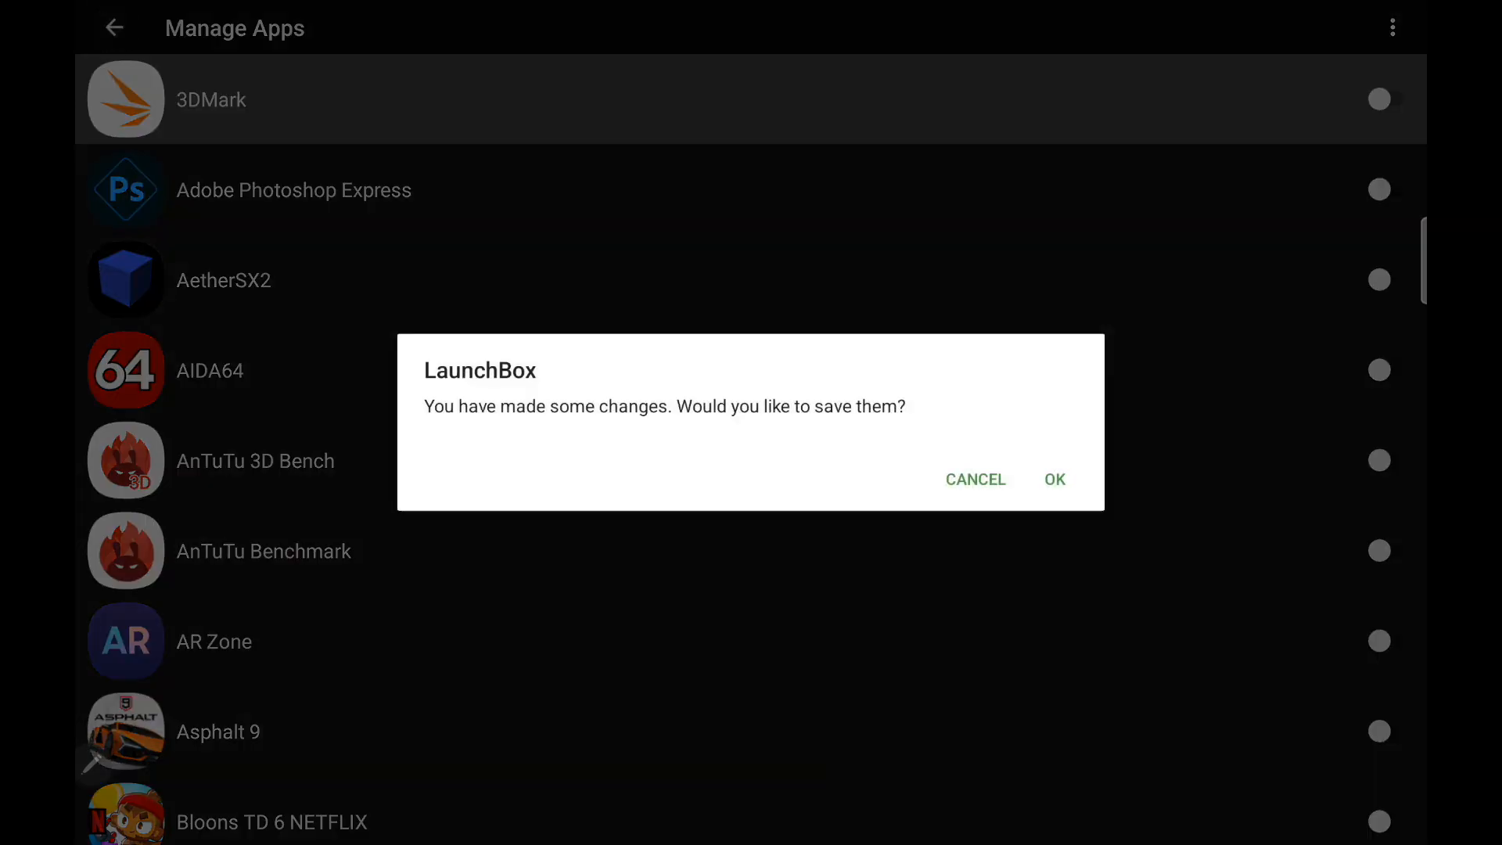
{"action": "left_click", "coordinate": [1053, 479]}
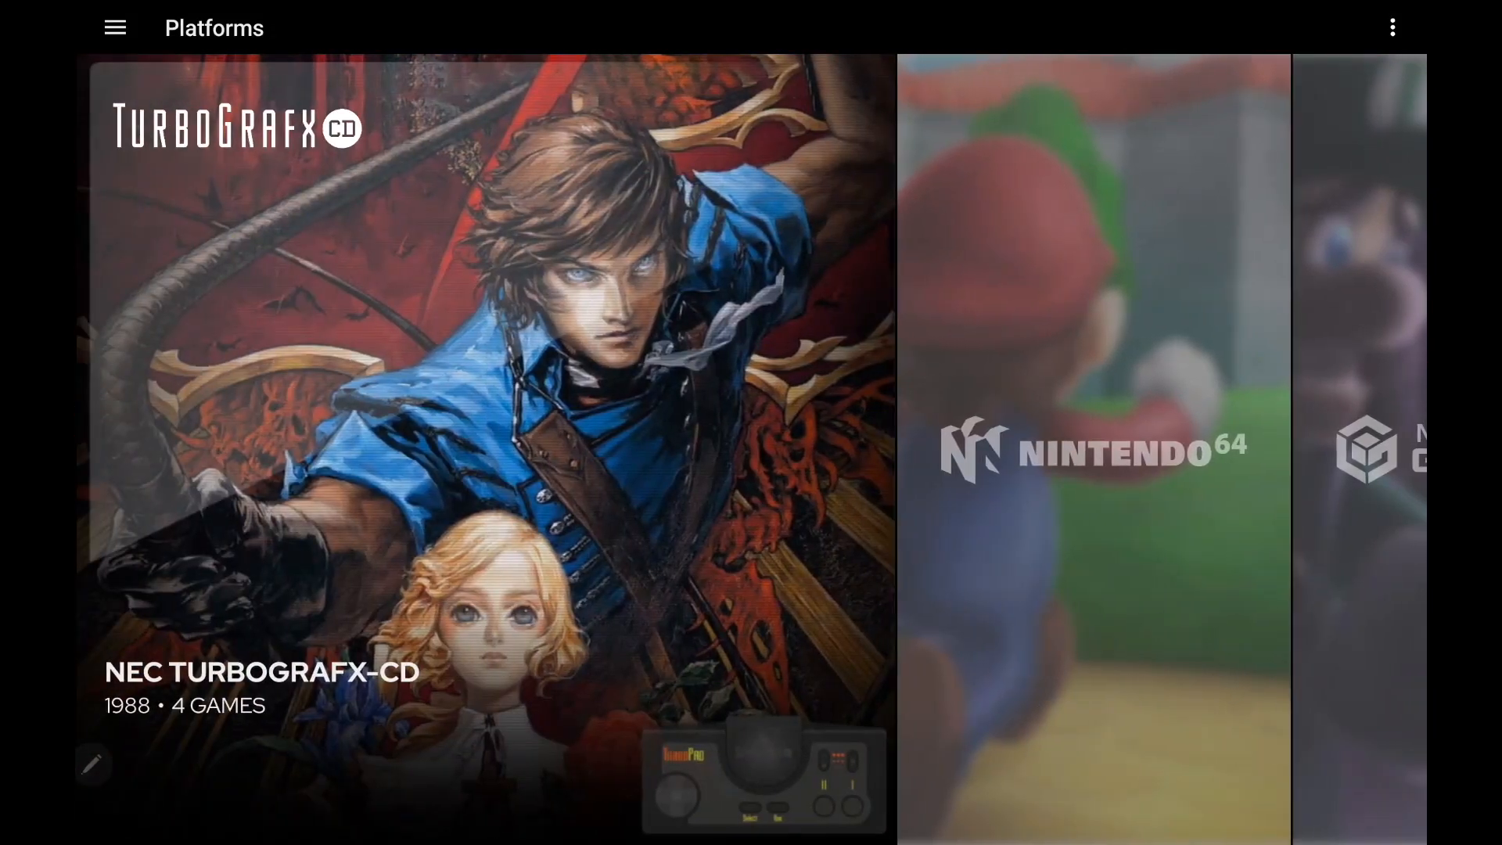
Step: In Options, turn on Show Android Apps and select apps marked as games under Manage Android Apps
{"action": "left_click", "coordinate": [115, 26]}
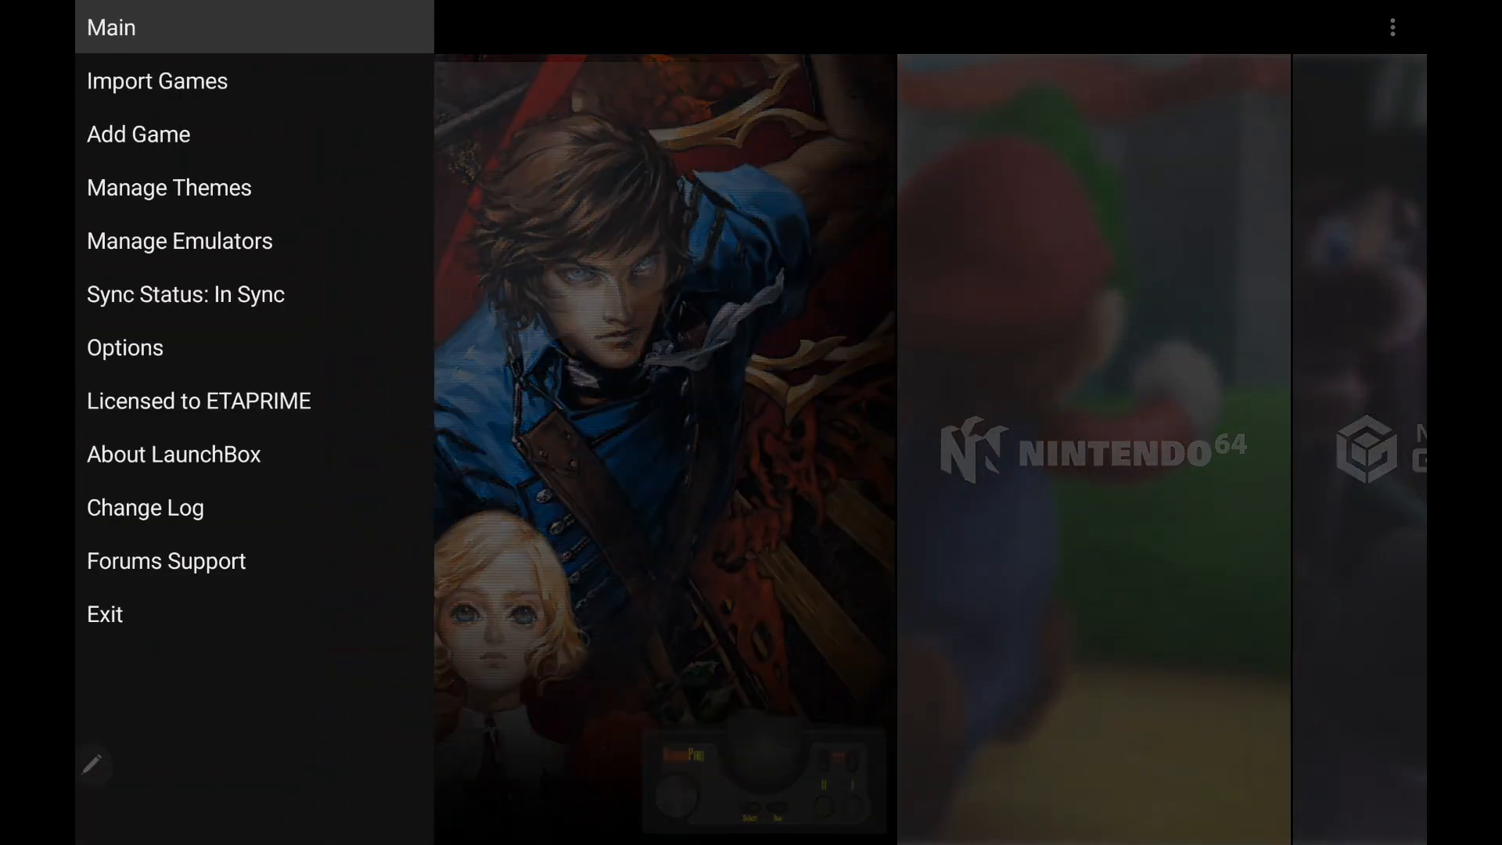
{"action": "left_click", "coordinate": [125, 348]}
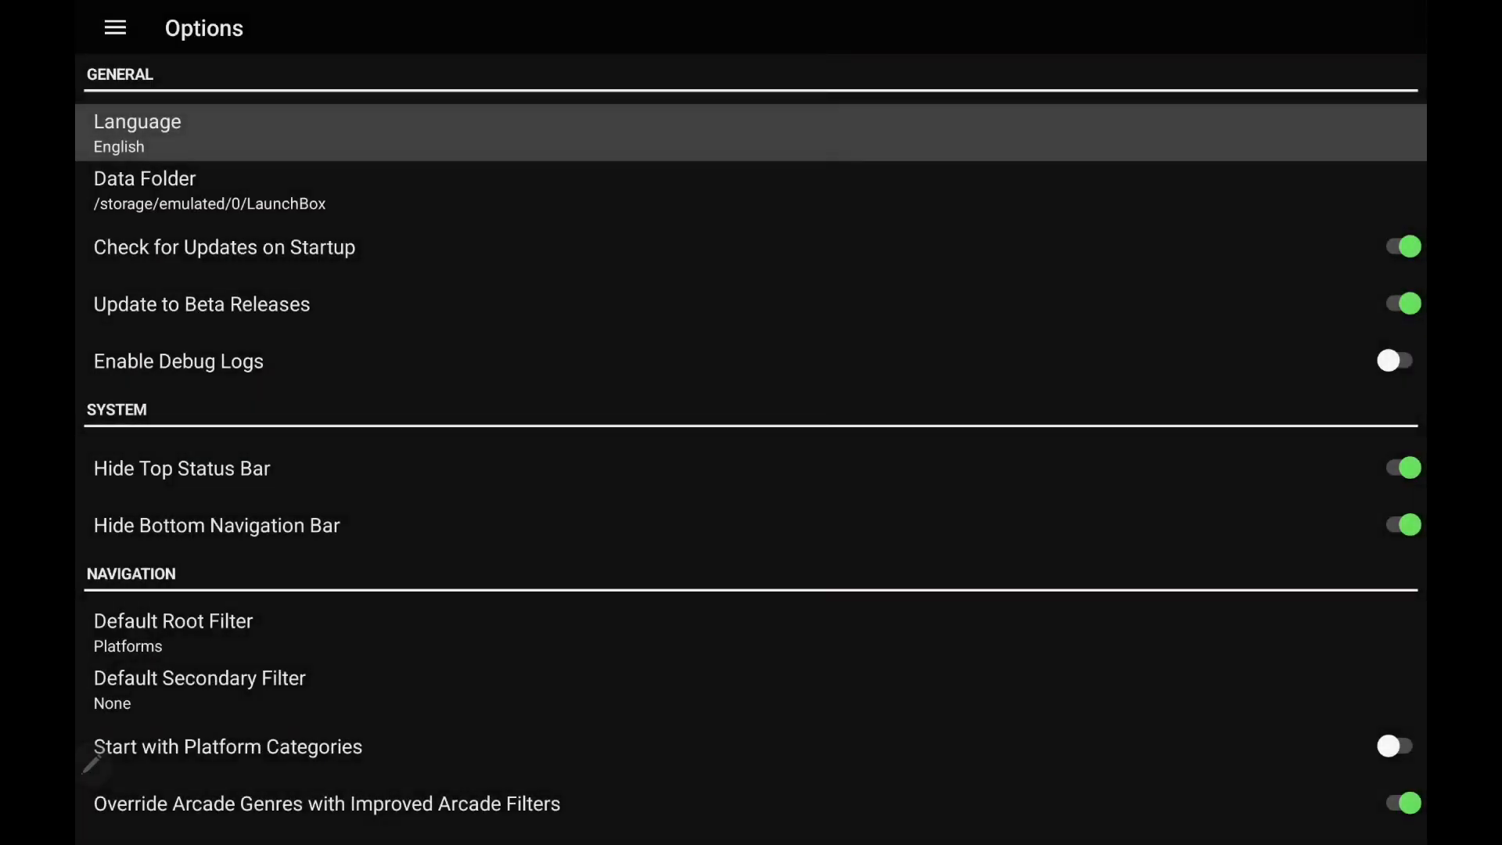
{"action": "scroll", "scroll_direction": "down", "scroll_amount": 3}
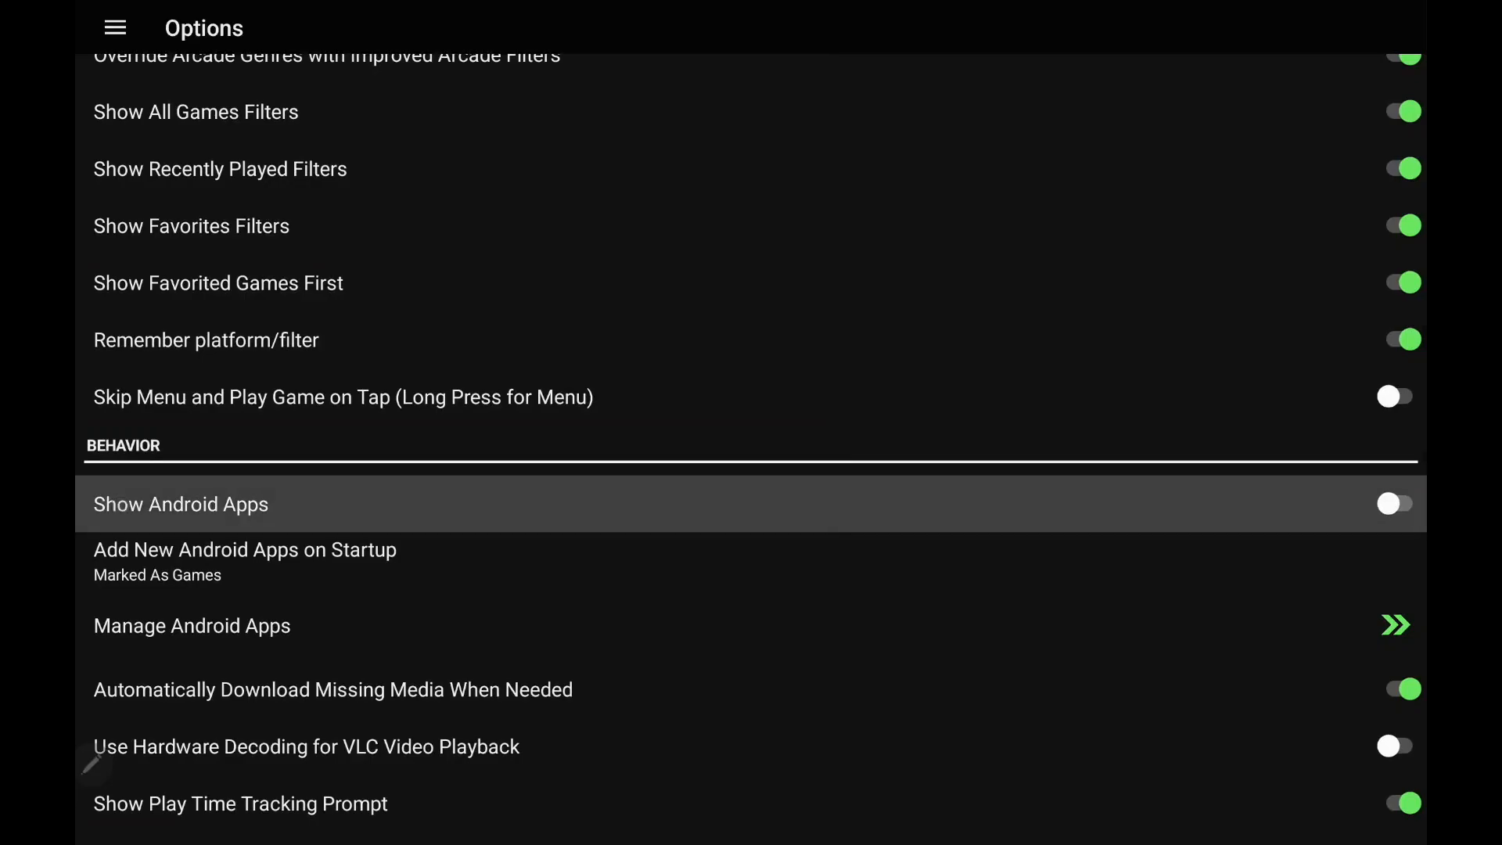
{"action": "left_click", "coordinate": [1395, 503]}
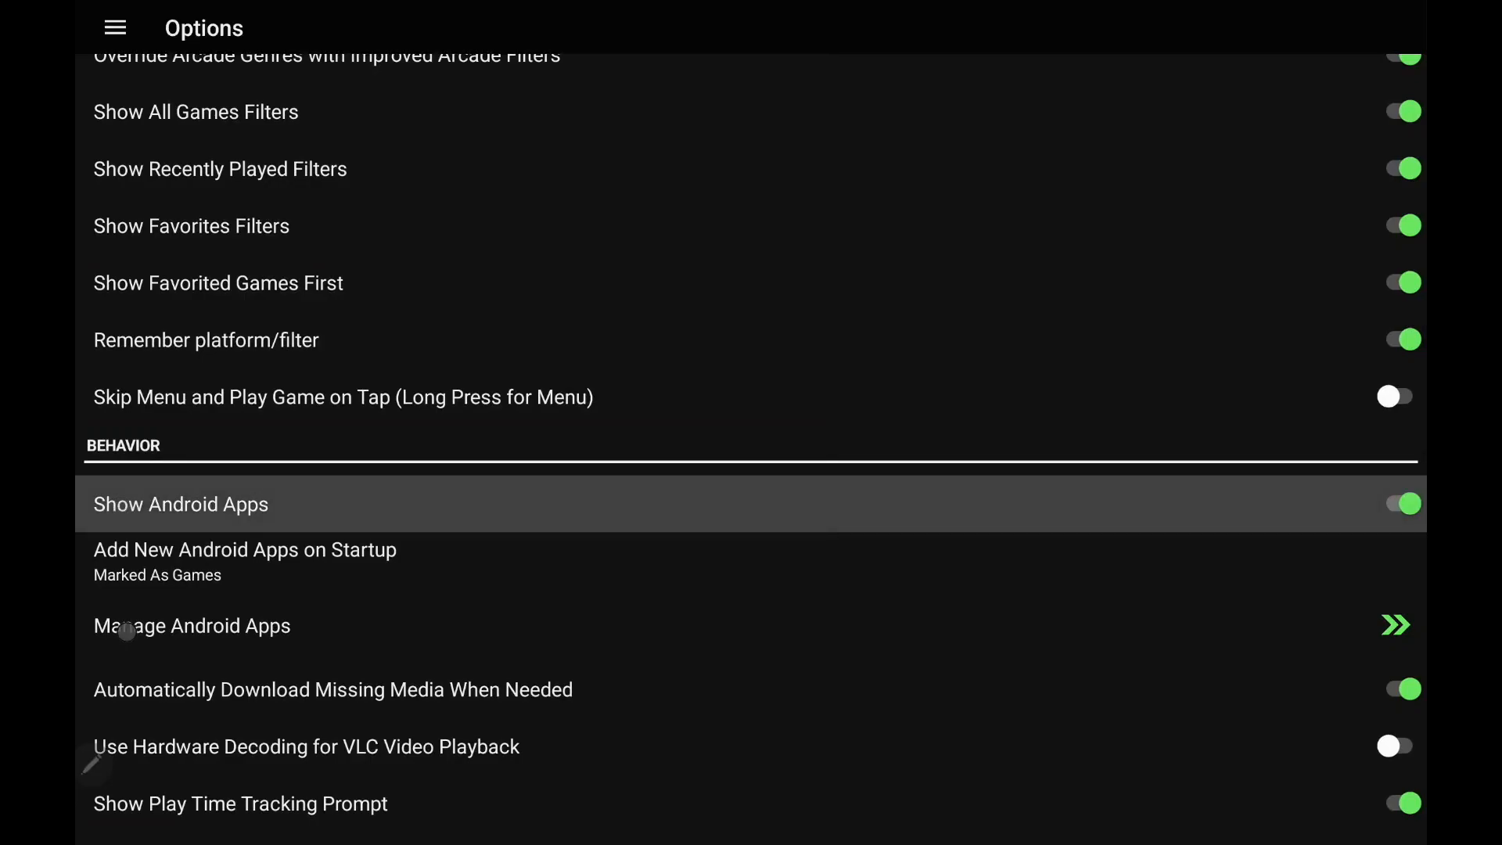
{"action": "left_click", "coordinate": [191, 626]}
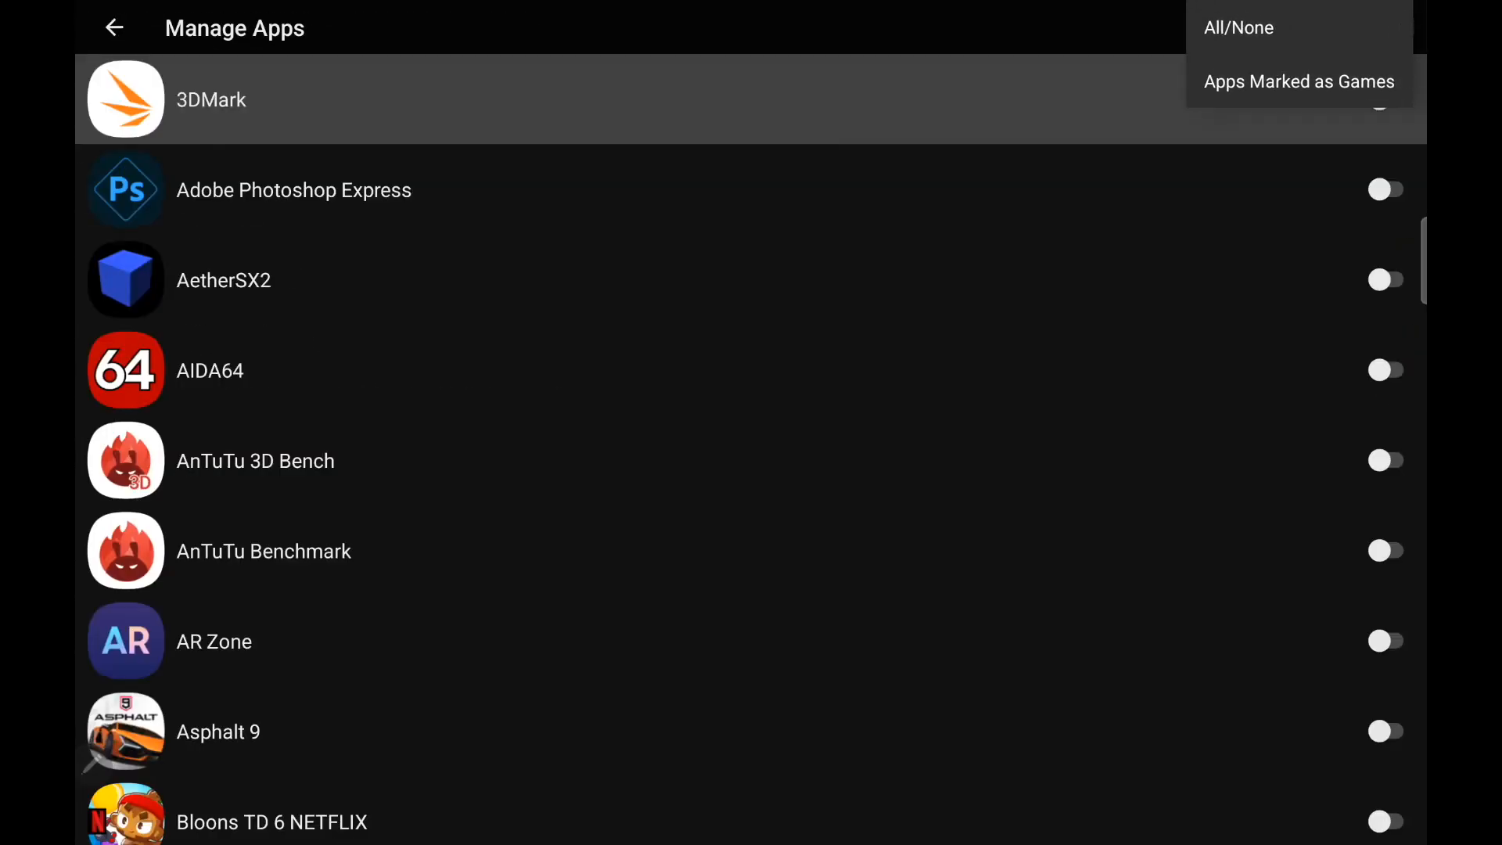
{"action": "left_click", "coordinate": [1298, 80]}
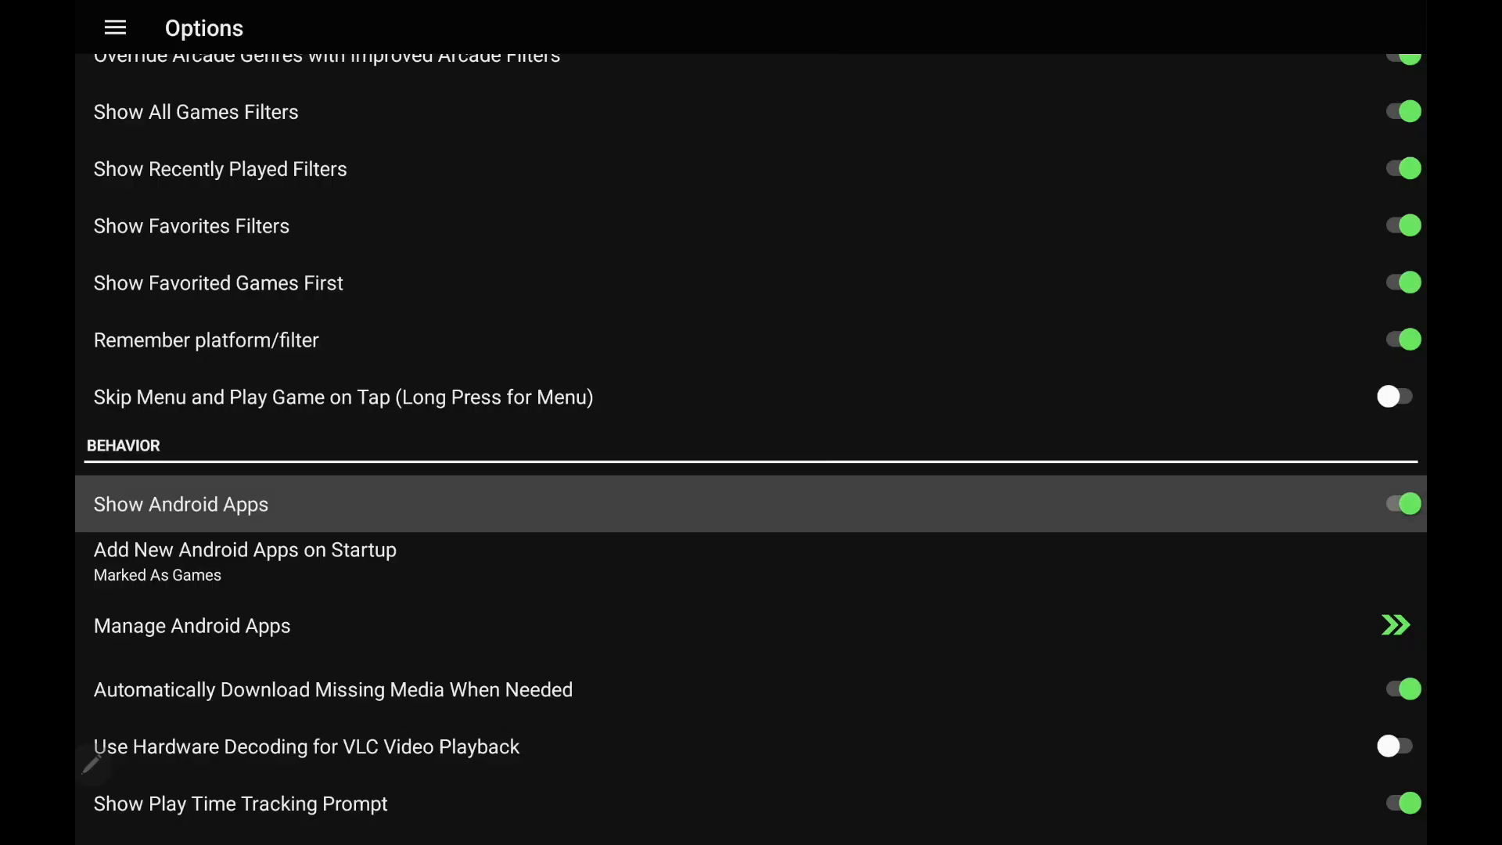
Step: Set Add New Android Apps on Startup to Marked As Games, then go to the Android library
{"action": "left_click", "coordinate": [244, 562]}
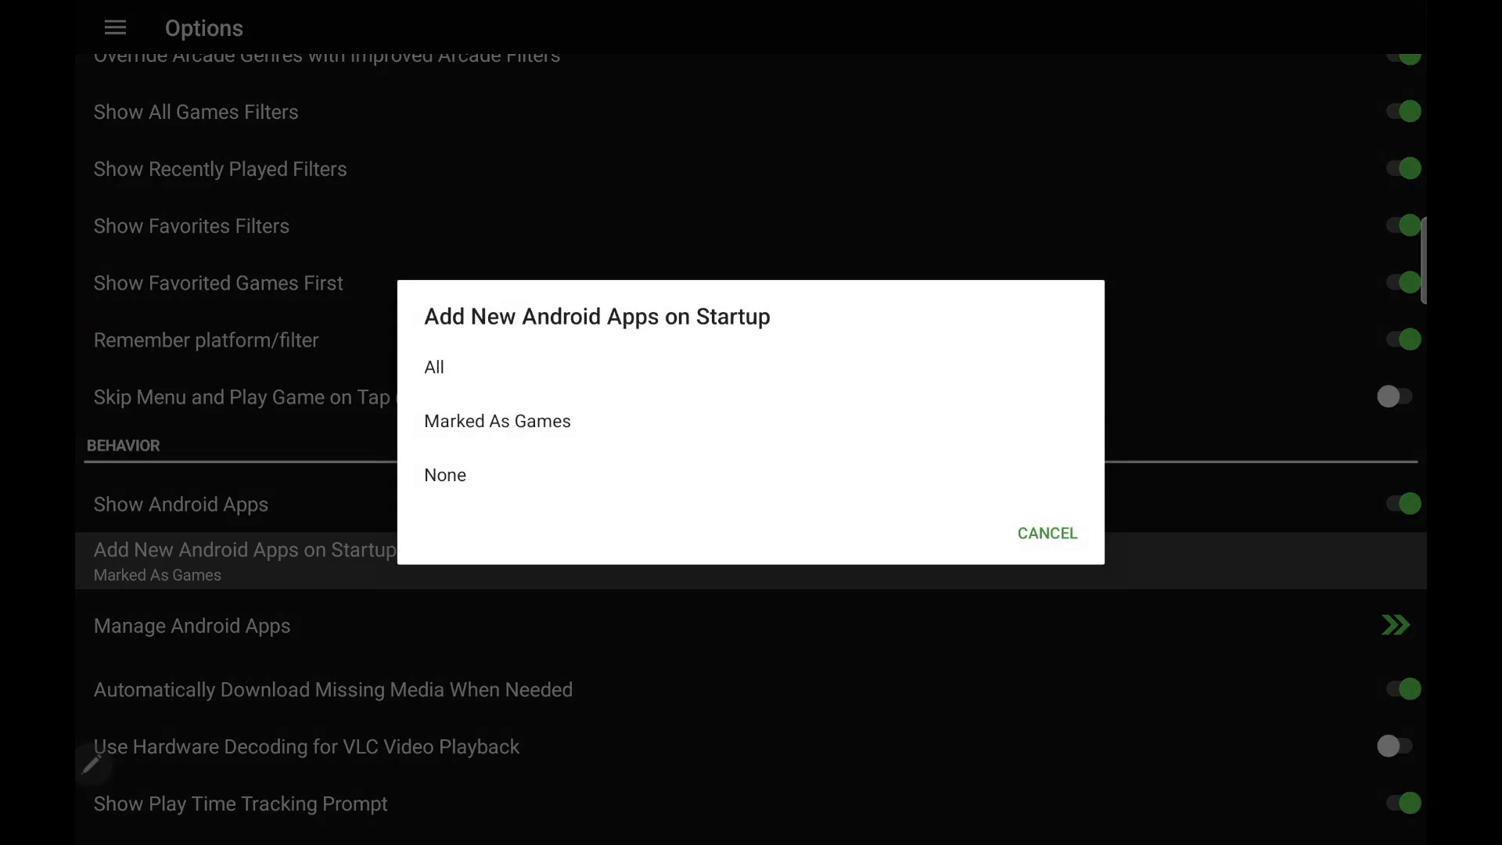
{"action": "left_click", "coordinate": [1046, 532]}
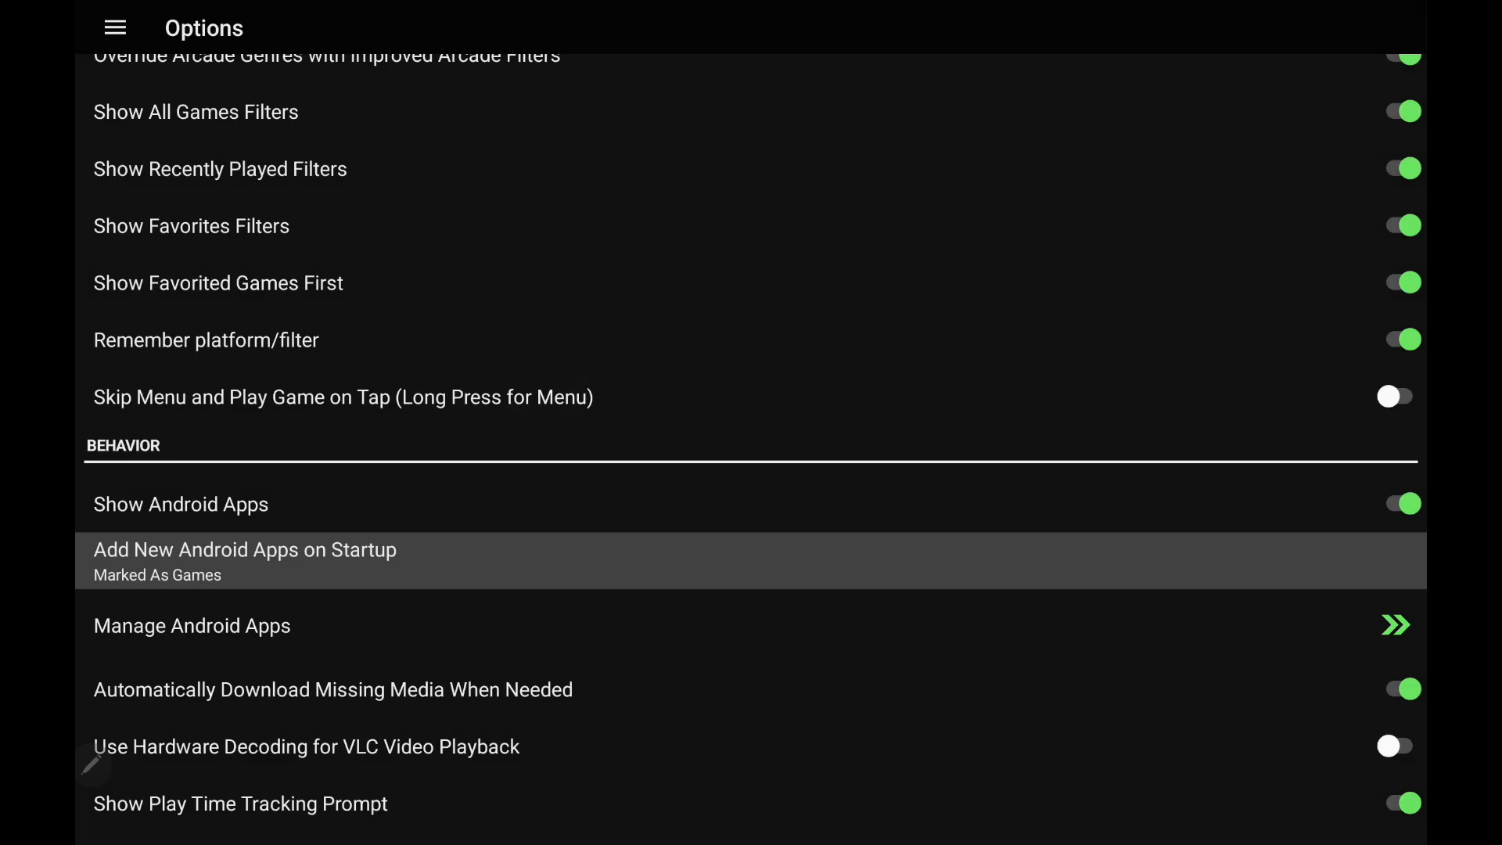
{"action": "left_click", "coordinate": [114, 27]}
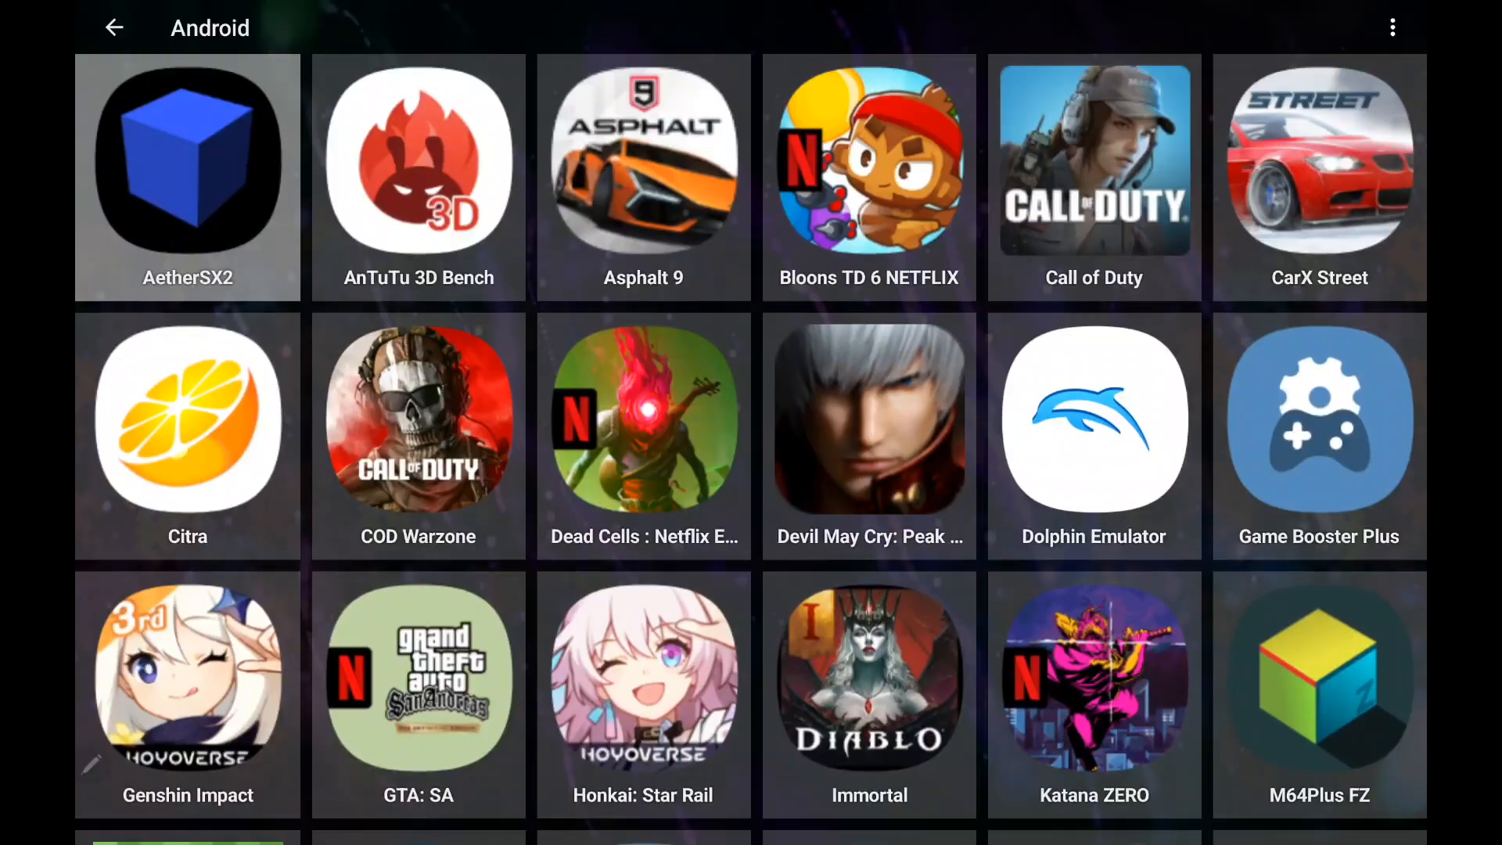
Step: Enter the Nintendo Game Boy platform from the carousel to list its Pokémon and Tetris games
{"action": "scroll", "scroll_direction": "down", "scroll_amount": 3}
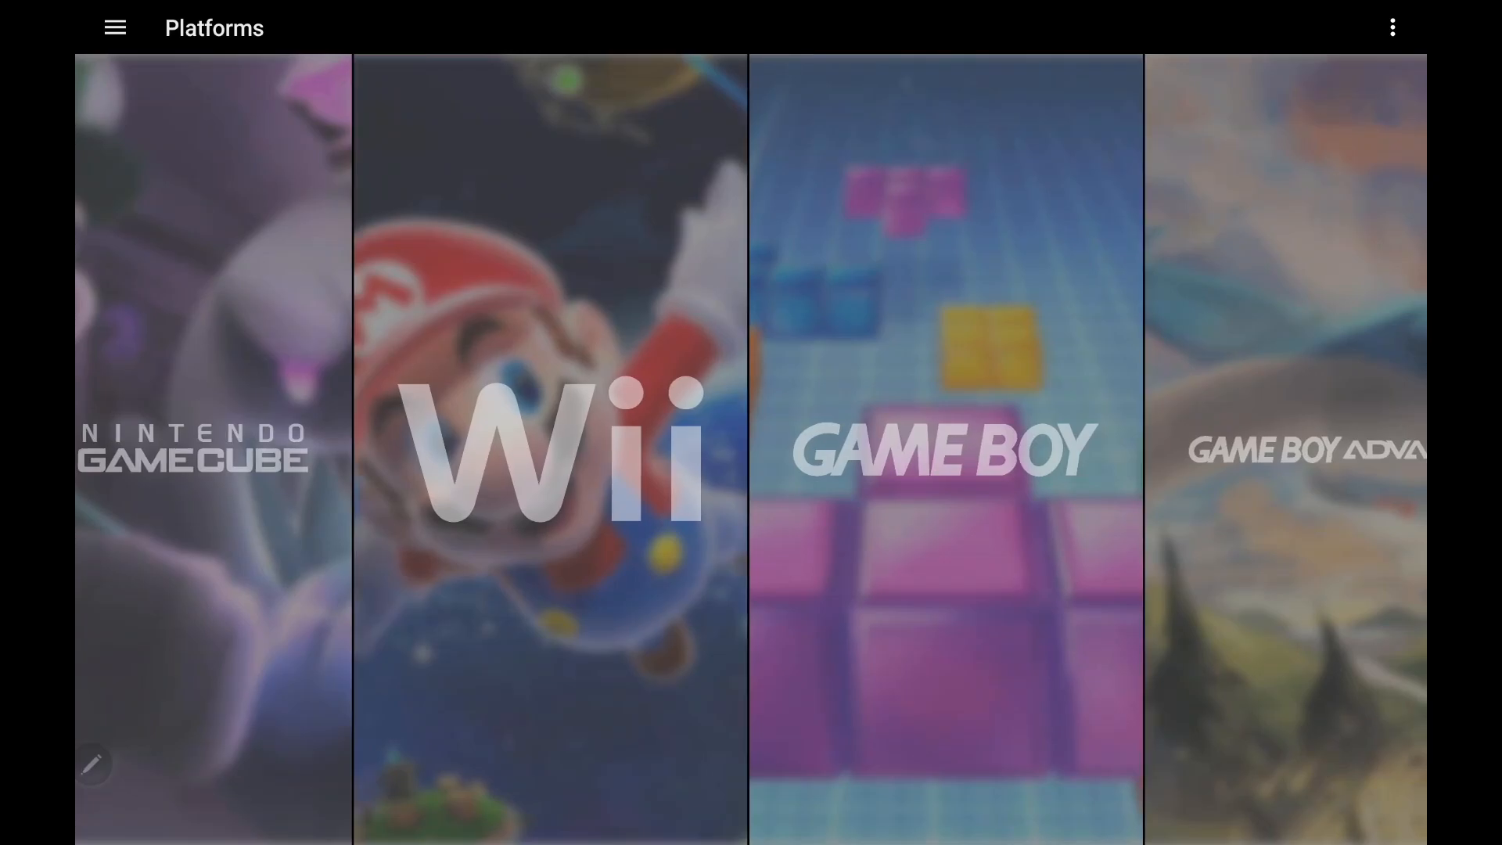
{"action": "left_click", "coordinate": [944, 451]}
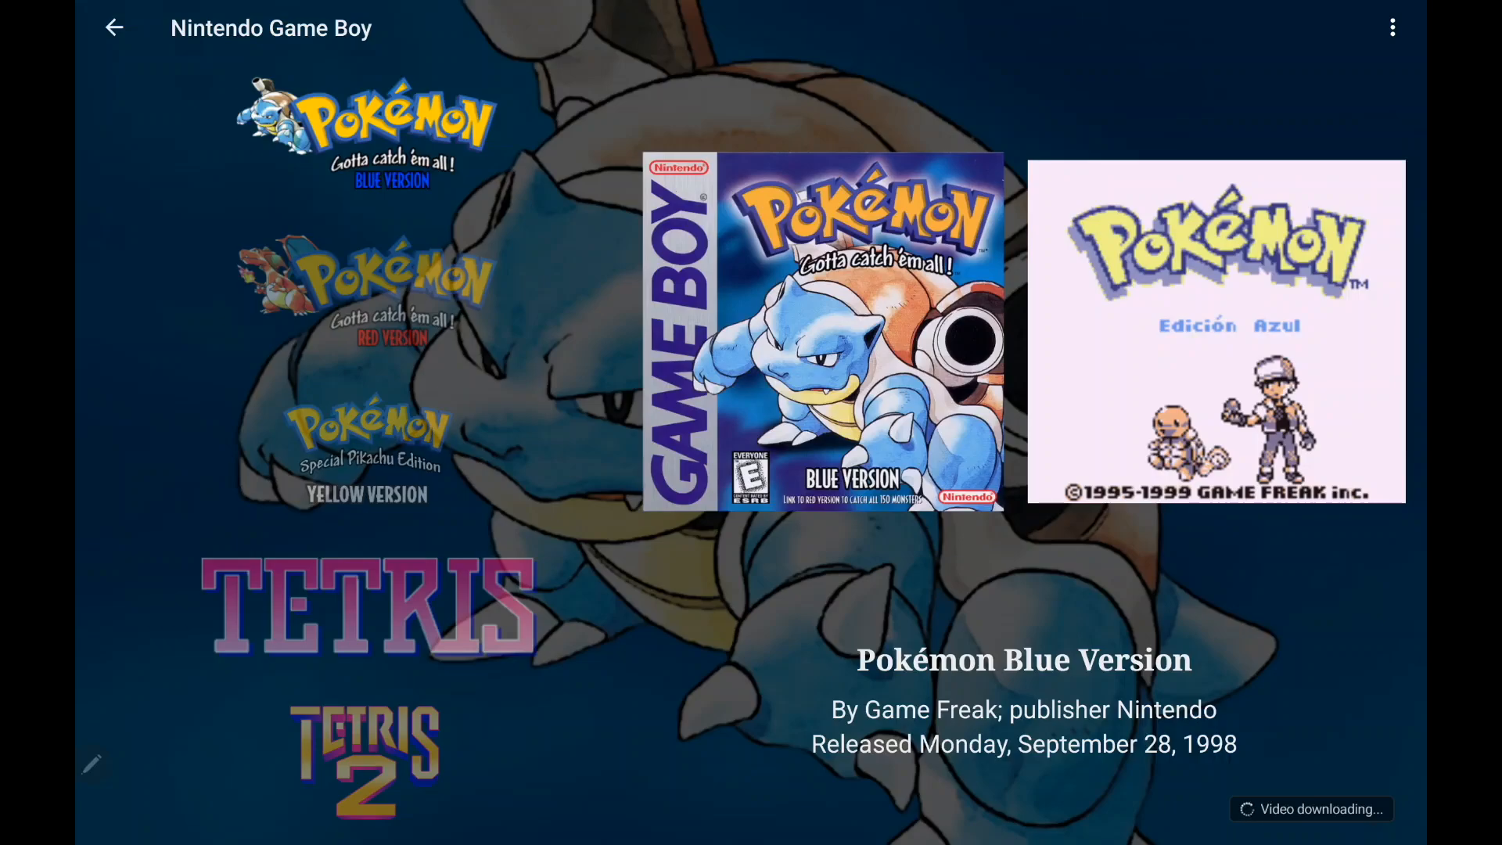
Step: In Game Boy's Emulator Settings, set the Default Emulator to Custom Emulator (With Code)
{"action": "left_click", "coordinate": [1392, 26]}
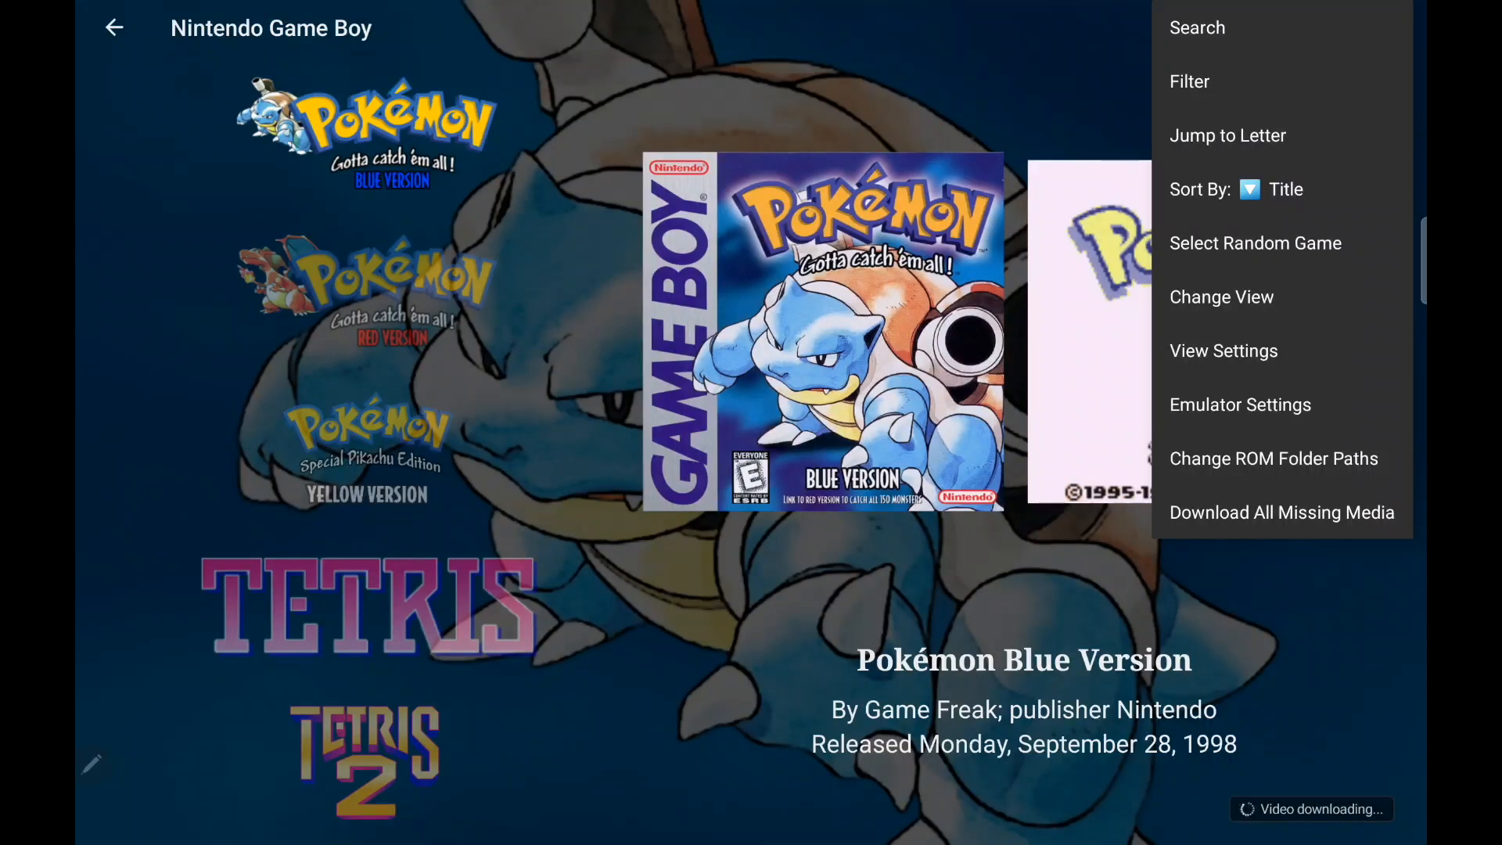
{"action": "left_click", "coordinate": [1239, 404]}
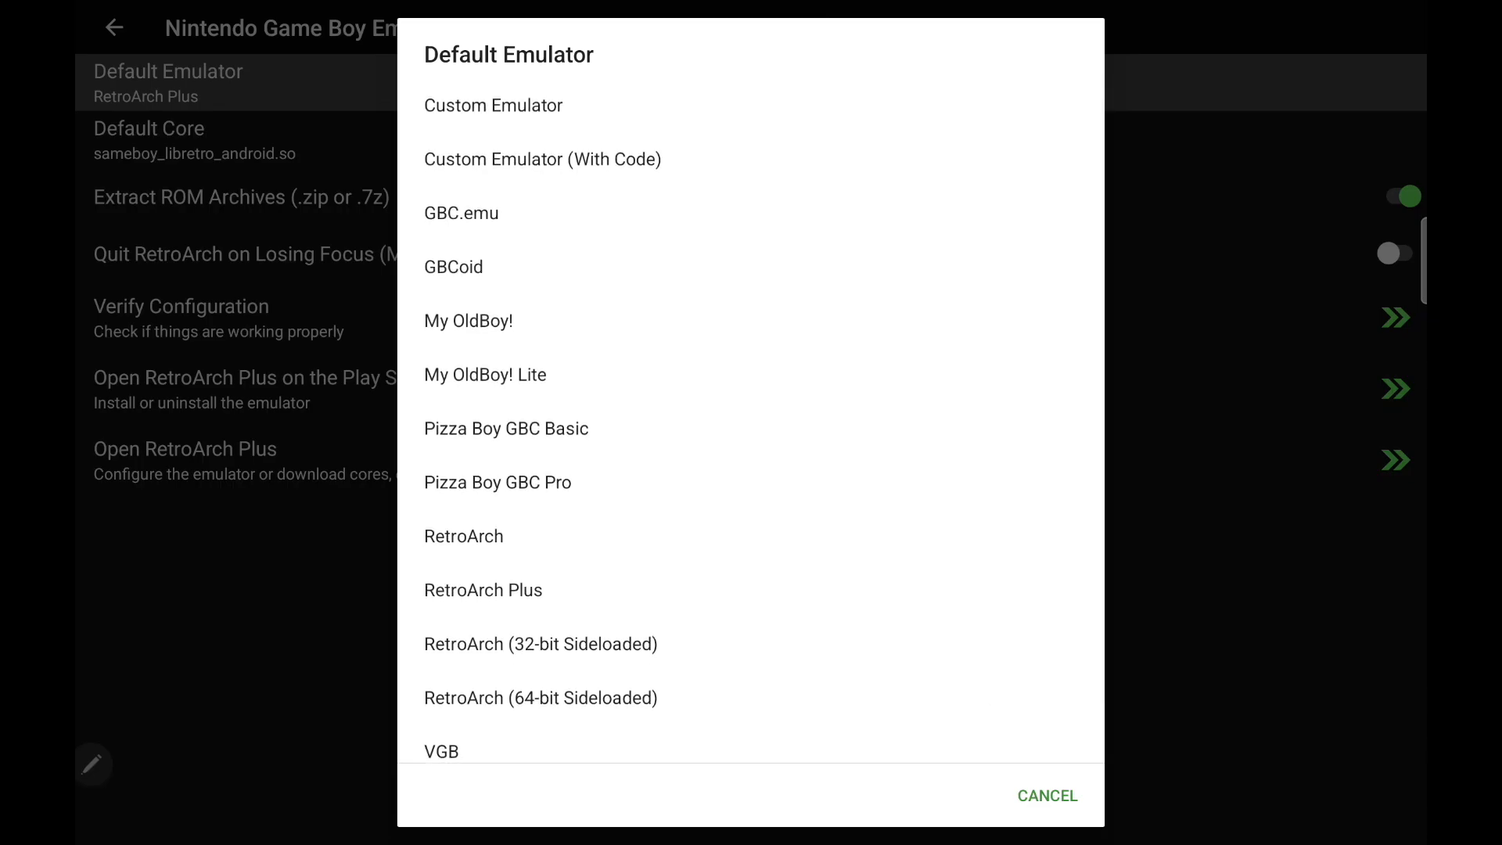
{"action": "left_click", "coordinate": [541, 160]}
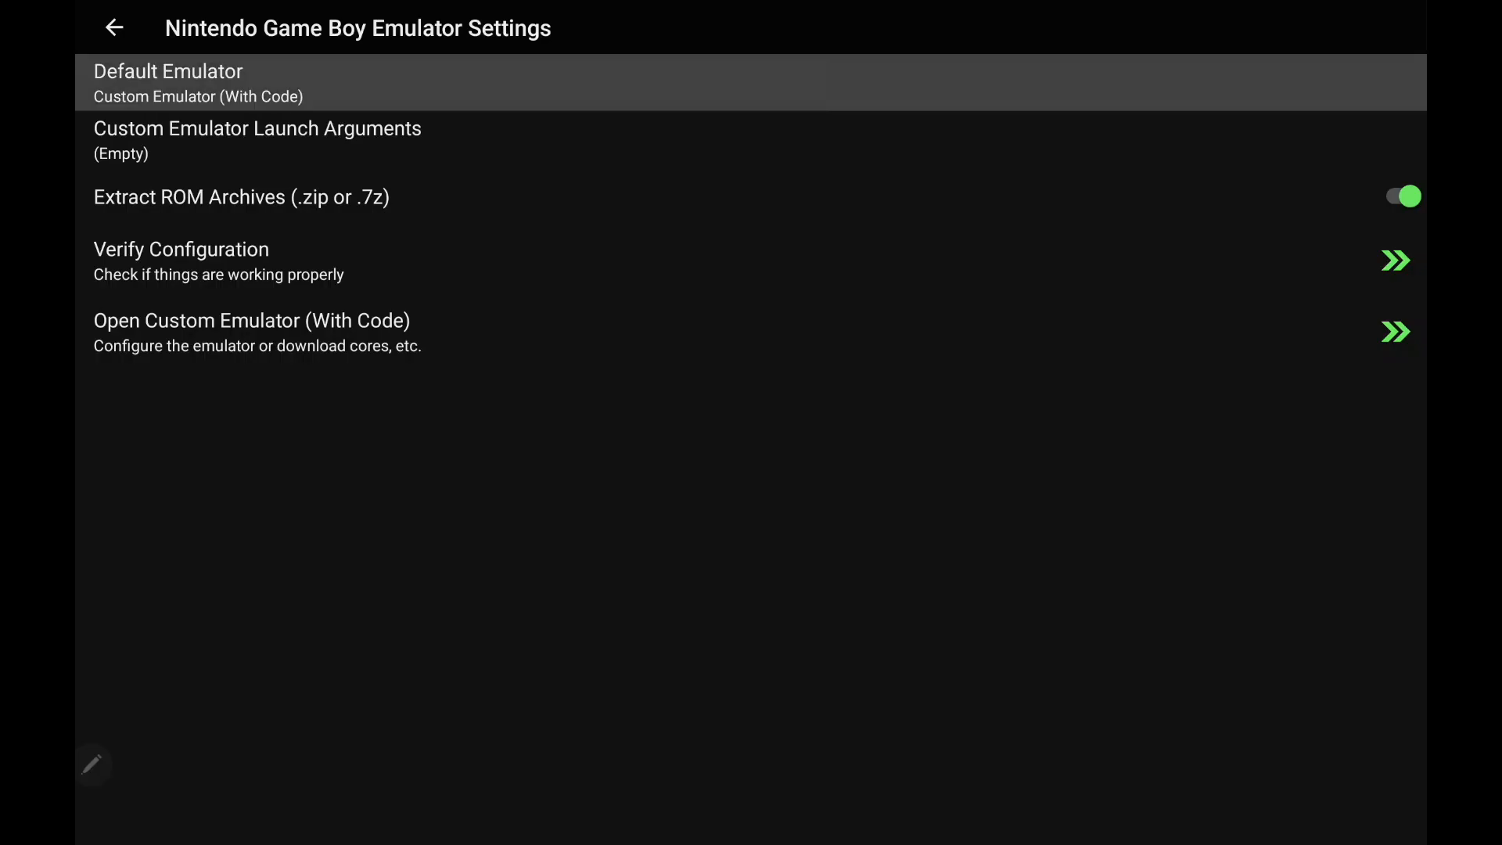
Step: Set Custom Emulator Launch Arguments to 'it.dbtecno.pizzaboy.MainActivity -e rom_uri {file.path} --activity-clear-task' and confirm
{"action": "left_click", "coordinate": [257, 139]}
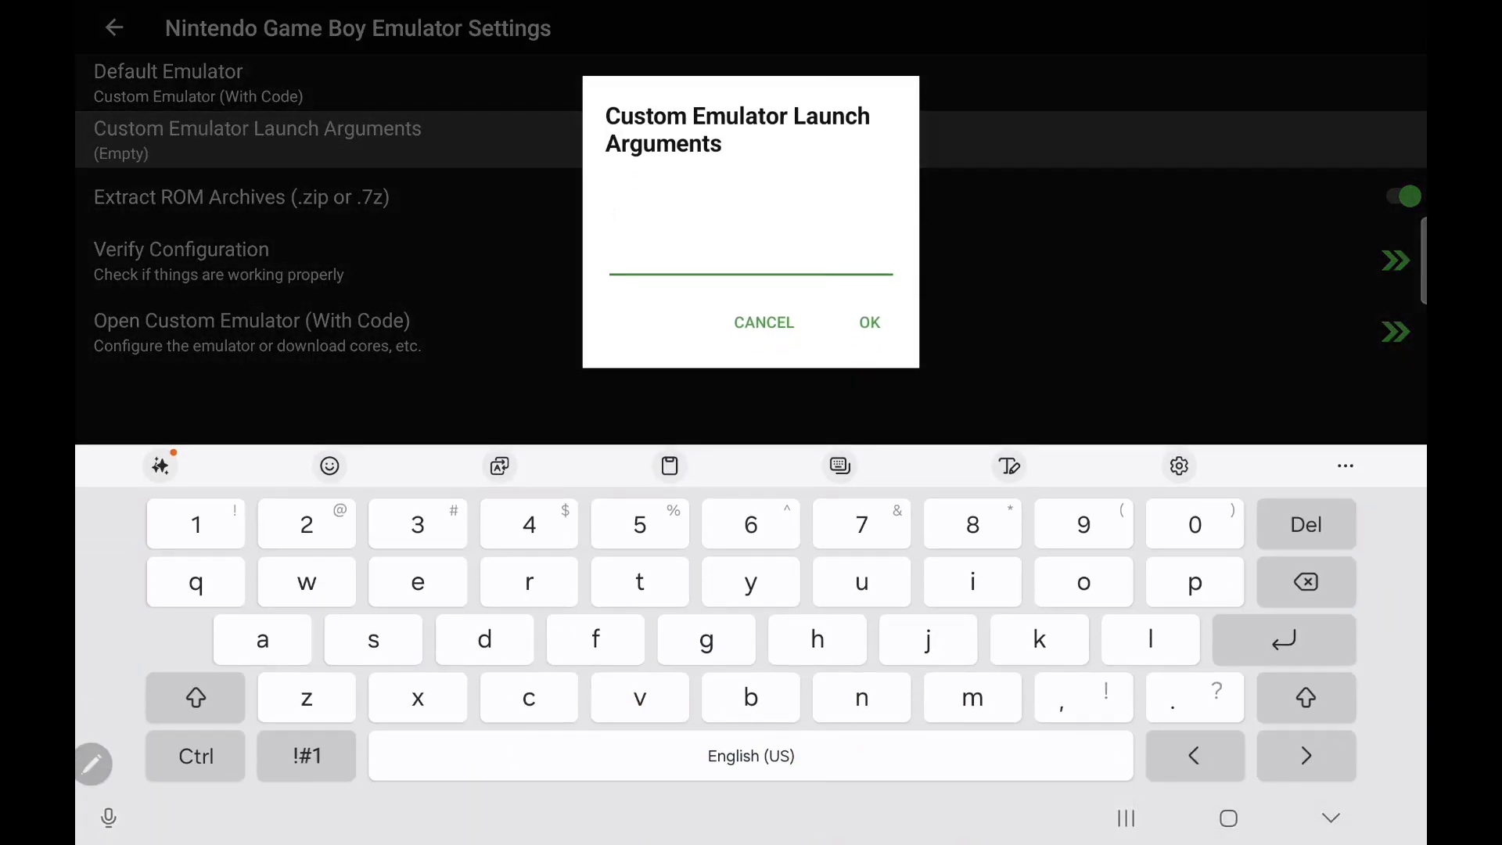
{"action": "left_click", "coordinate": [749, 197]}
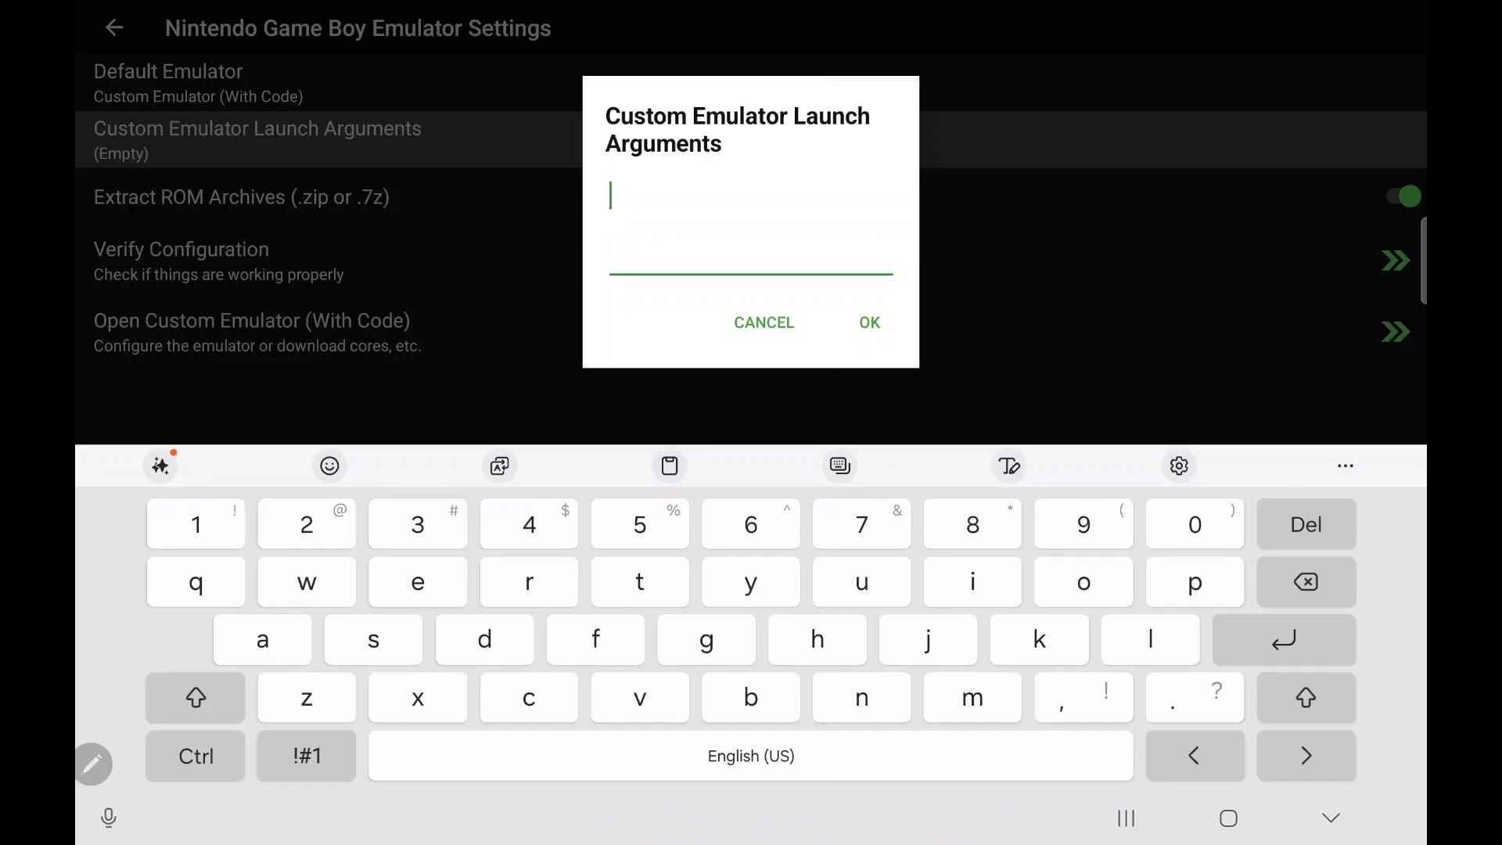
{"action": "type", "text": "it.dbtecno.pizzaboy.MainActivity\\n -e rom_uri {file.path}\\n --activity-clear-task\\n --activity-clear-top"}
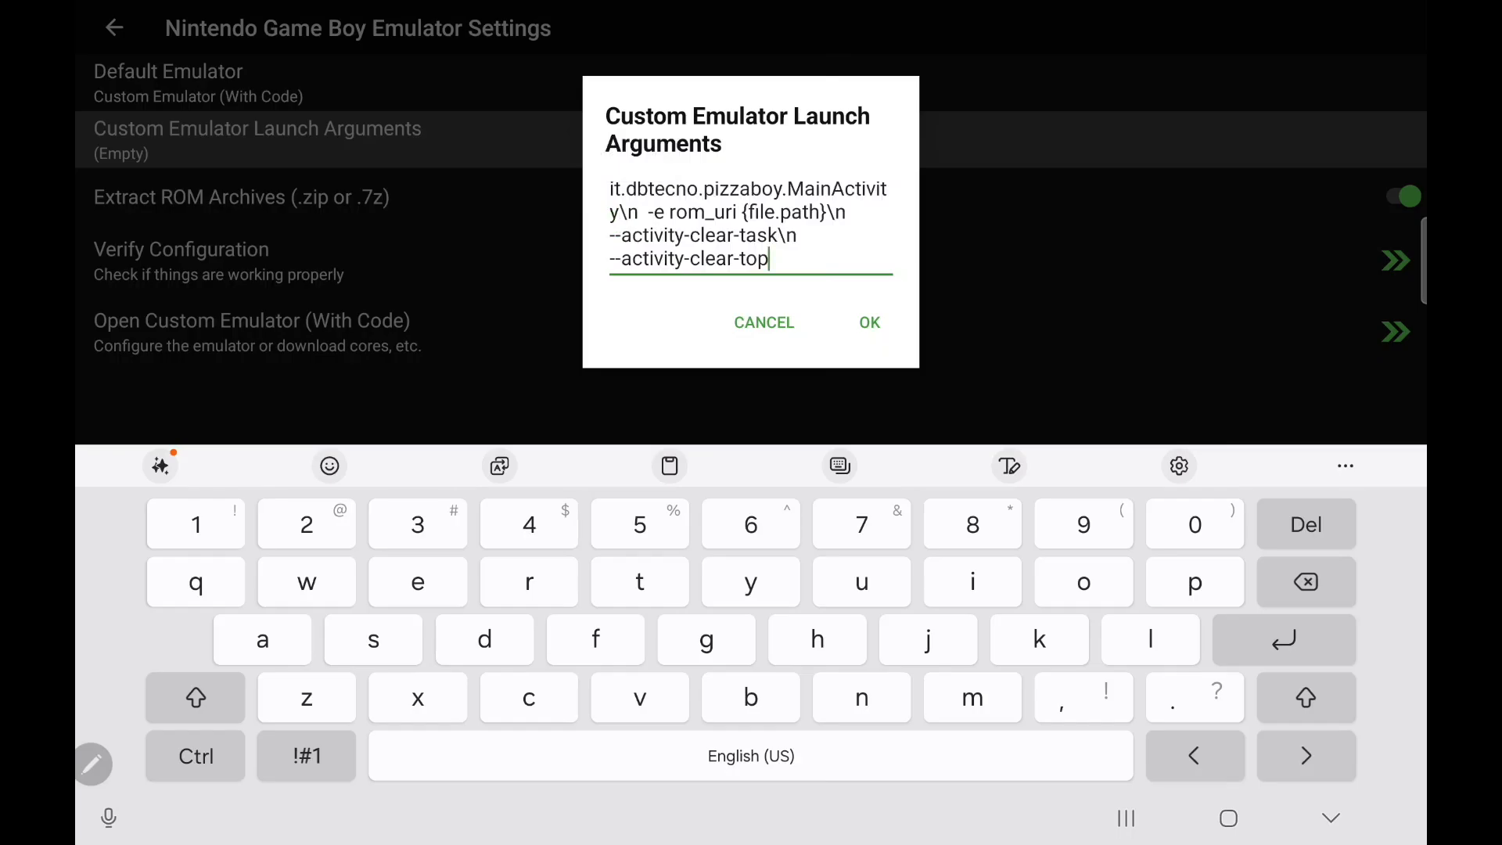
{"action": "left_click", "coordinate": [868, 322]}
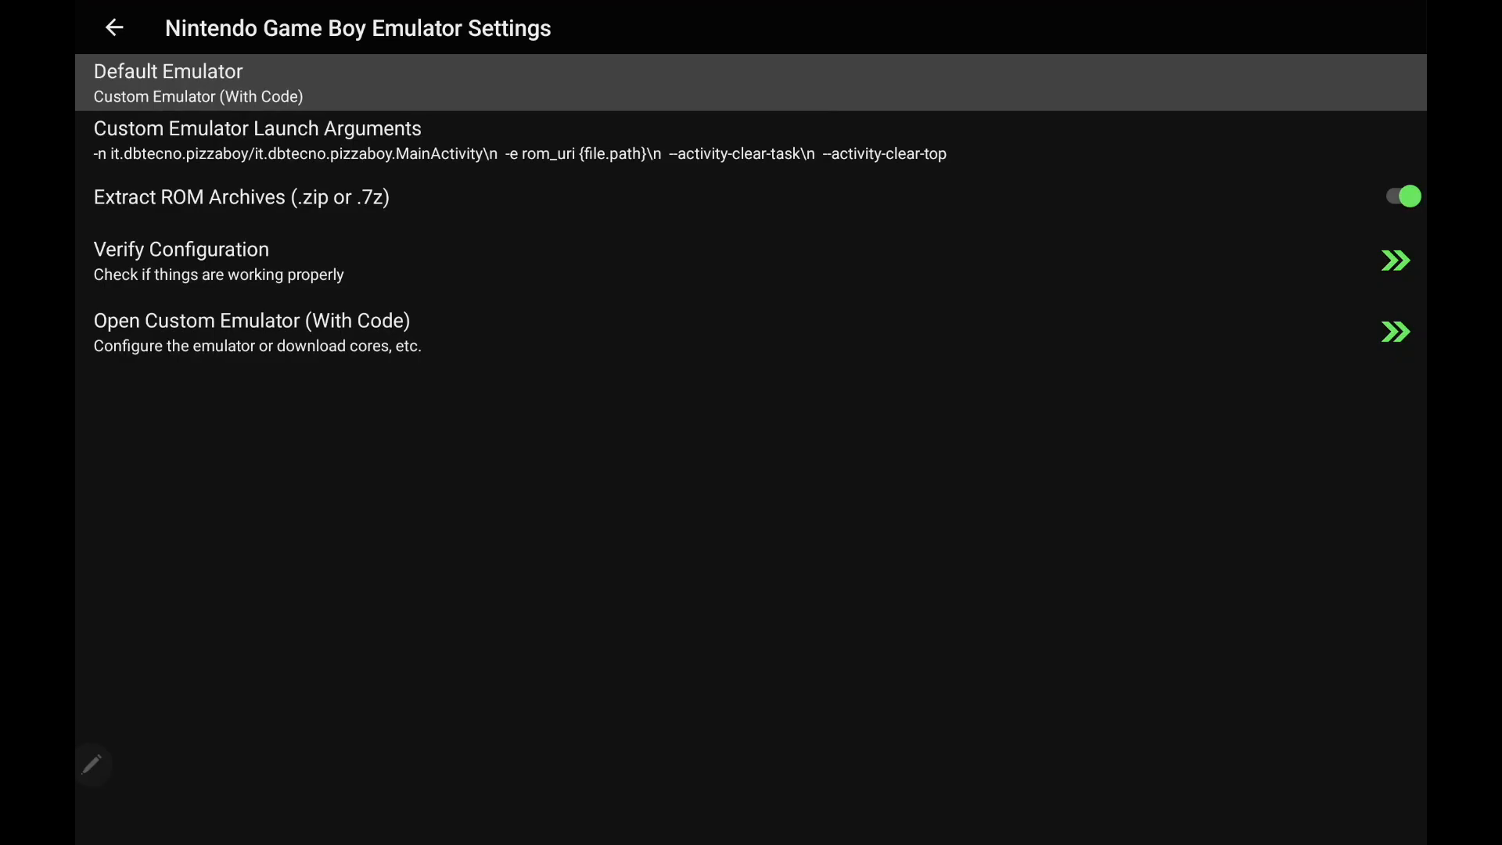
Step: Leave the Game Boy emulator settings and browse the Platforms carousel past Game Boy Advance to Sega Dreamcast
{"action": "left_click", "coordinate": [113, 26]}
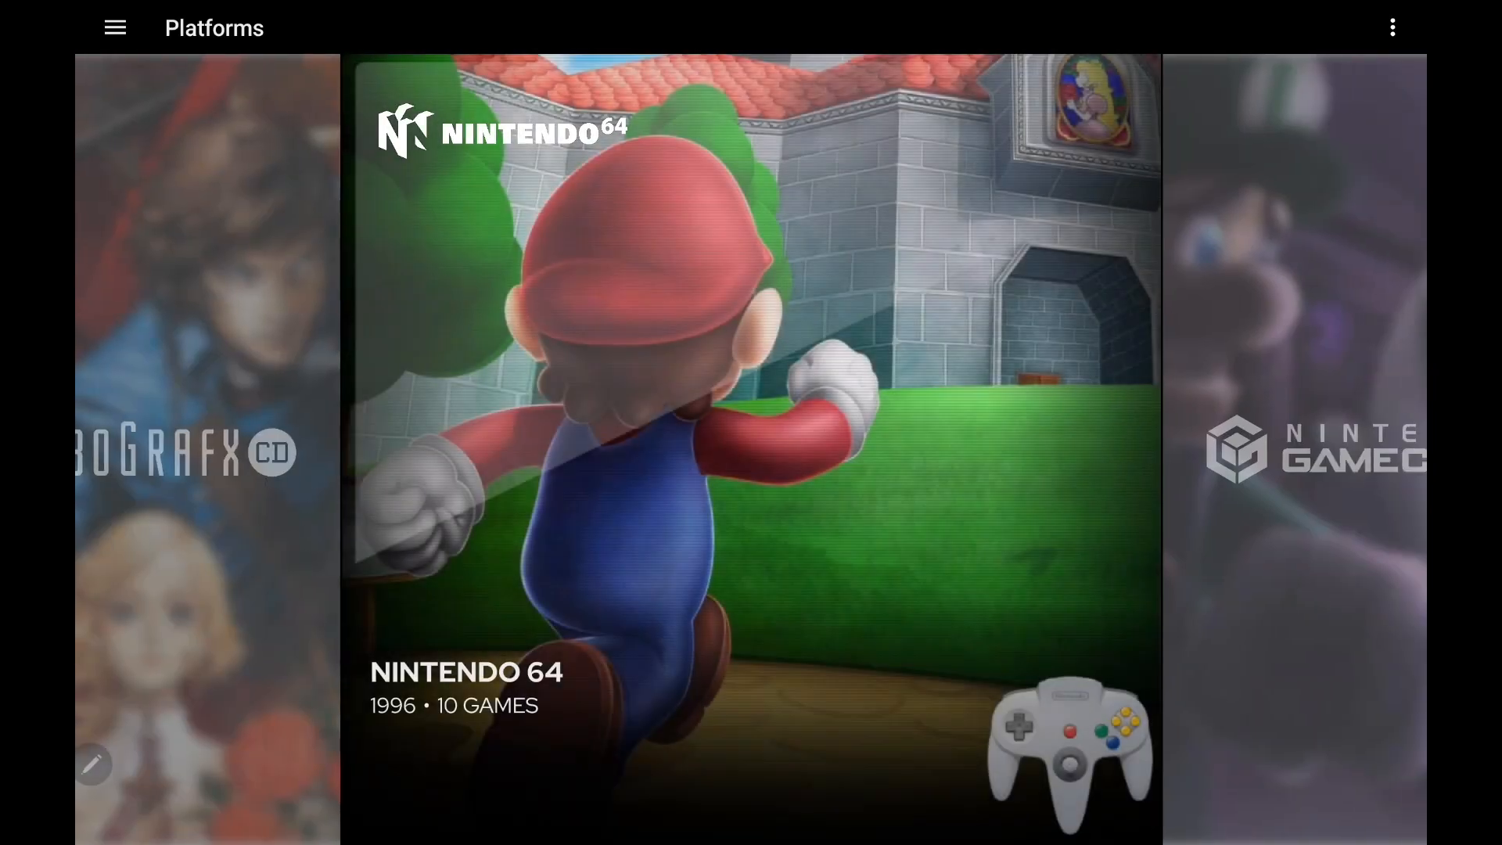
{"action": "scroll", "scroll_direction": "left", "scroll_amount": 3}
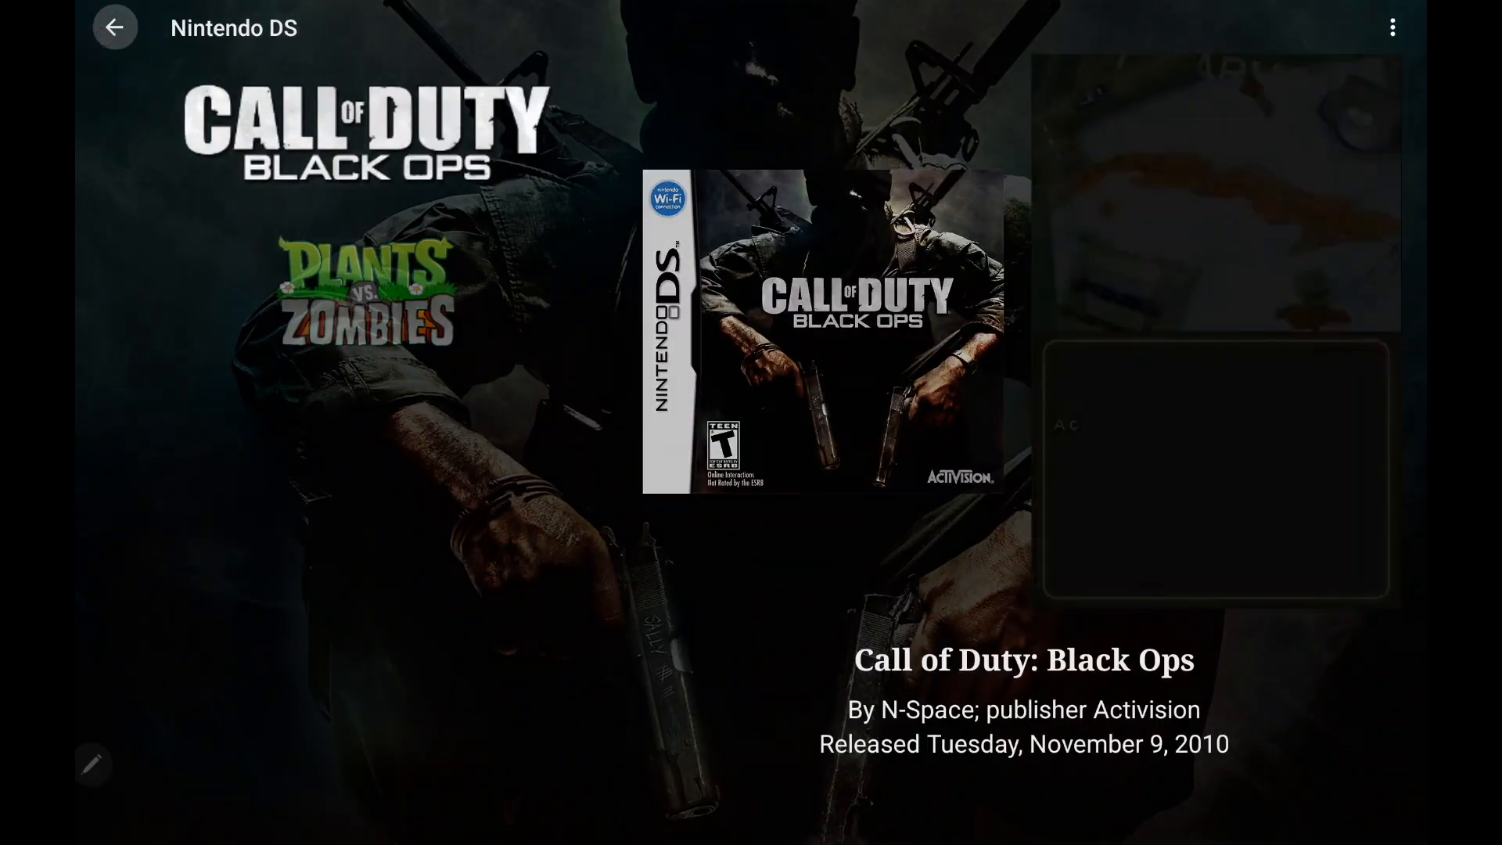
{"action": "left_click", "coordinate": [114, 27]}
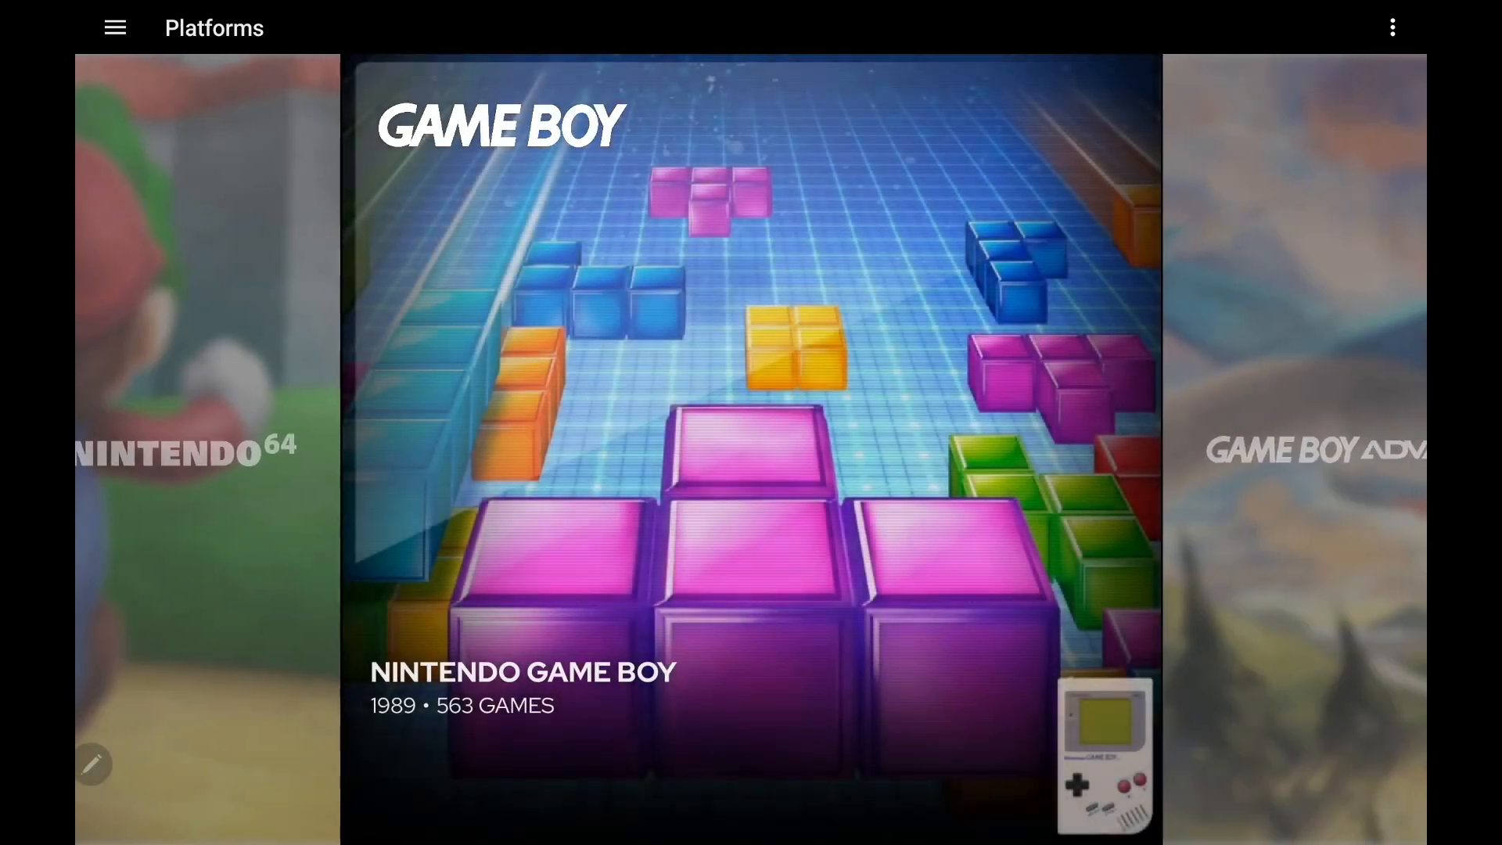
{"action": "scroll", "scroll_direction": "left", "scroll_amount": 3}
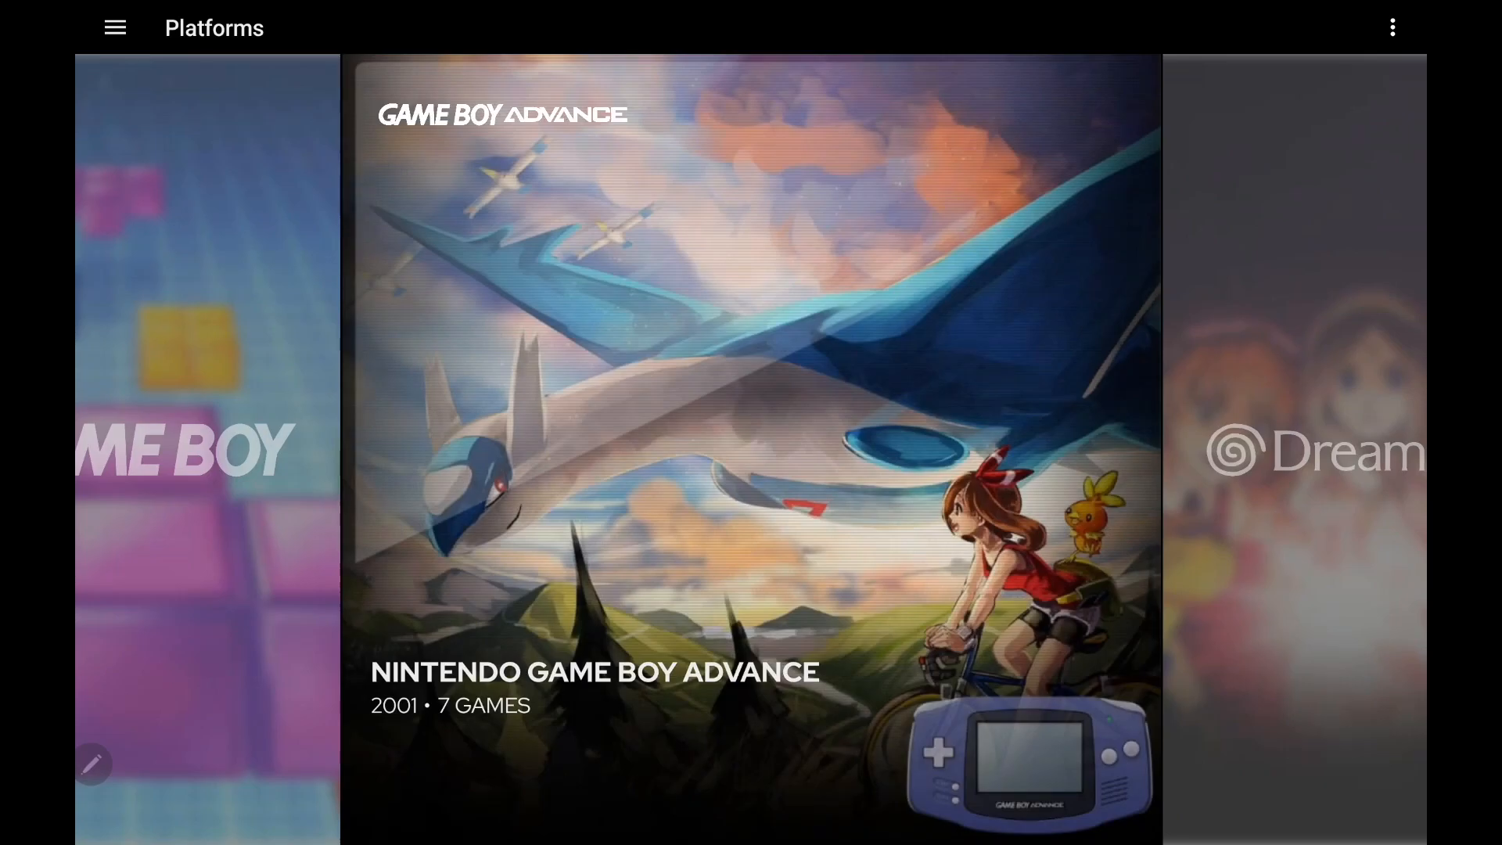
{"action": "scroll", "scroll_direction": "left", "scroll_amount": 3}
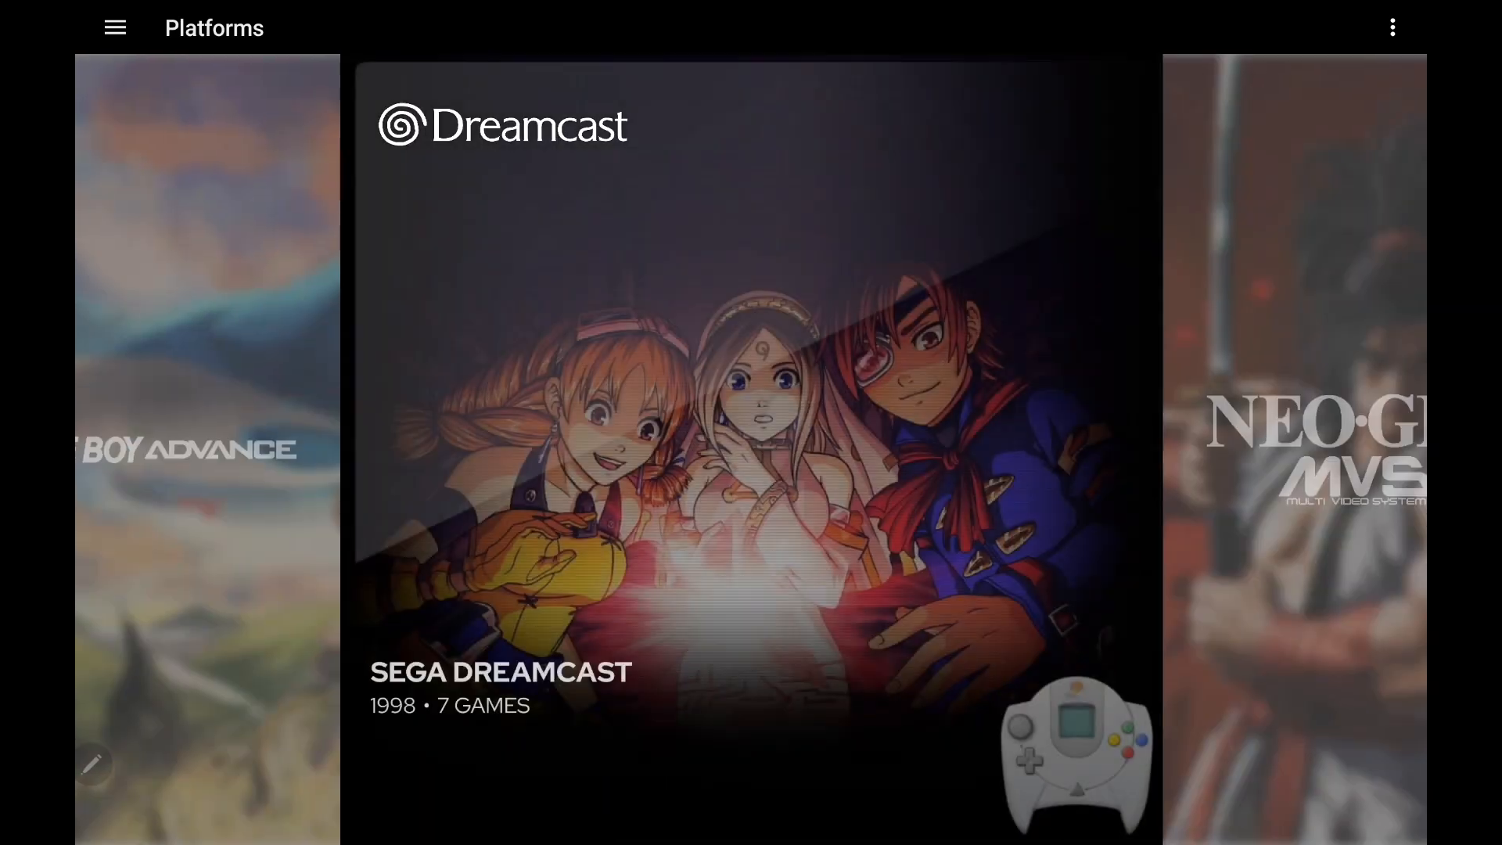